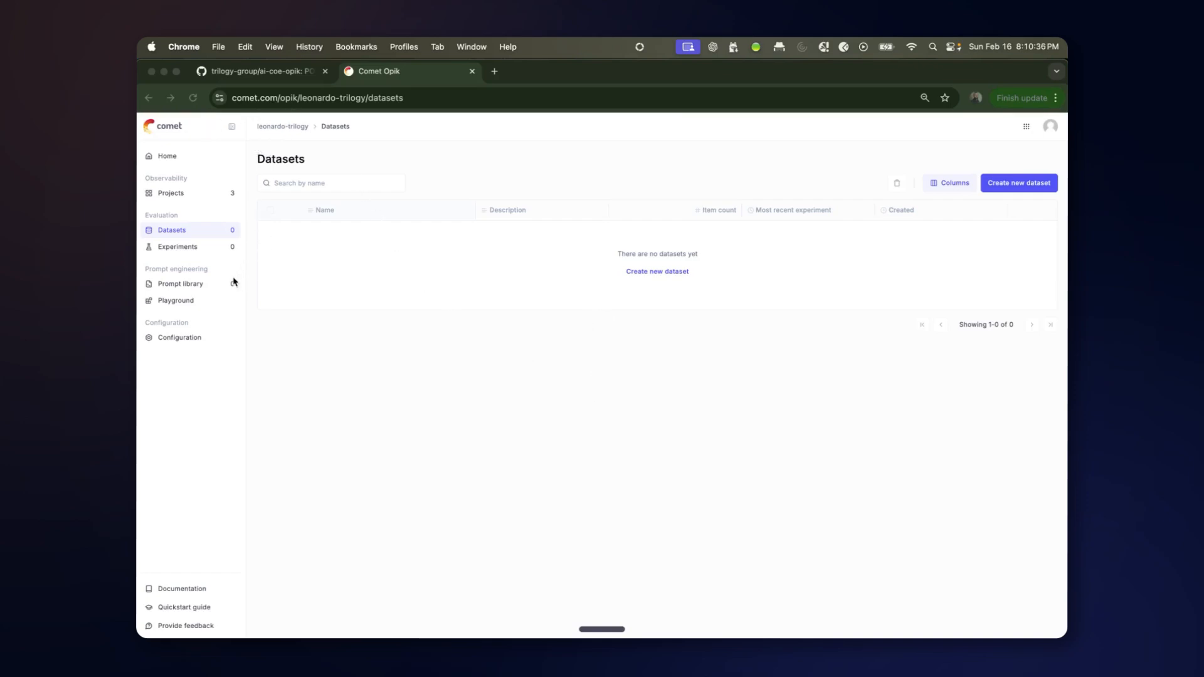
mouse_move(449, 168)
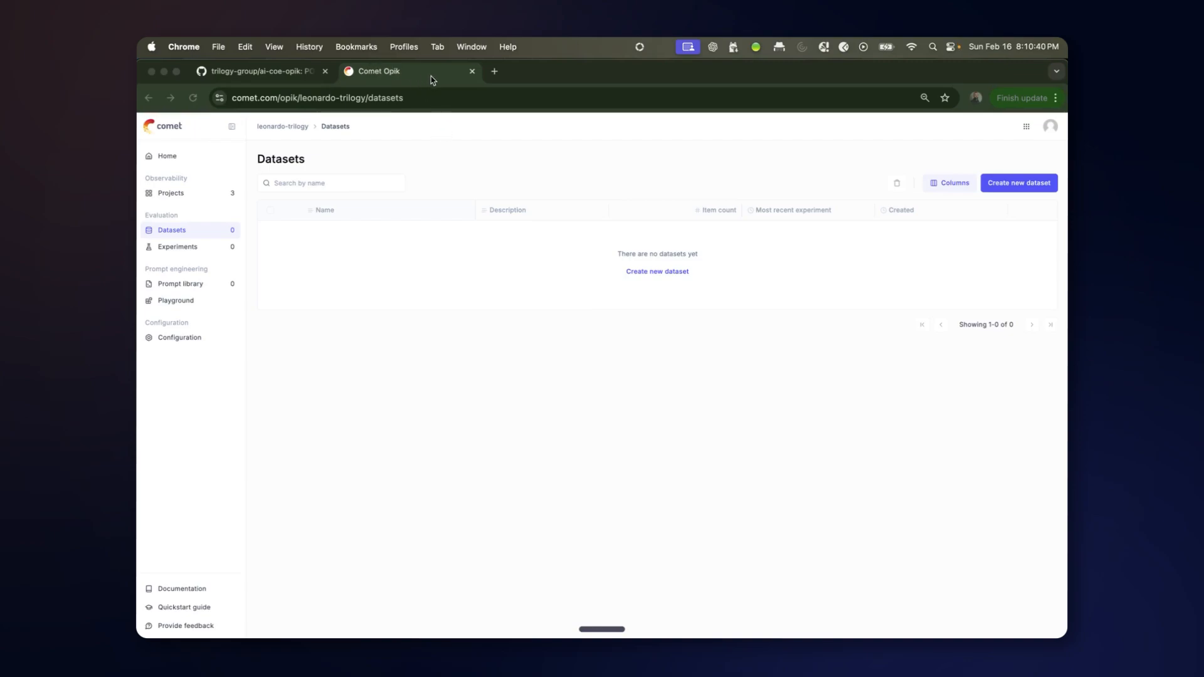
Bring up the trilogy-group/ai-coe-opik README and scroll to its Setup and Usage sections.
click(259, 71)
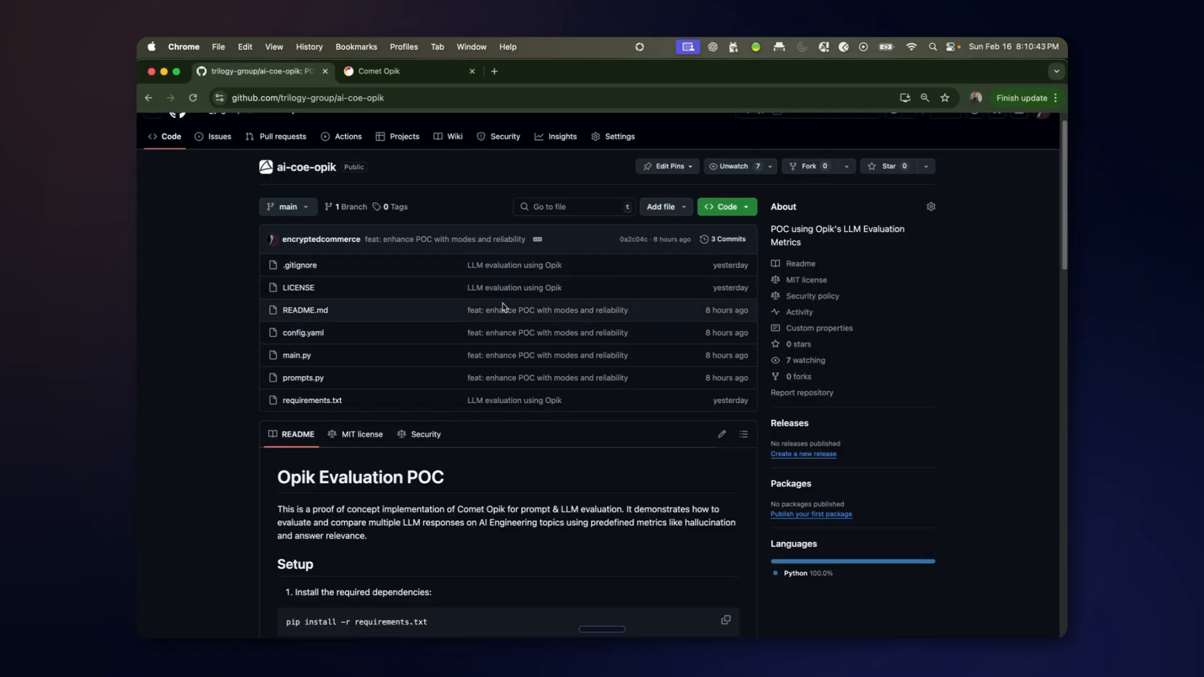
scroll(down, 3)
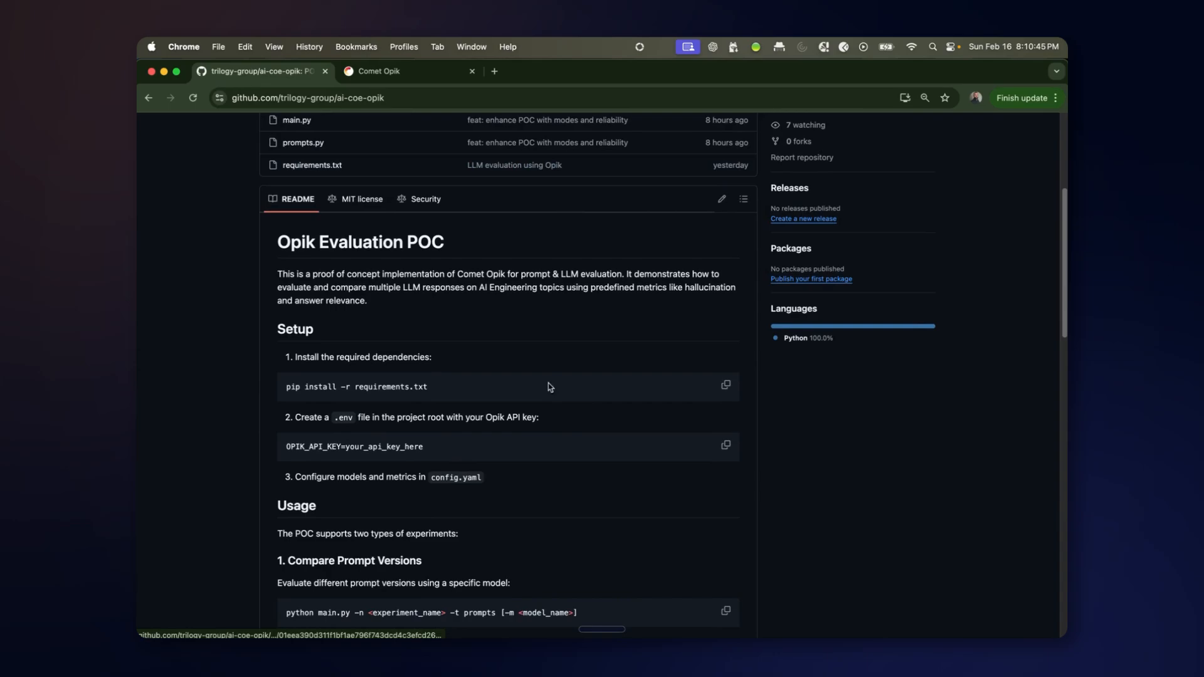
scroll(down, 3)
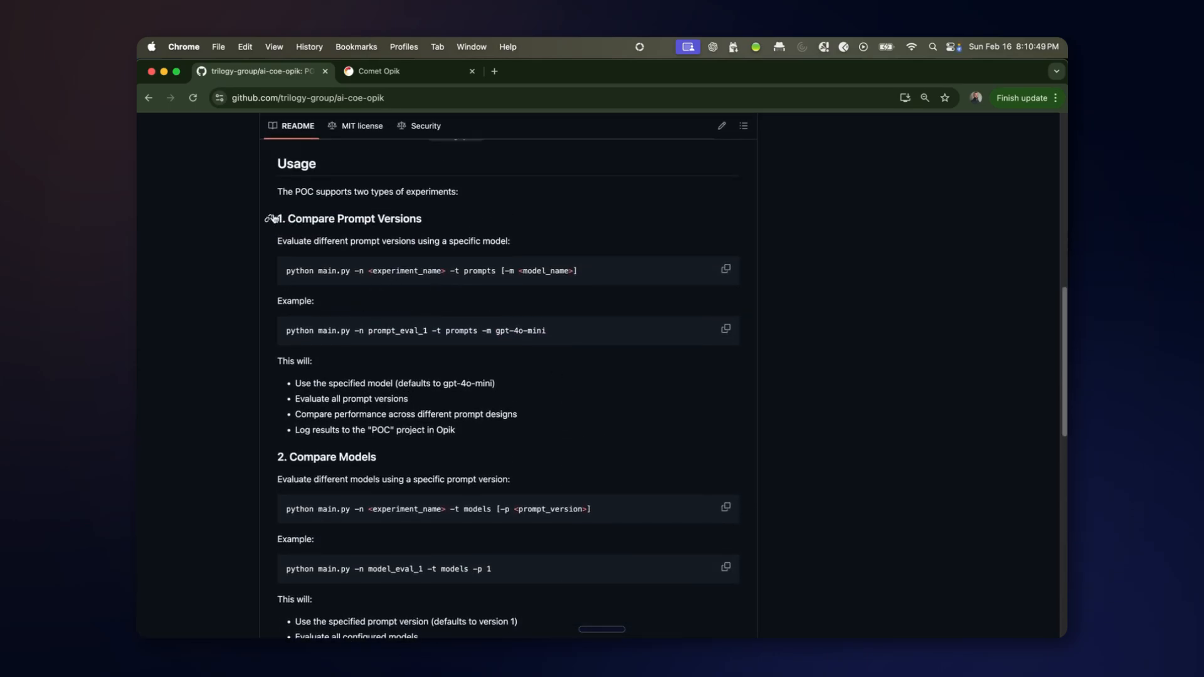
mouse_move(501, 292)
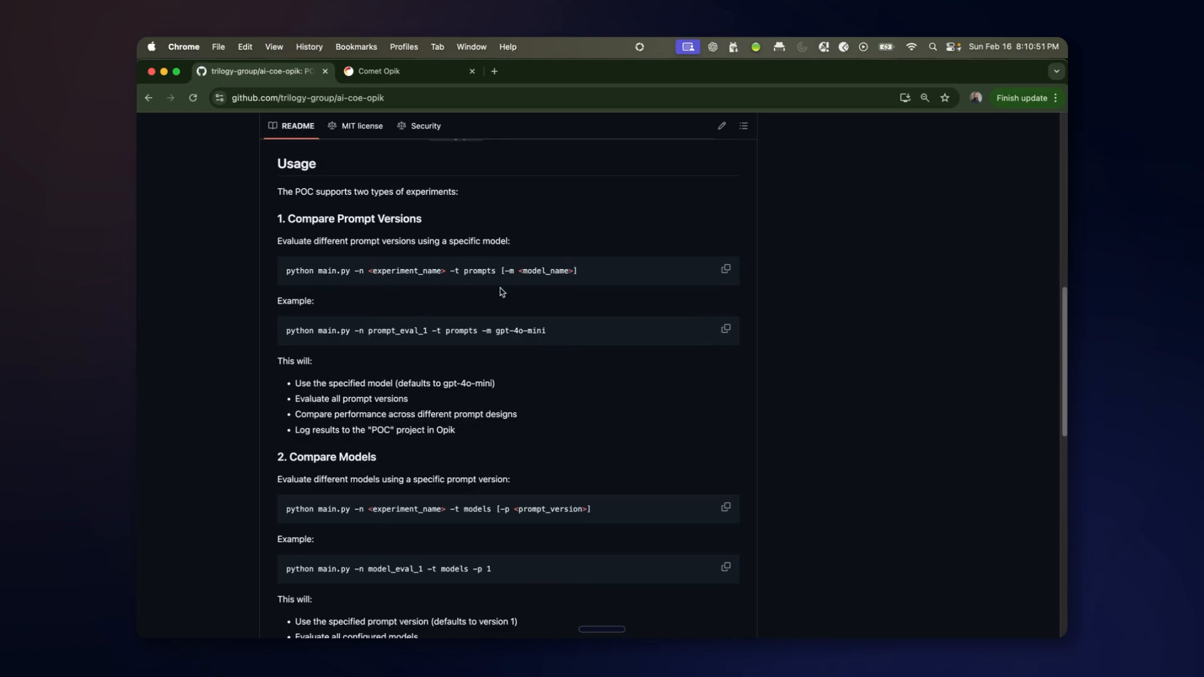
scroll(down, 3)
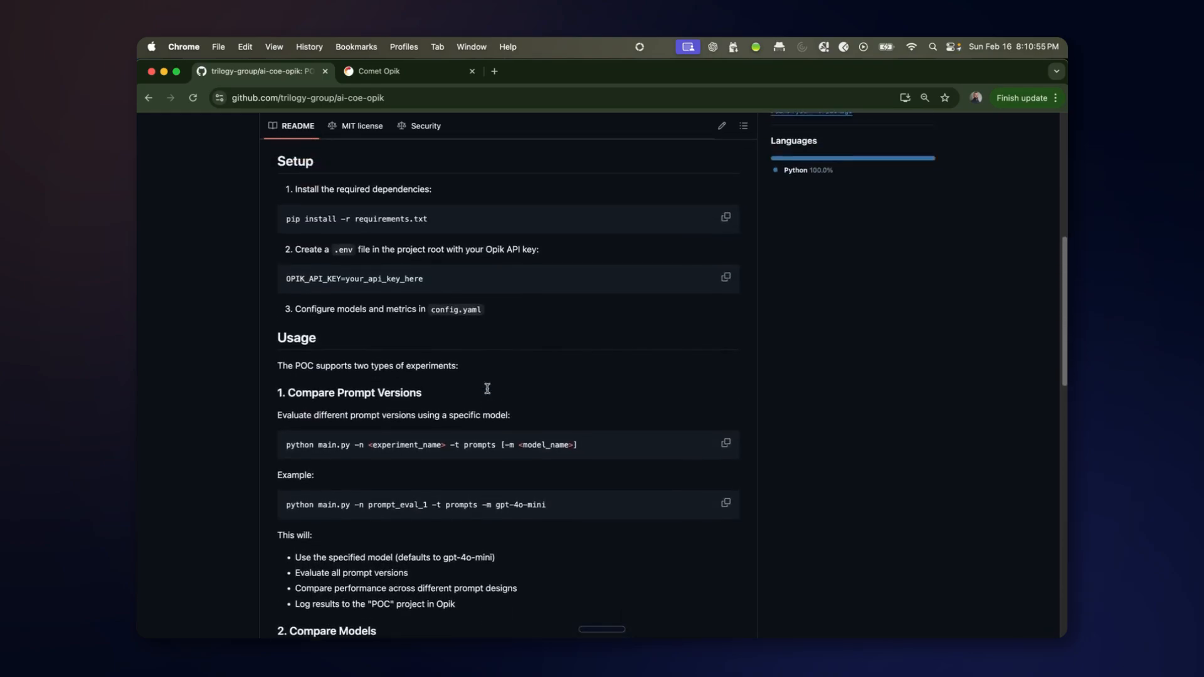
Run python main.py -n model_eval_1 -t models in the iTerm2 Python tab.
click(379, 70)
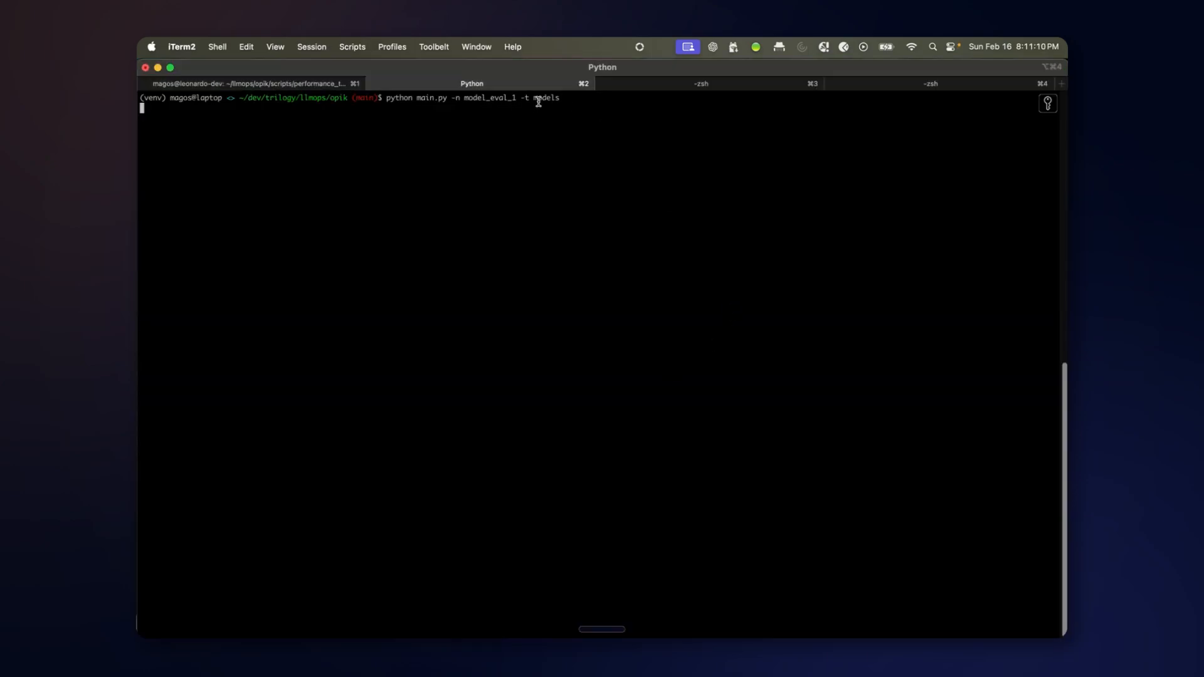
key(Return)
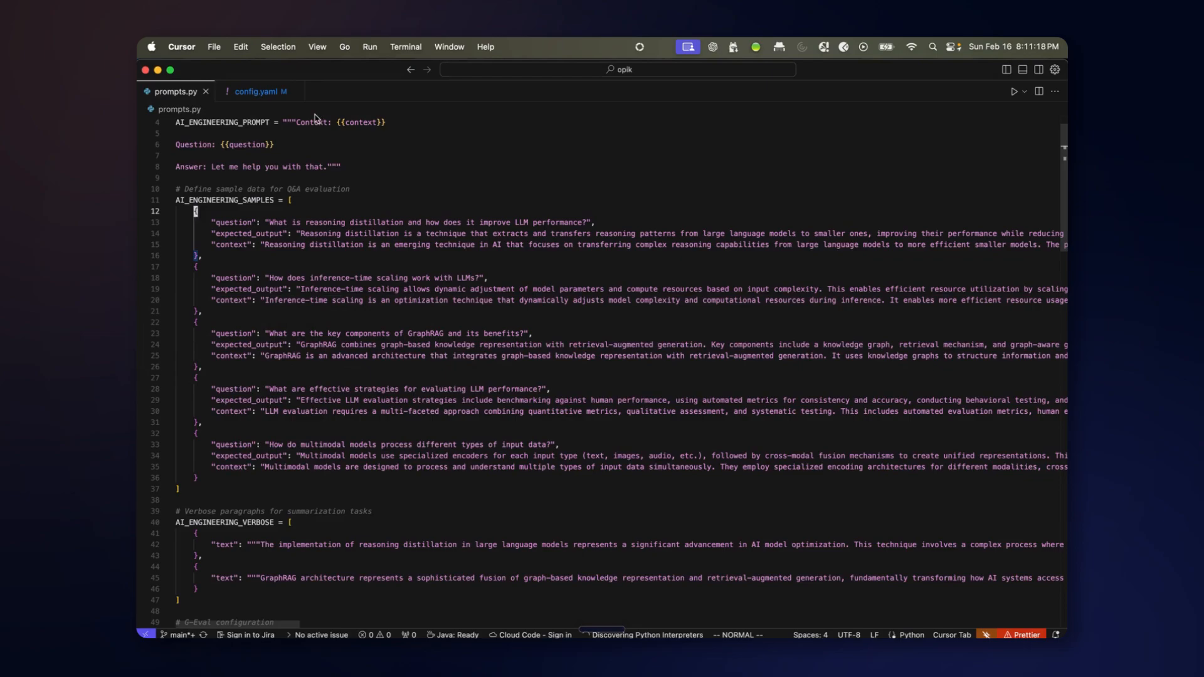
mouse_move(253, 92)
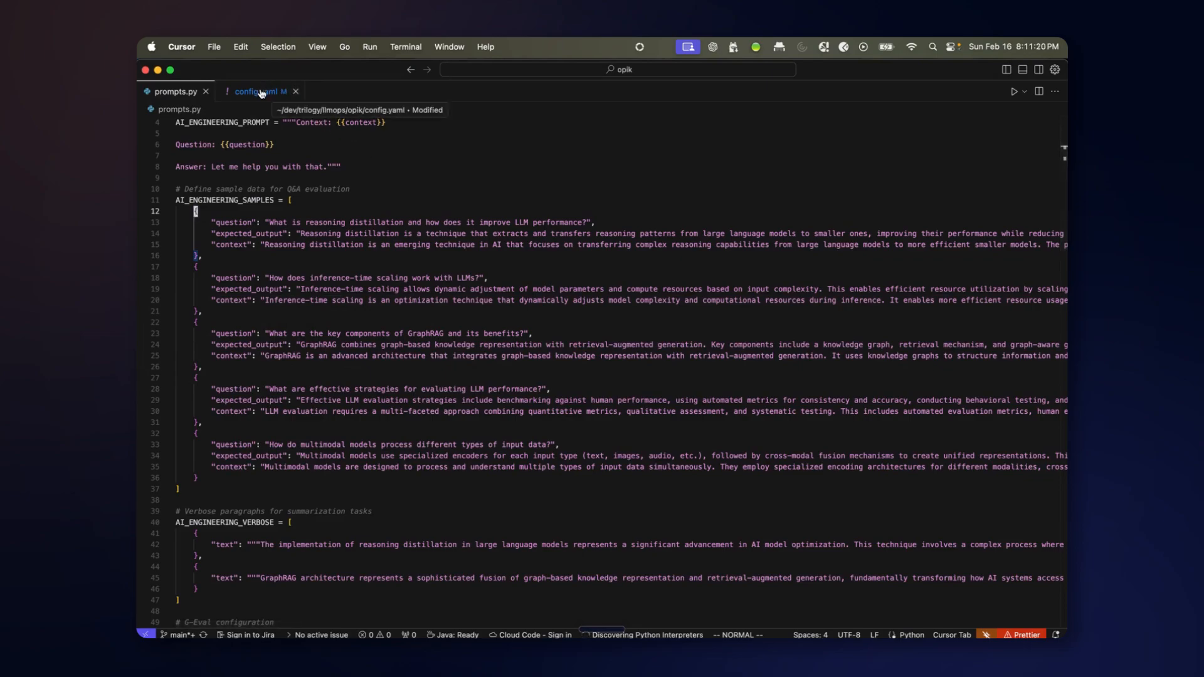
Show config.yaml with the GPT and Ollama models and enabled hallucination, relevance and G-Eval metrics.
click(256, 90)
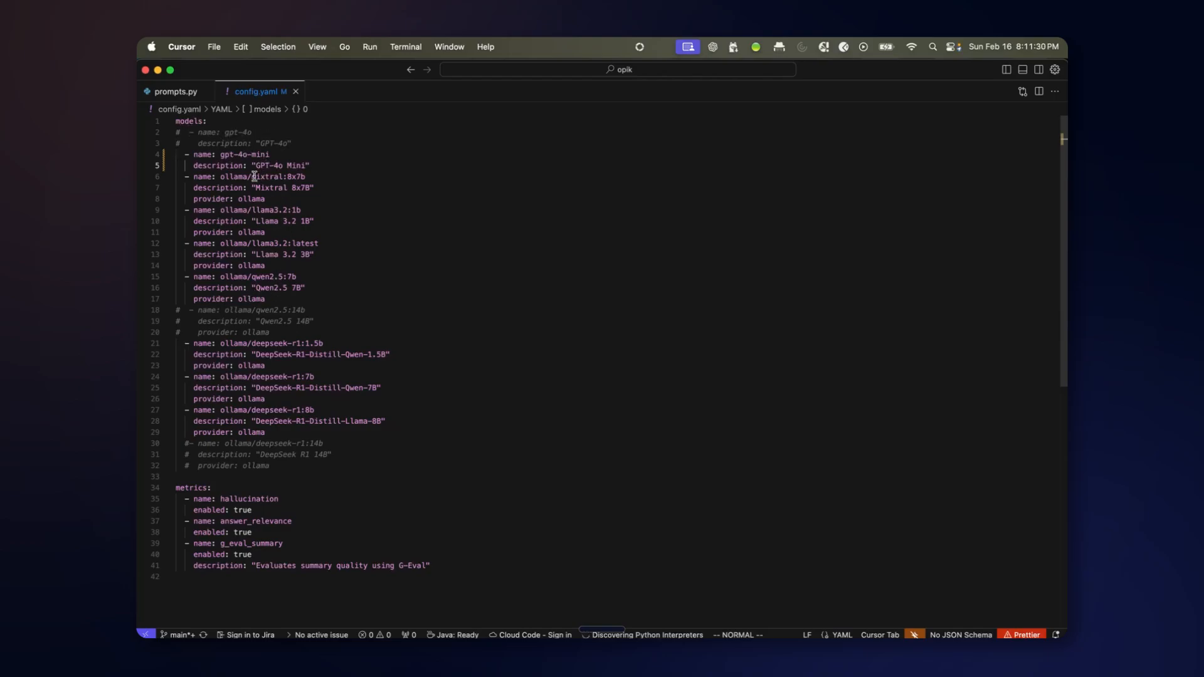
mouse_move(251, 221)
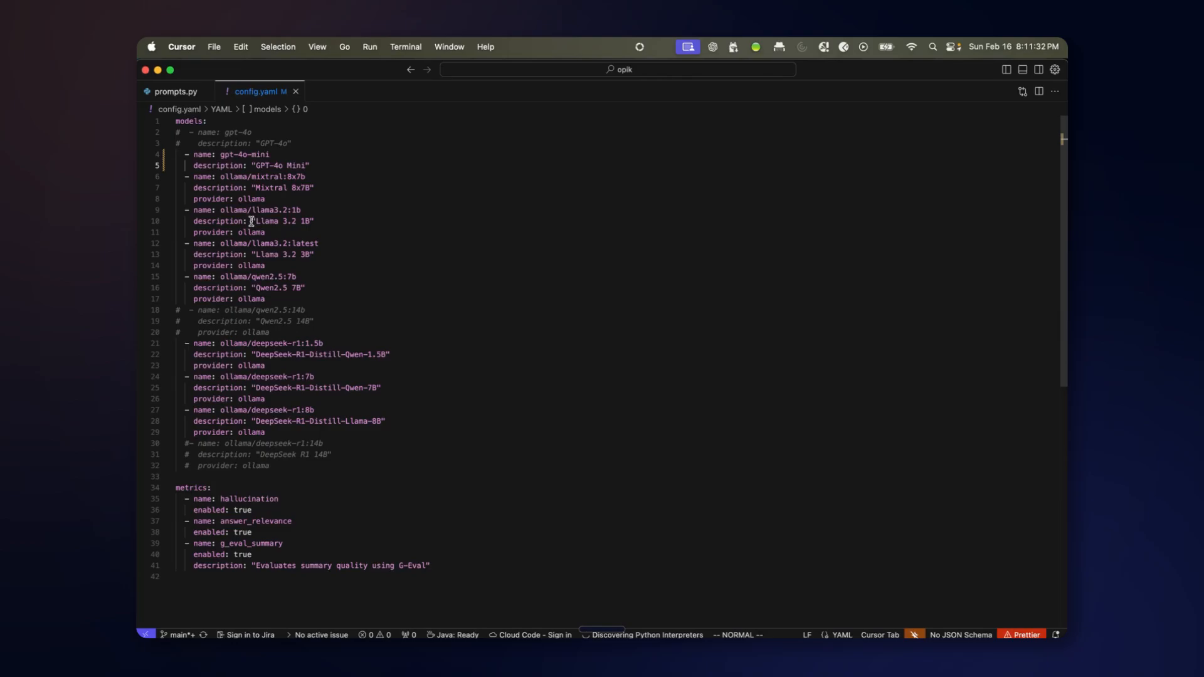
mouse_move(196, 487)
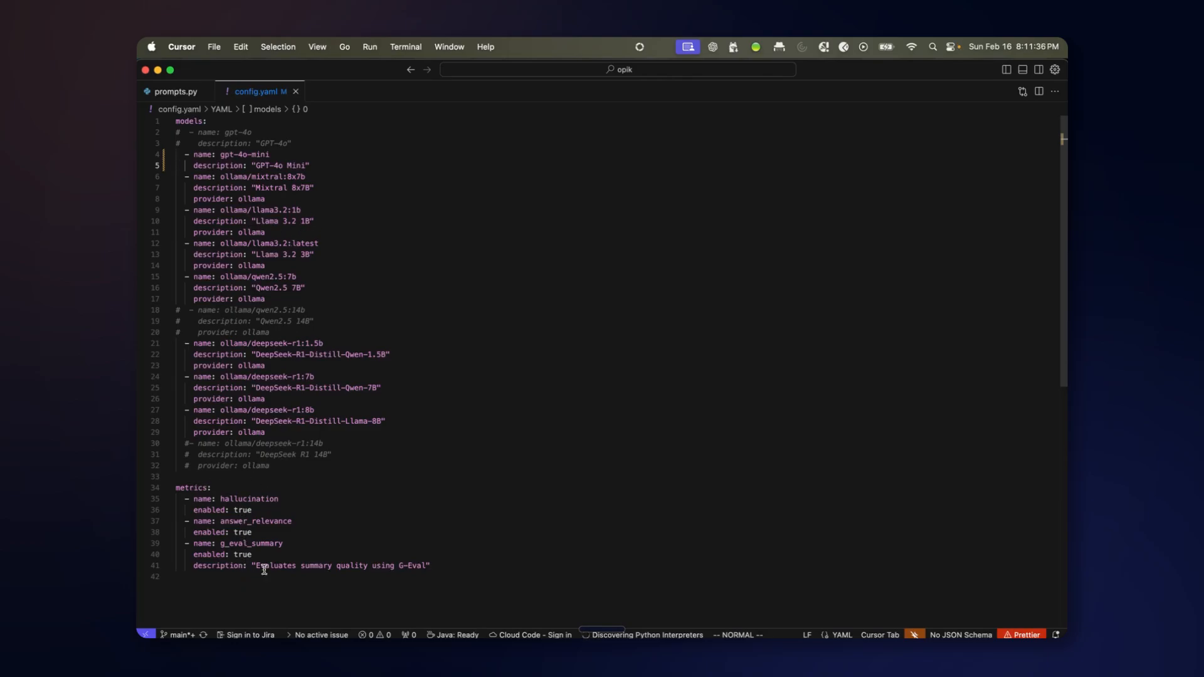
mouse_move(325, 488)
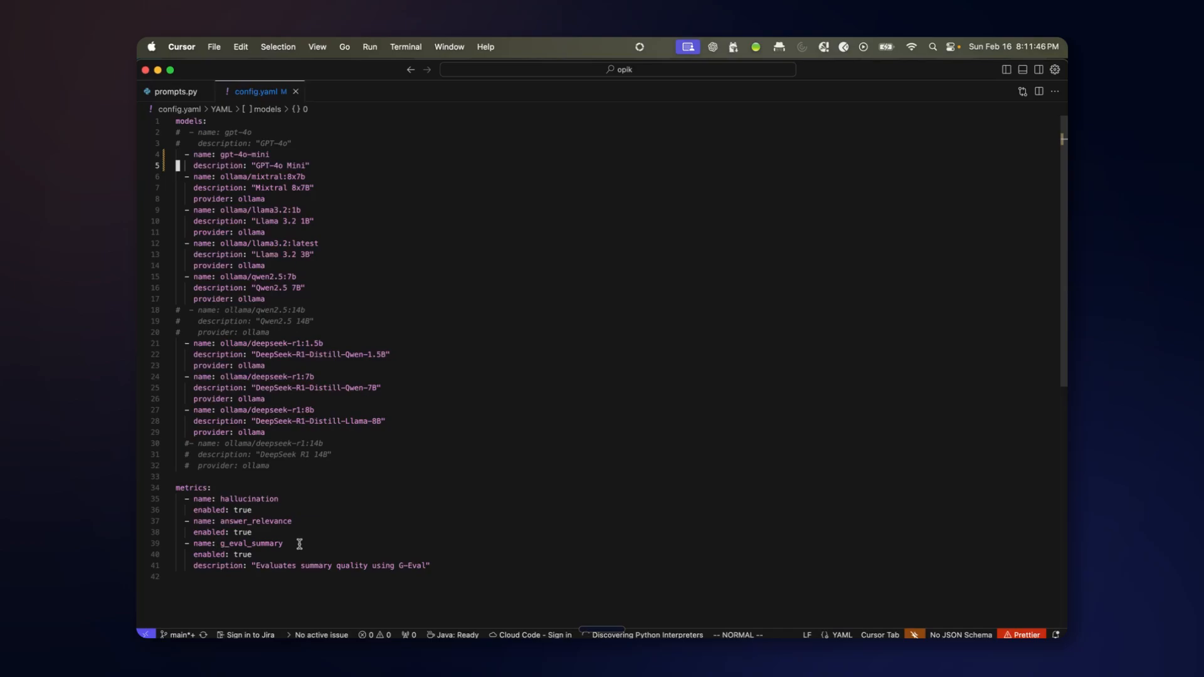
mouse_move(309, 304)
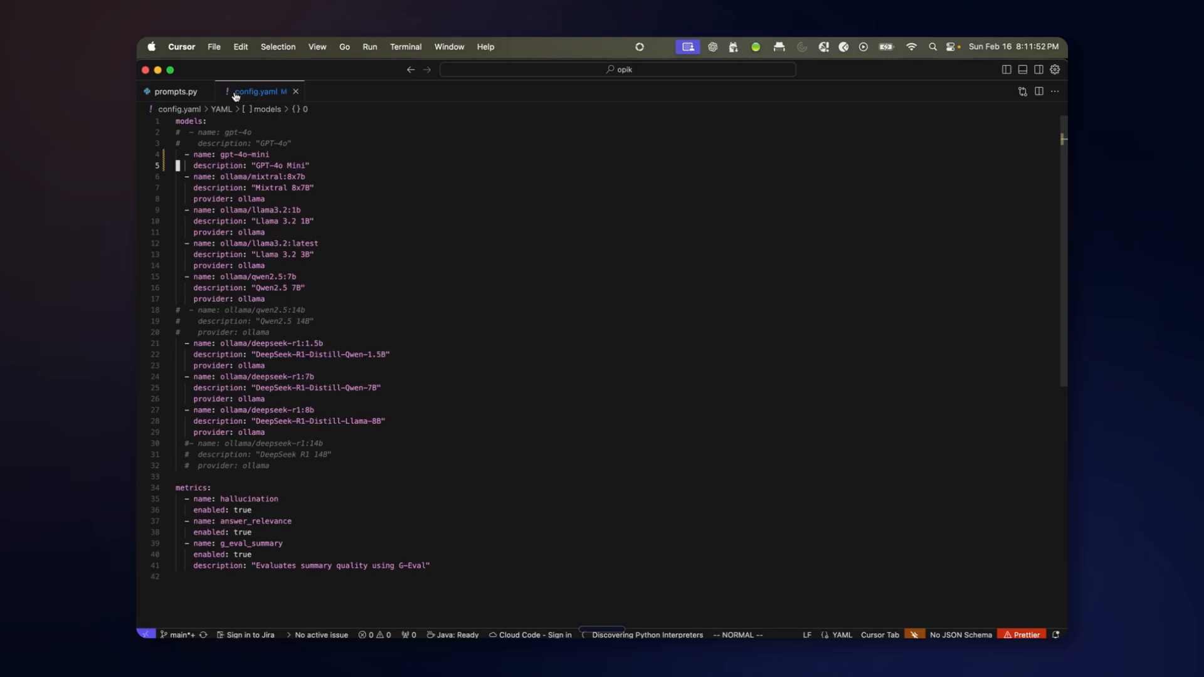
Review AI_ENGINEERING_SAMPLES, AI_ENGINEERING_VERBOSE and GEVAL_CRITERIA in prompts.py.
click(177, 92)
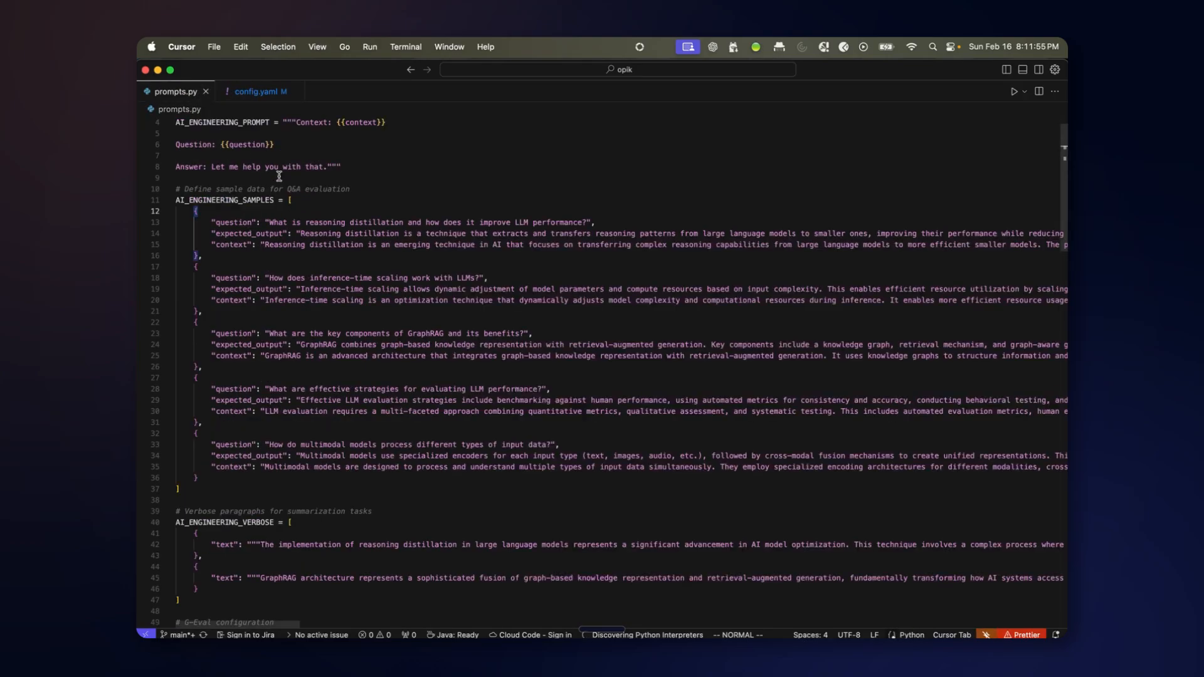
mouse_move(273, 204)
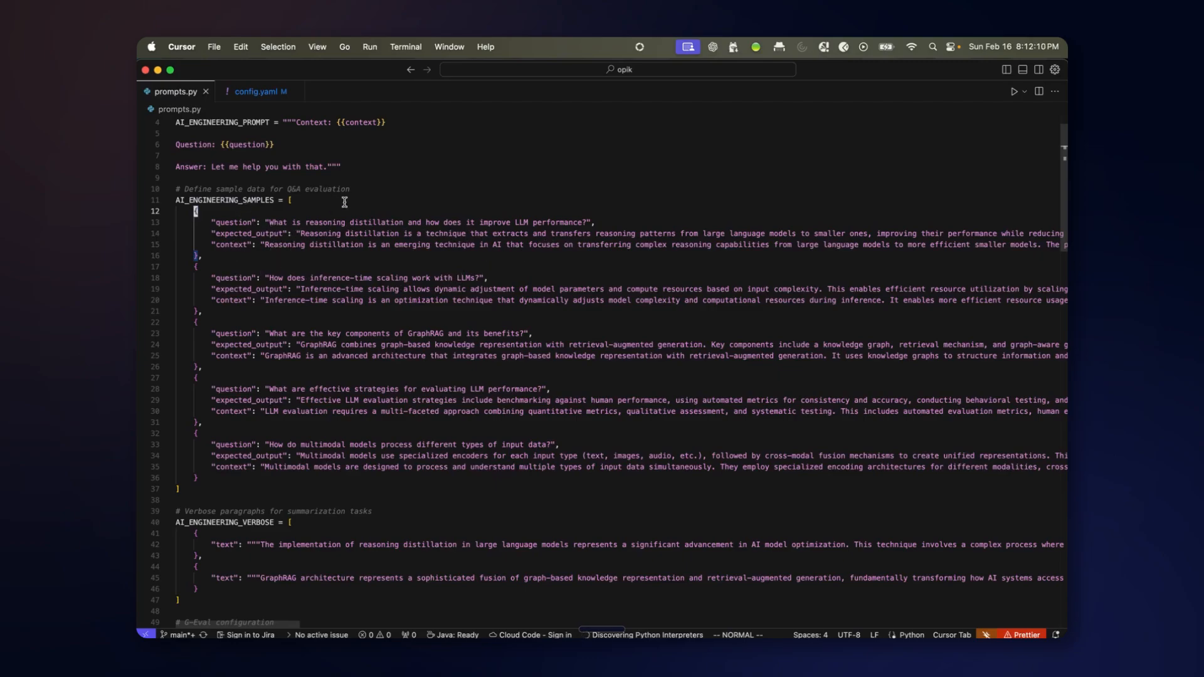
mouse_move(288, 451)
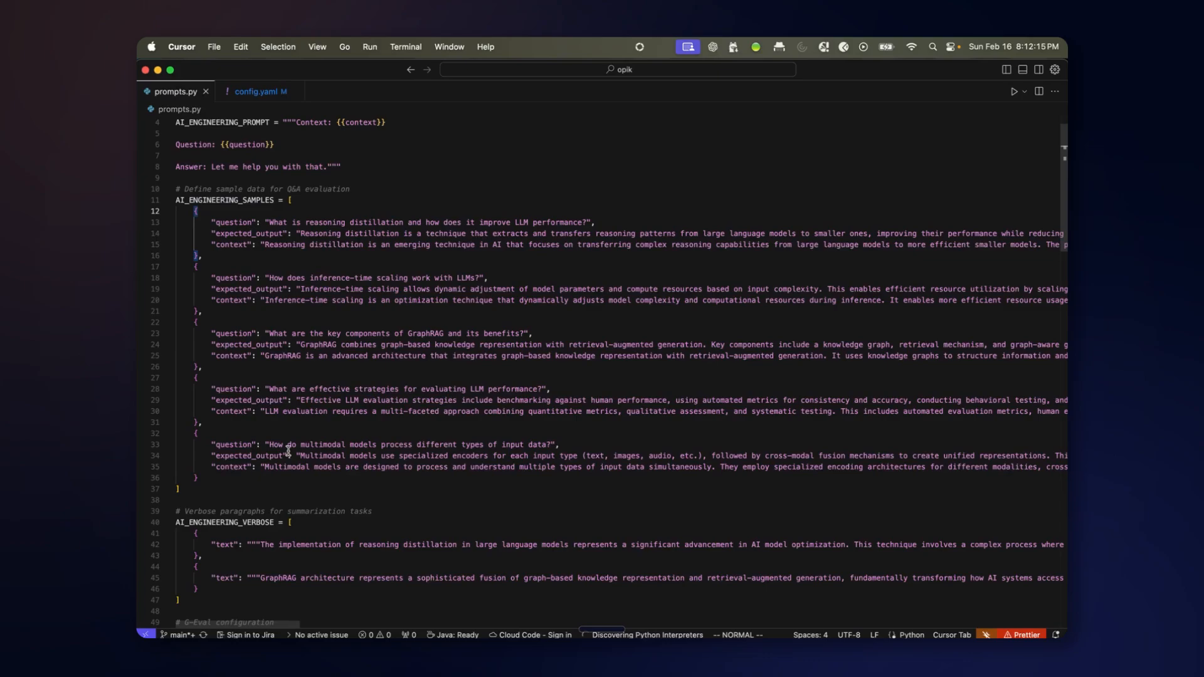
scroll(down, 3)
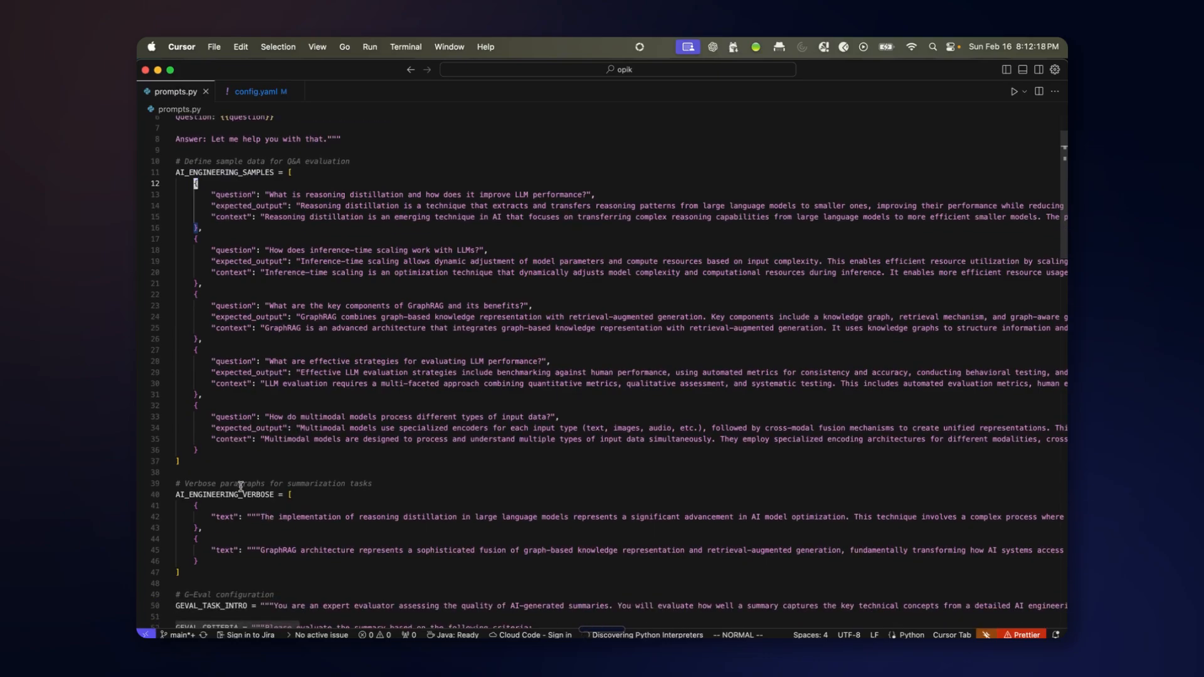
mouse_move(378, 525)
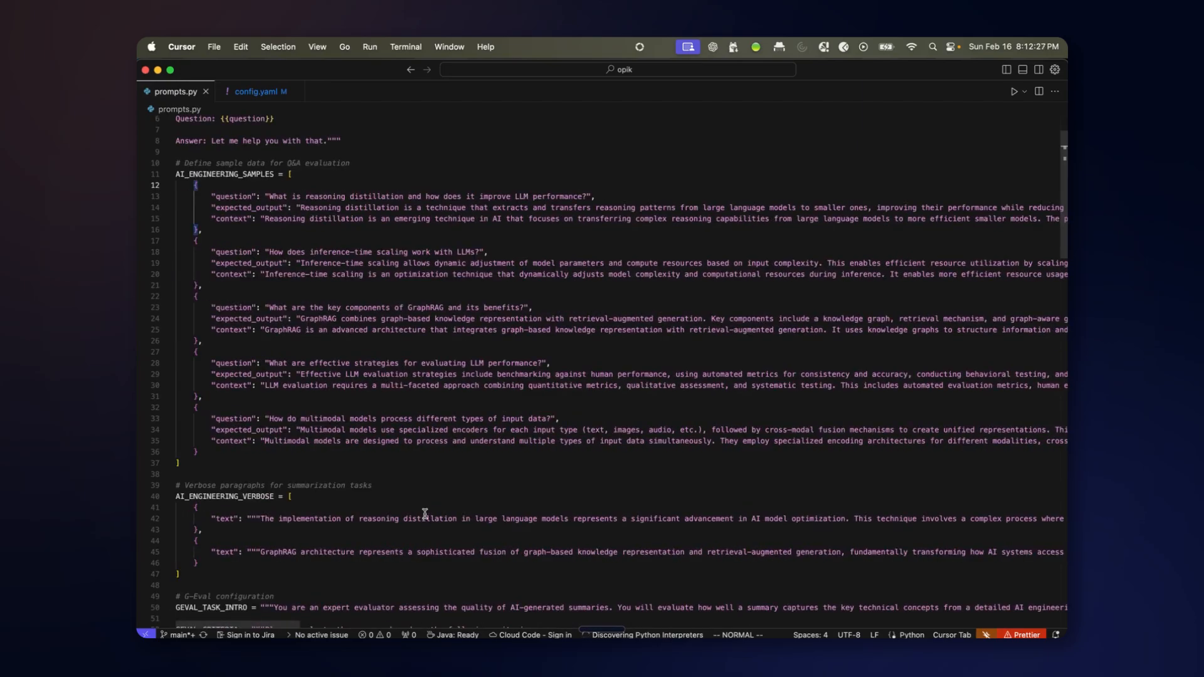
scroll(down, 3)
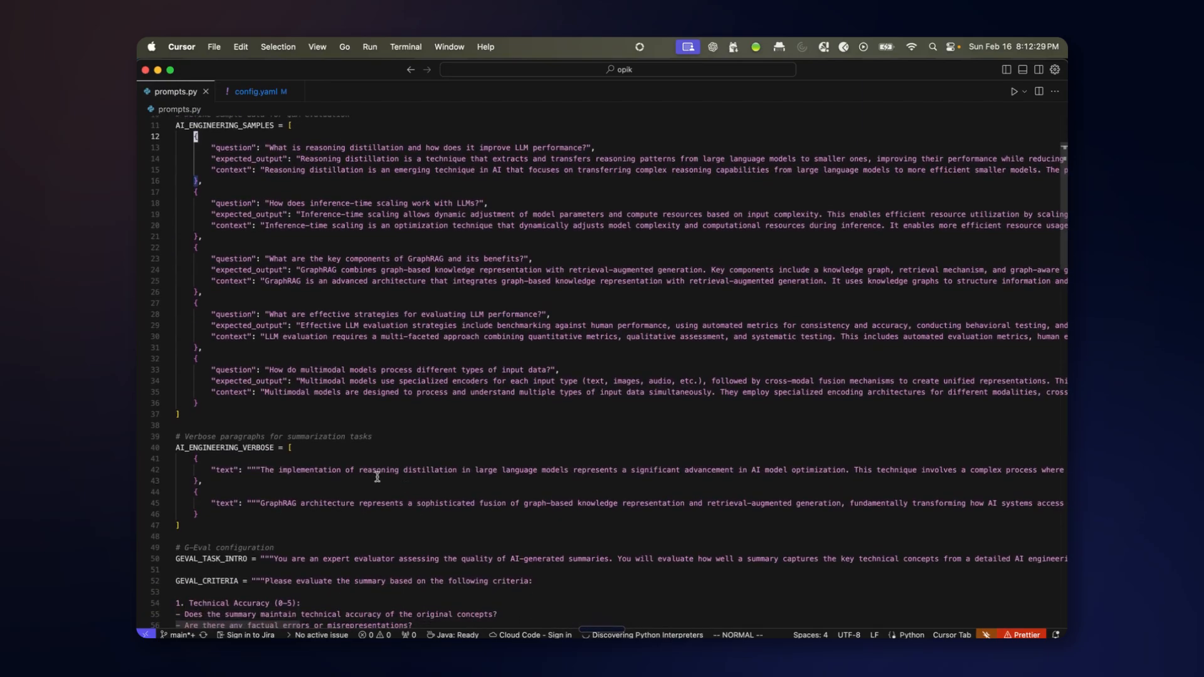
scroll(down, 3)
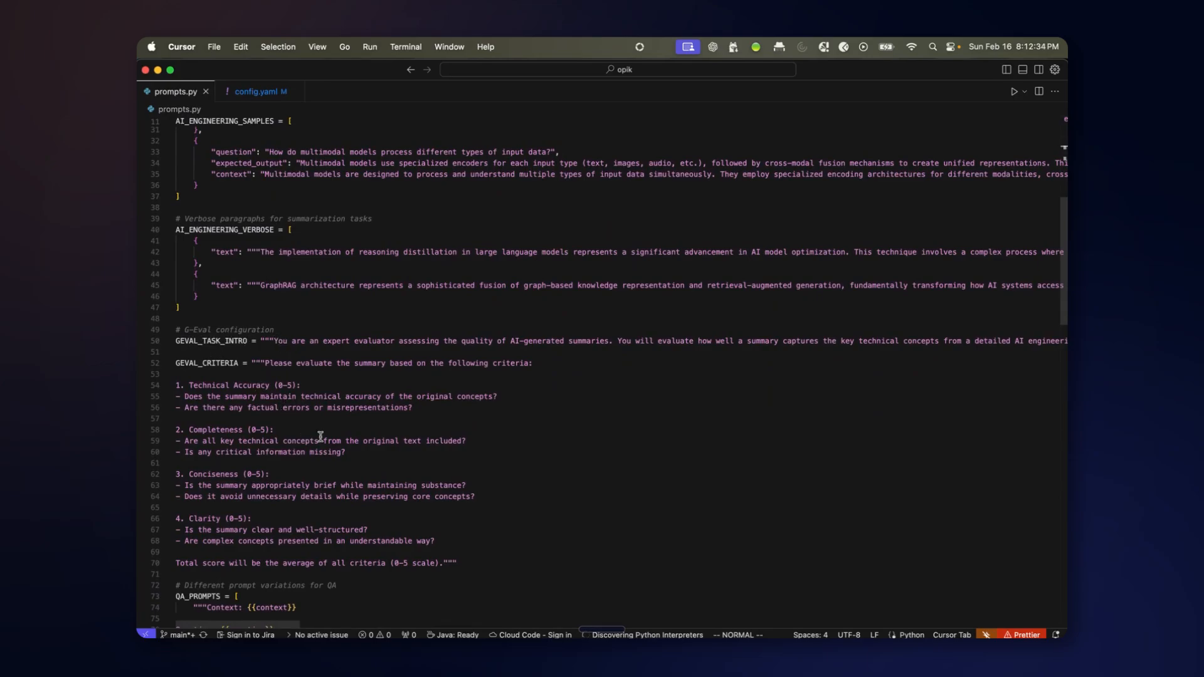
mouse_move(309, 305)
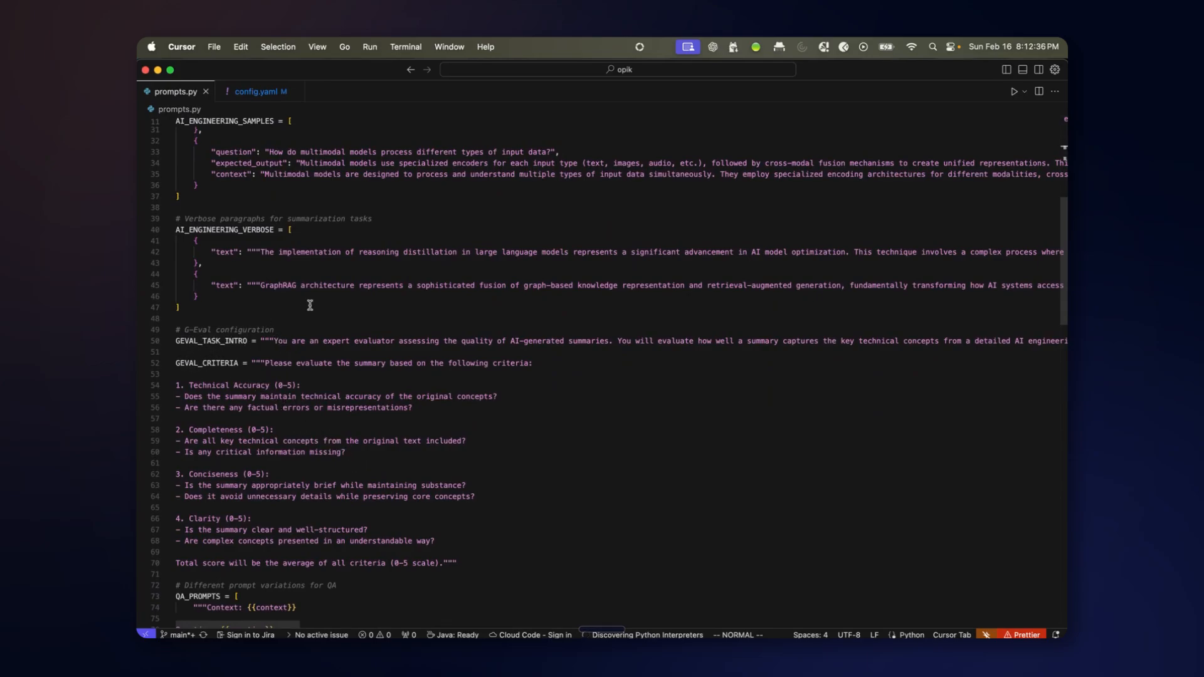
scroll(down, 3)
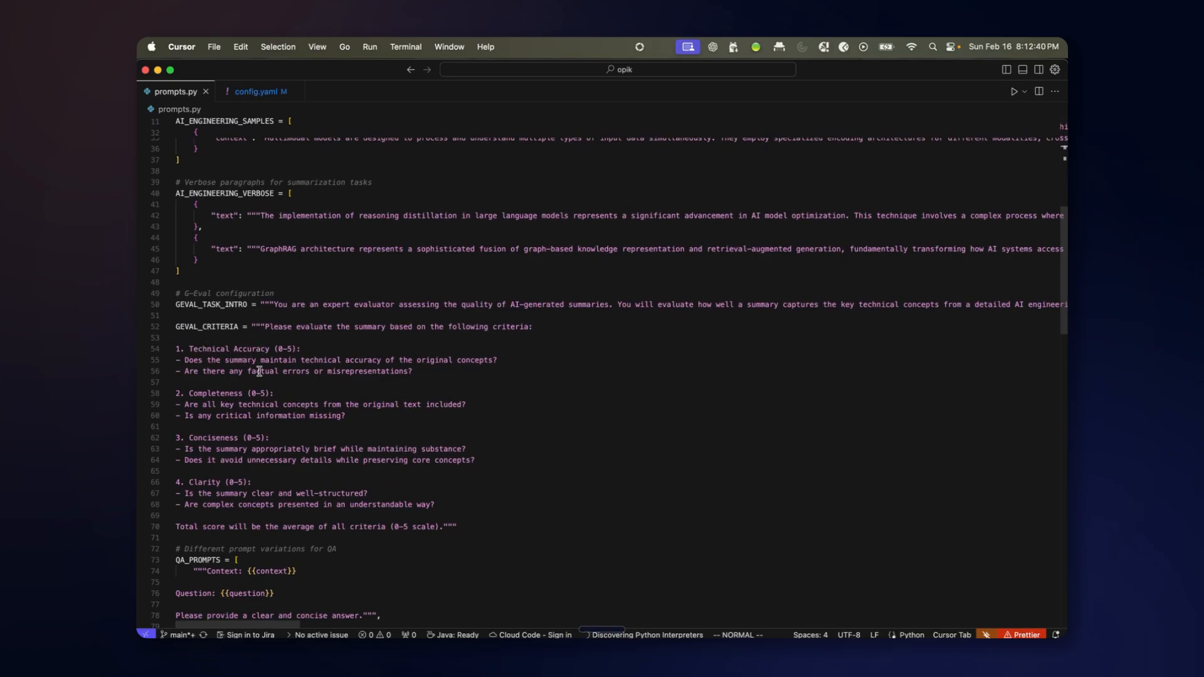
mouse_move(198, 437)
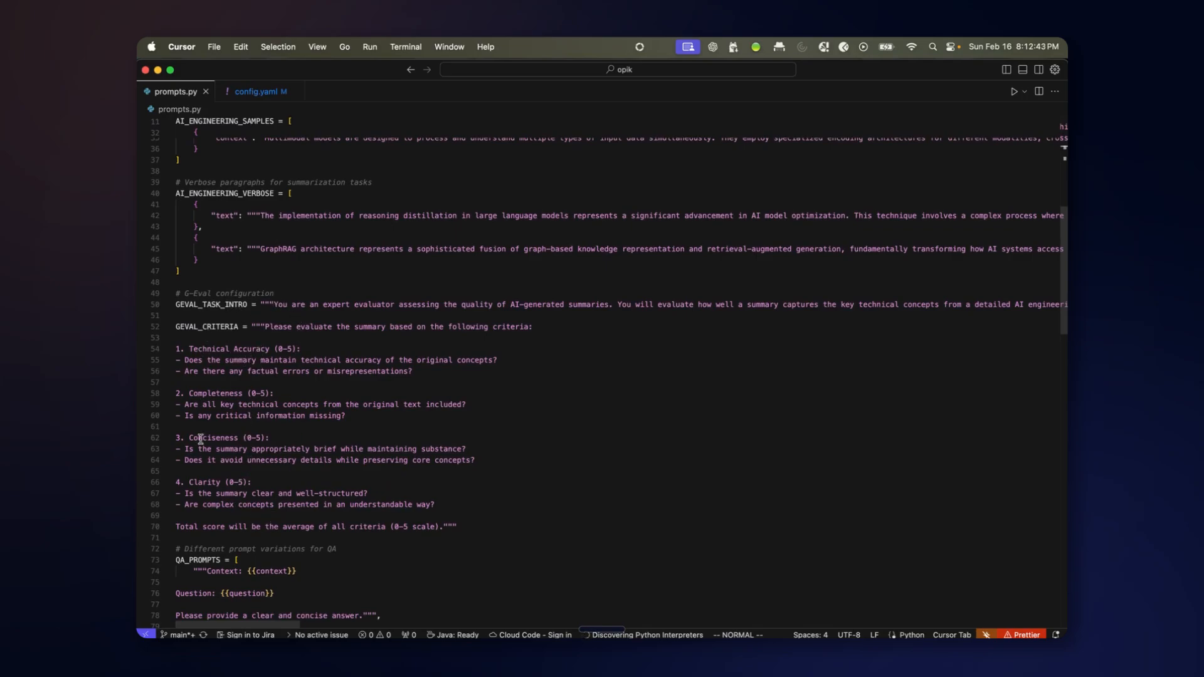
mouse_move(412, 546)
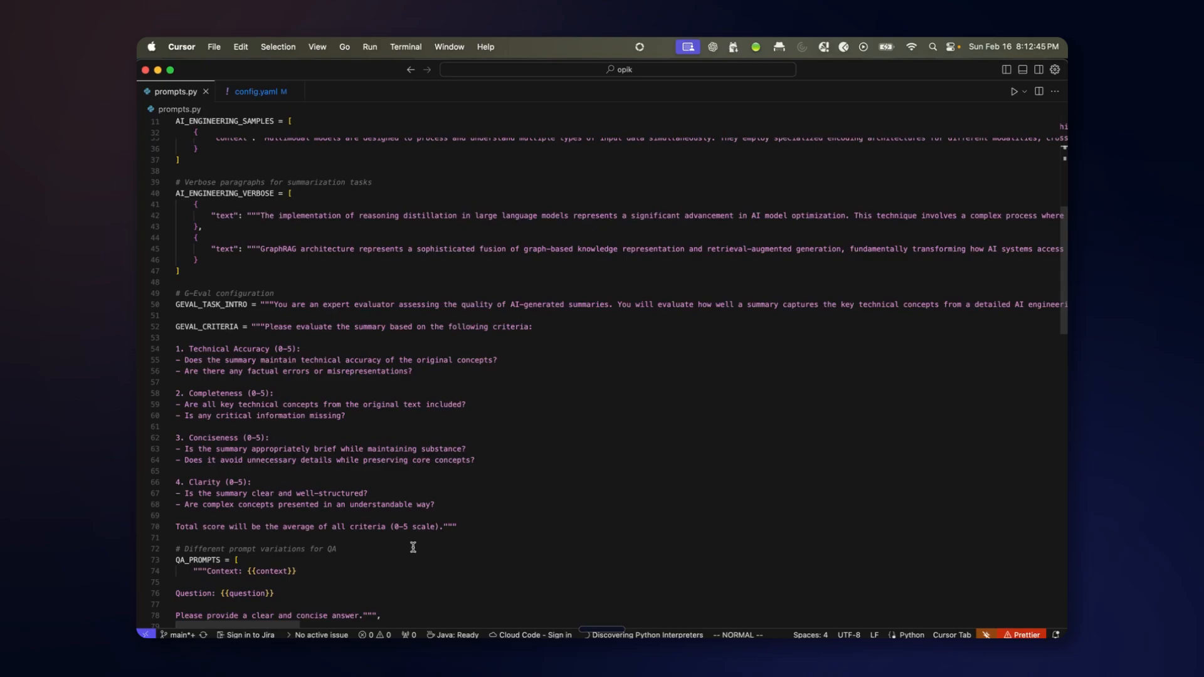
mouse_move(301, 397)
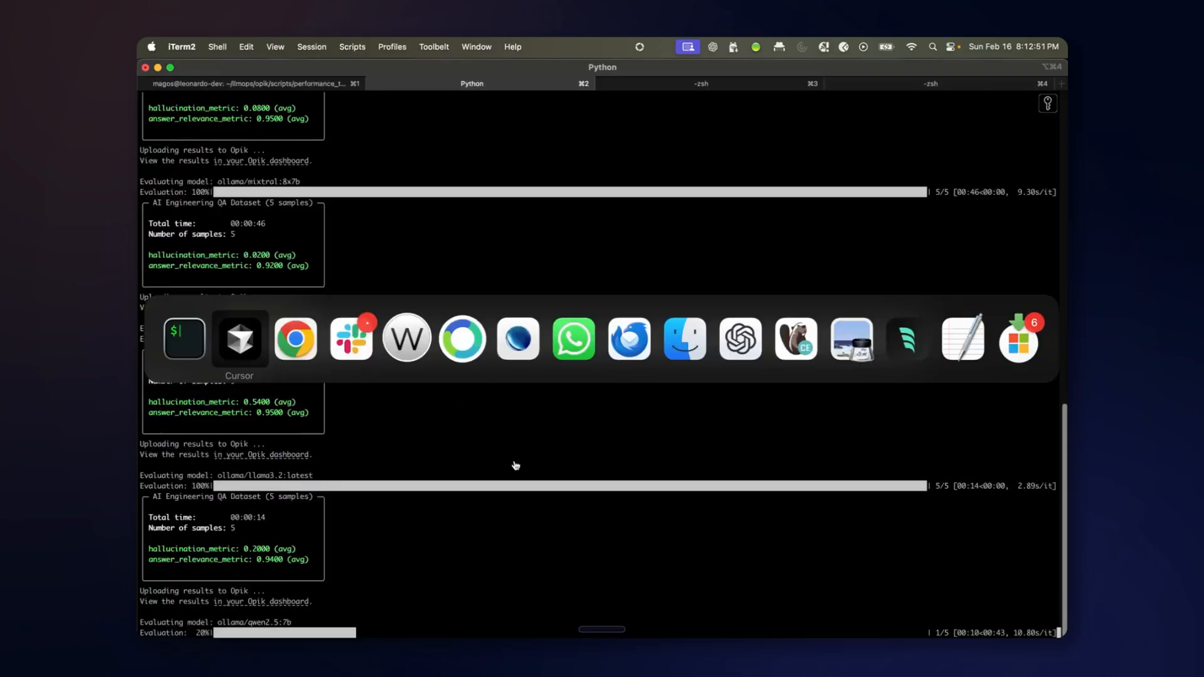
Show the Opik Experiments page listing the five model_eval_1 QA runs with their scores.
click(294, 338)
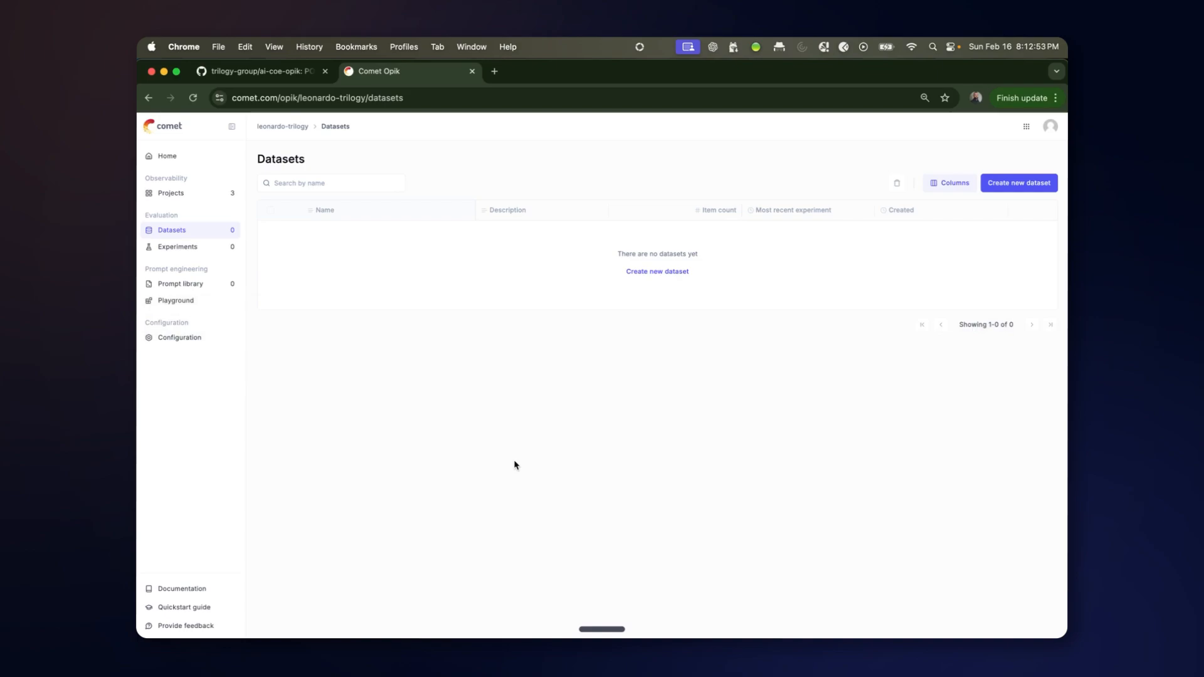
click(178, 245)
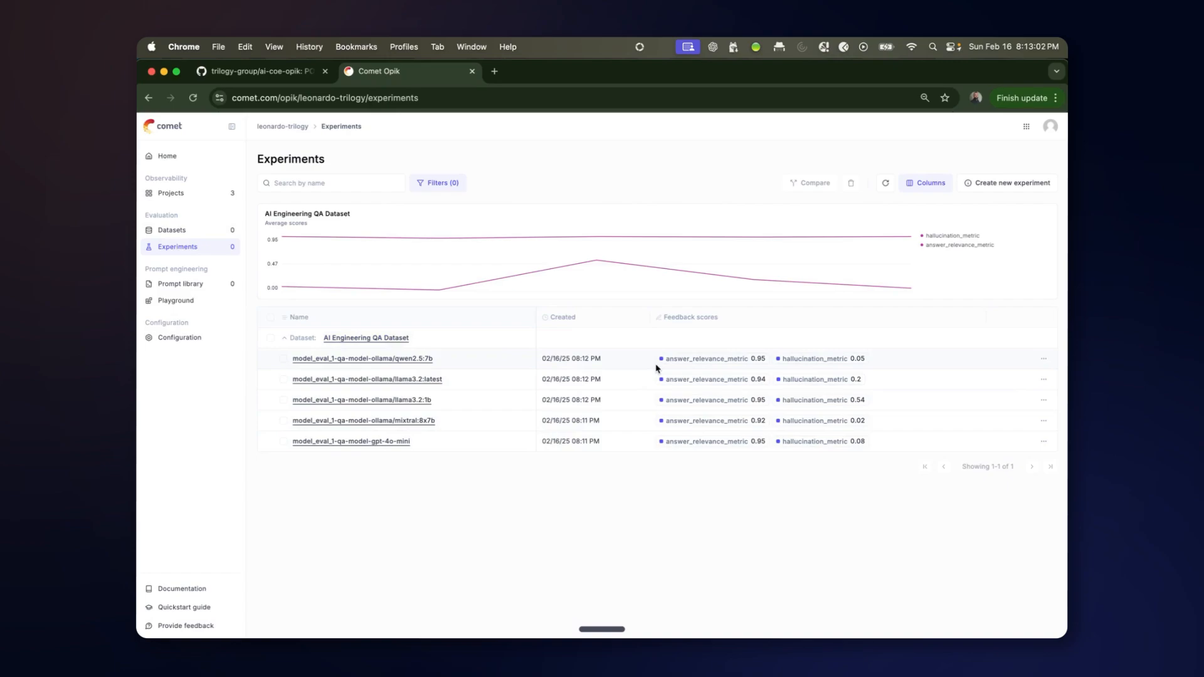
mouse_move(566, 424)
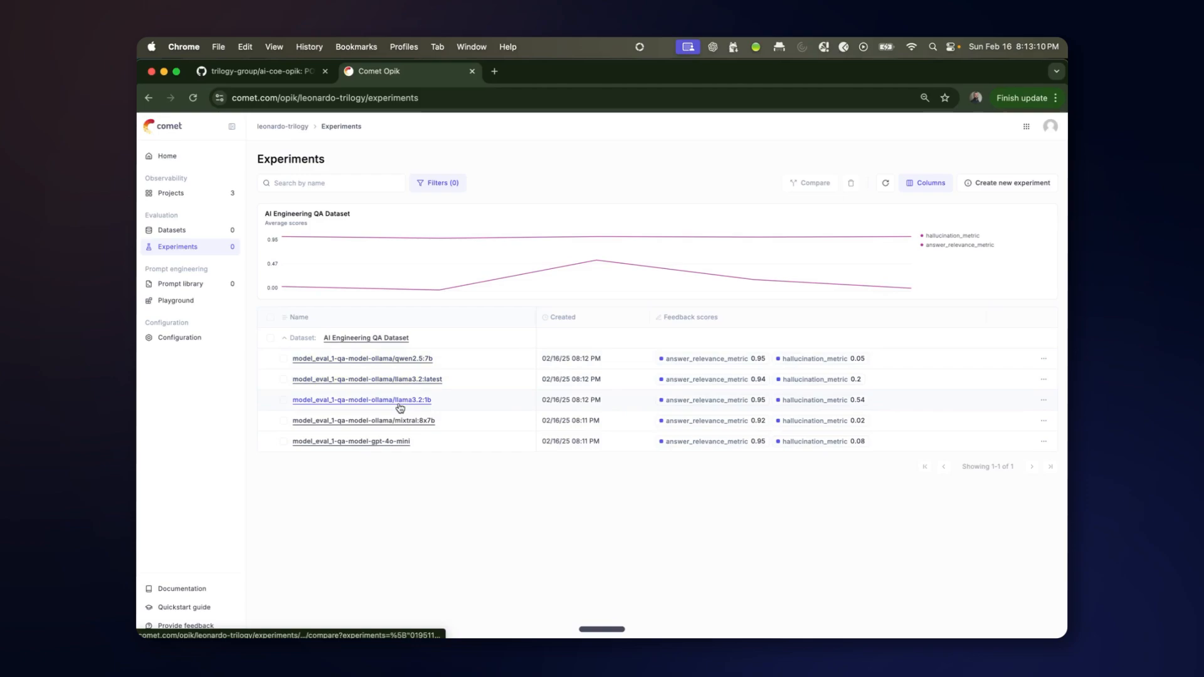
mouse_move(757, 364)
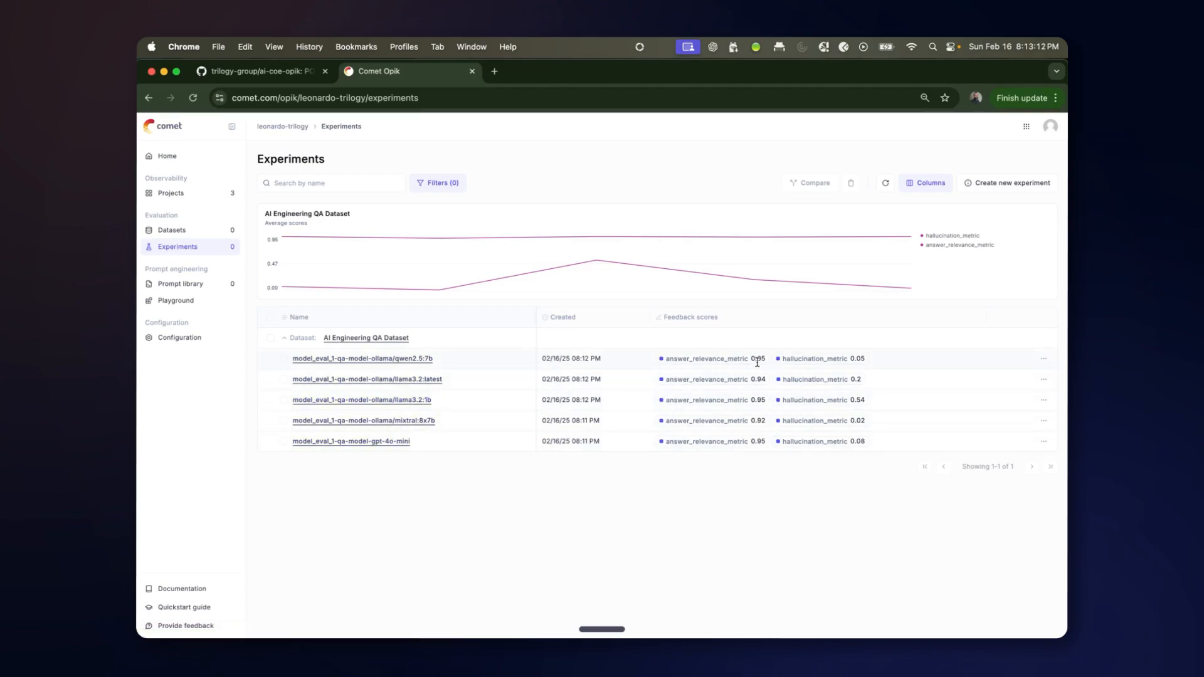
mouse_move(825, 369)
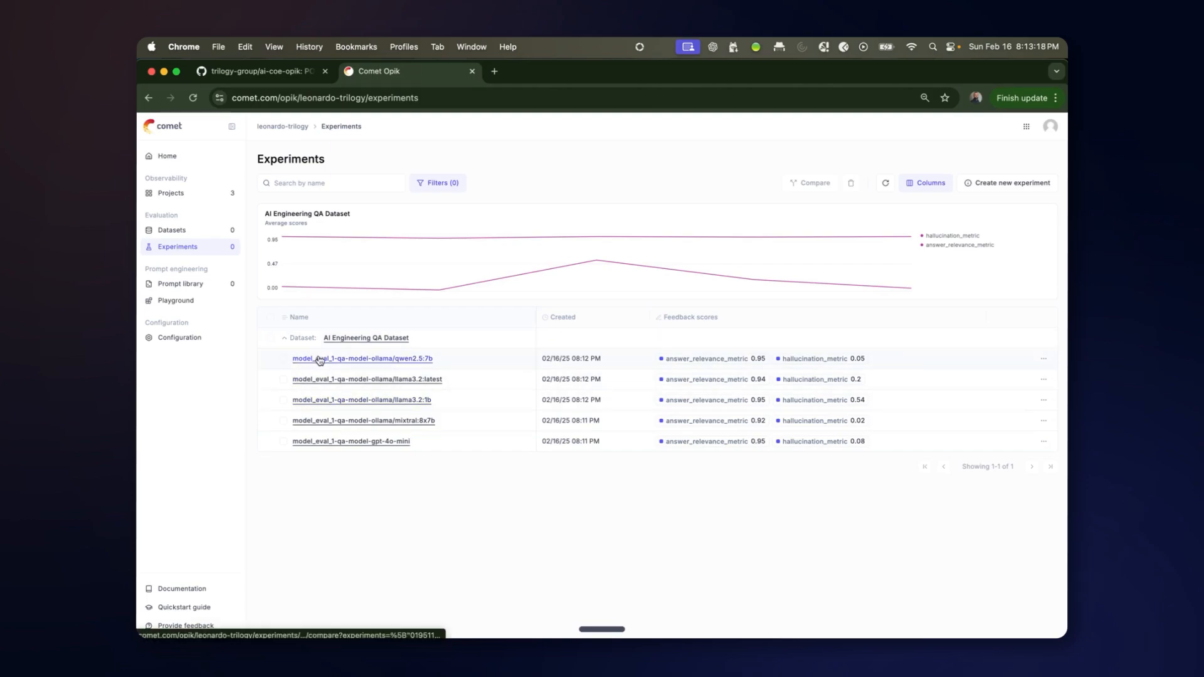
mouse_move(405, 379)
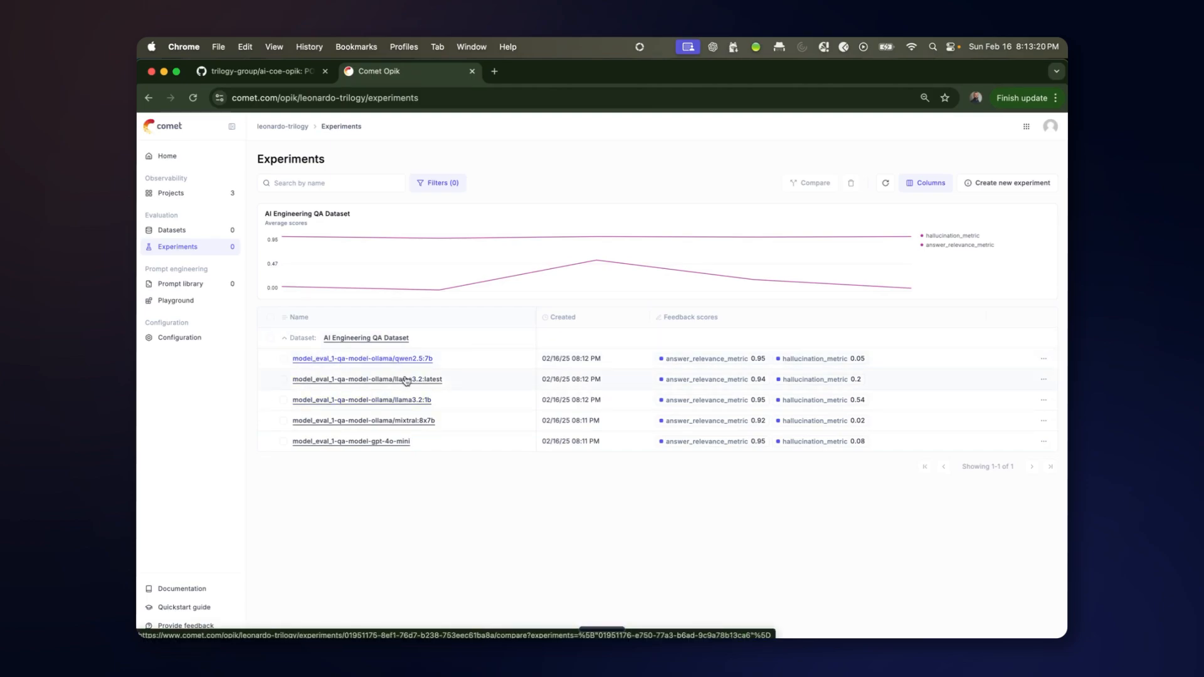
Show the model_eval_1-qa-model-ollama/qwen2.5:7b experiment's five scored QA items.
click(360, 359)
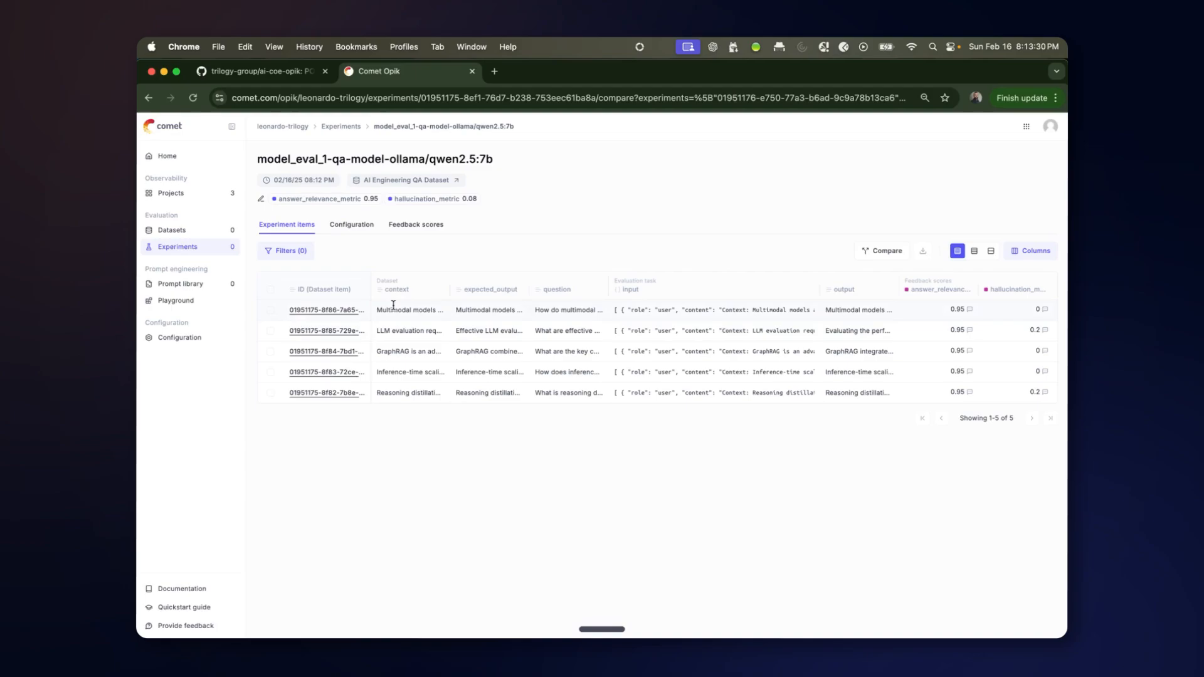
mouse_move(883, 324)
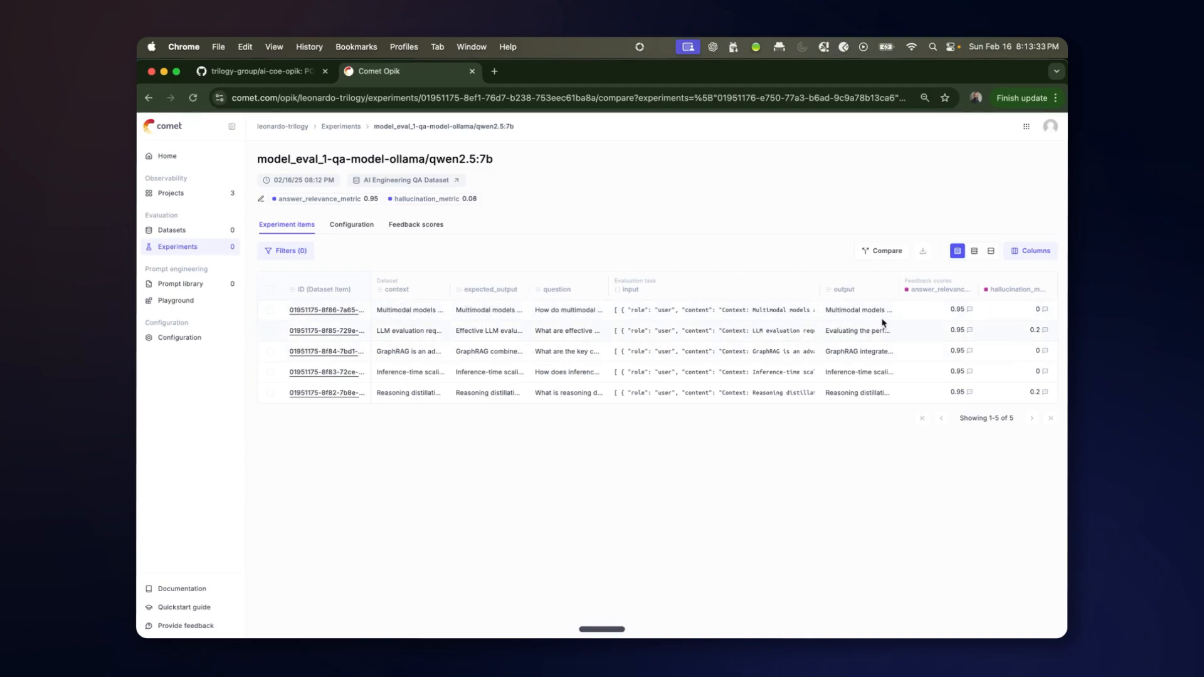
mouse_move(970, 330)
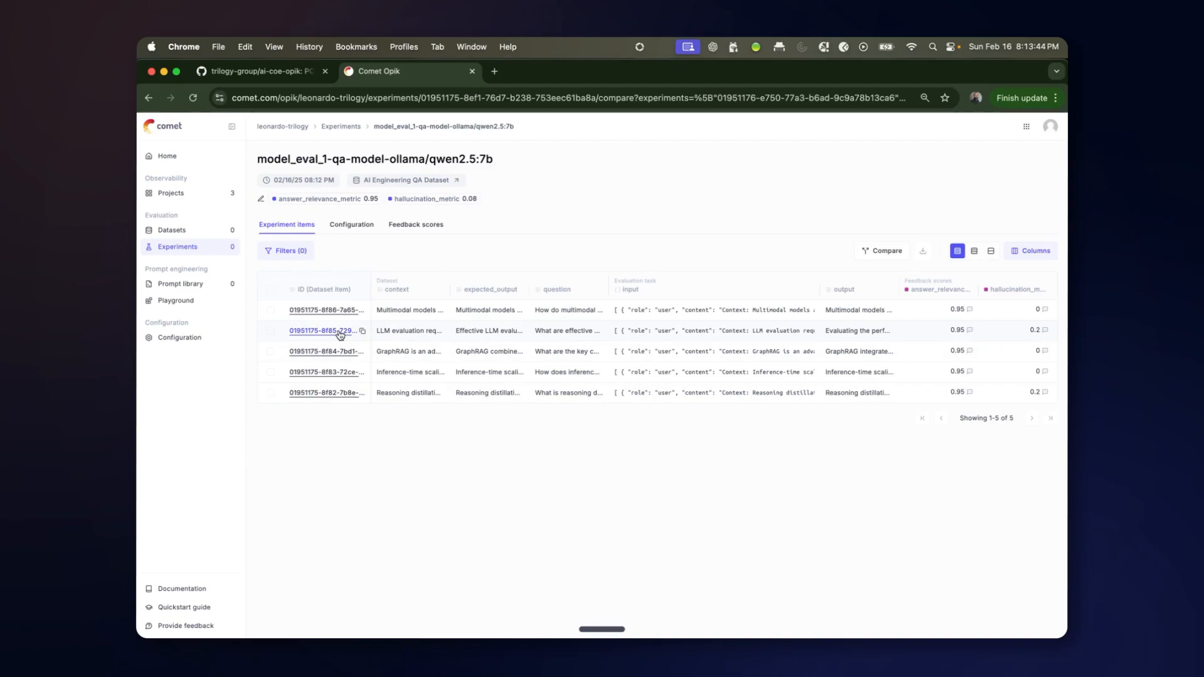
click(319, 331)
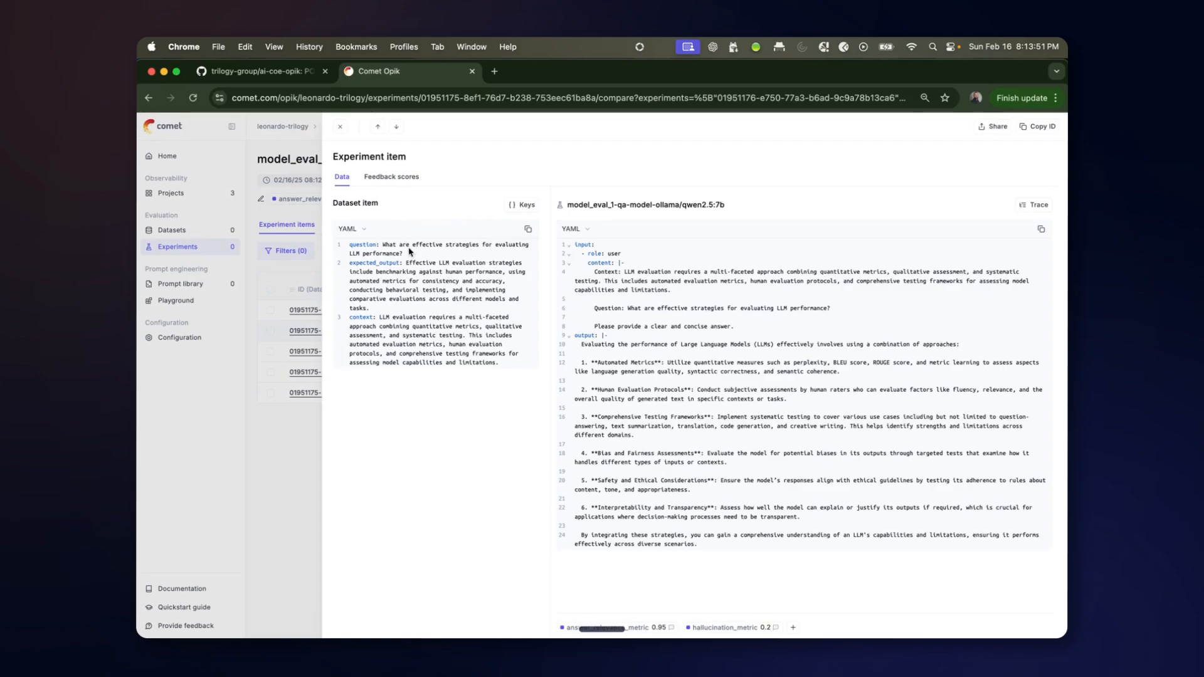
mouse_move(1037, 205)
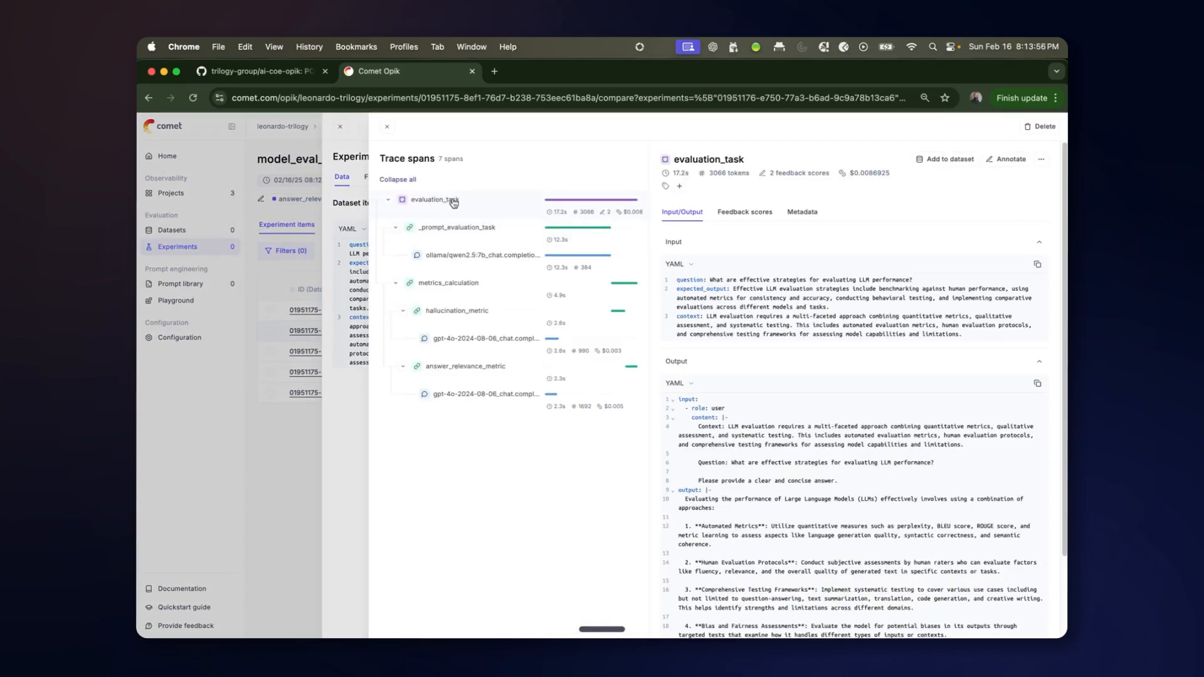
mouse_move(577, 215)
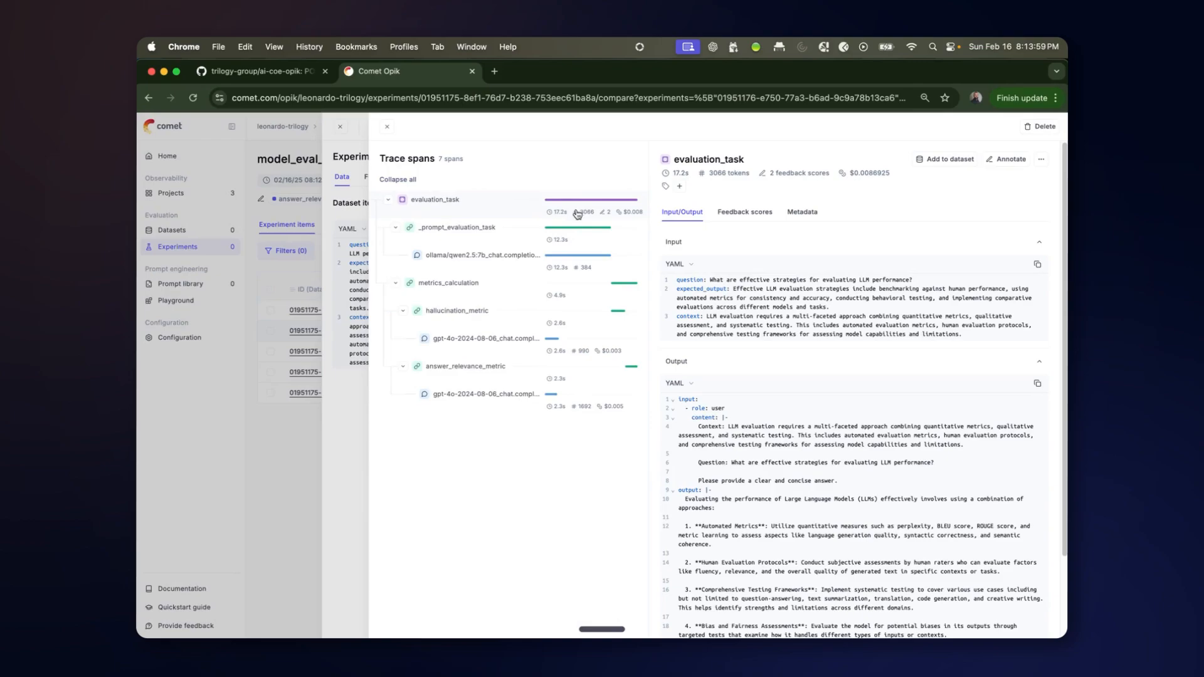
click(450, 227)
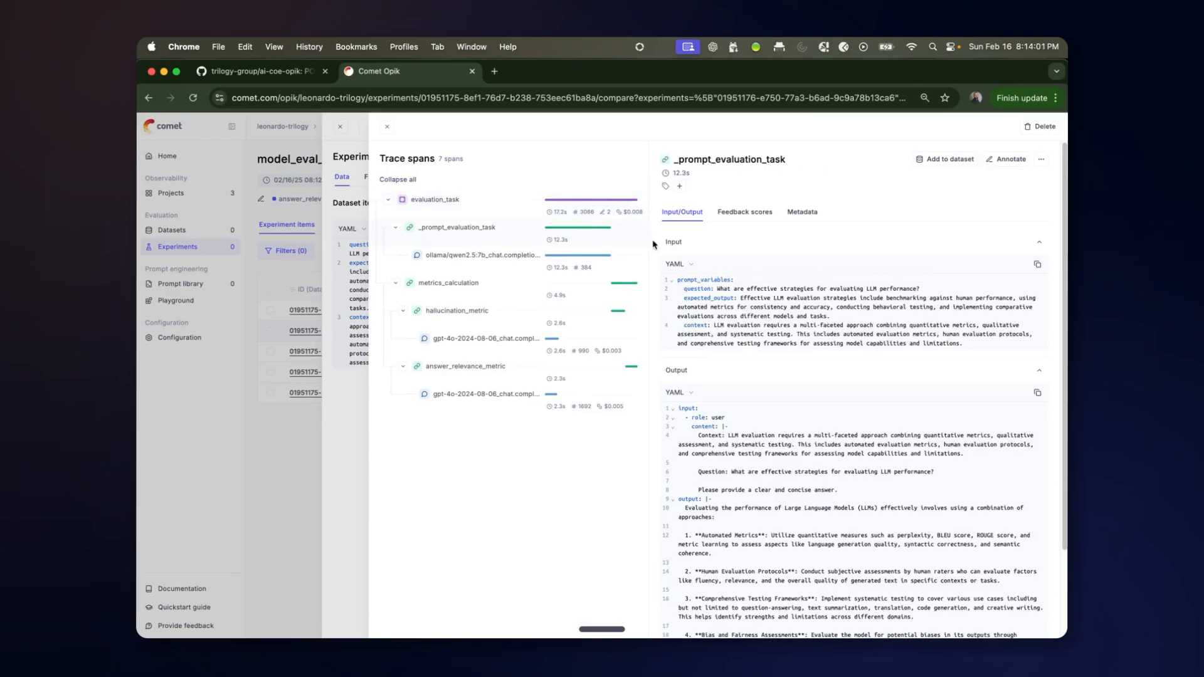
click(474, 338)
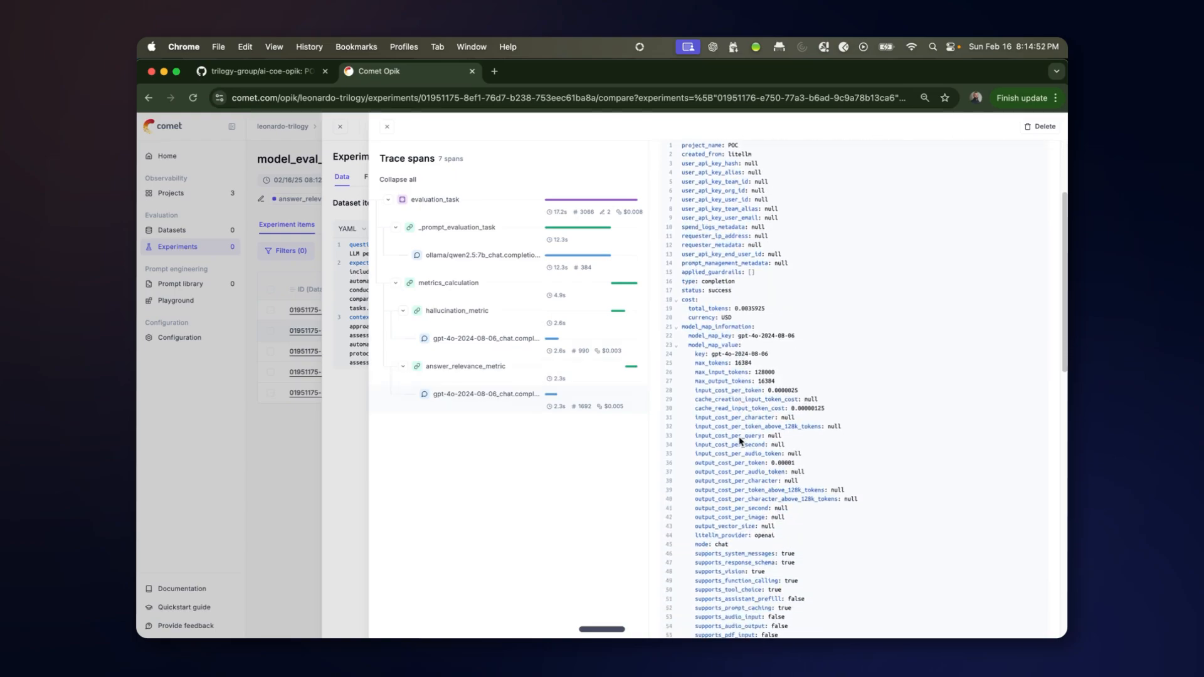
scroll(down, 3)
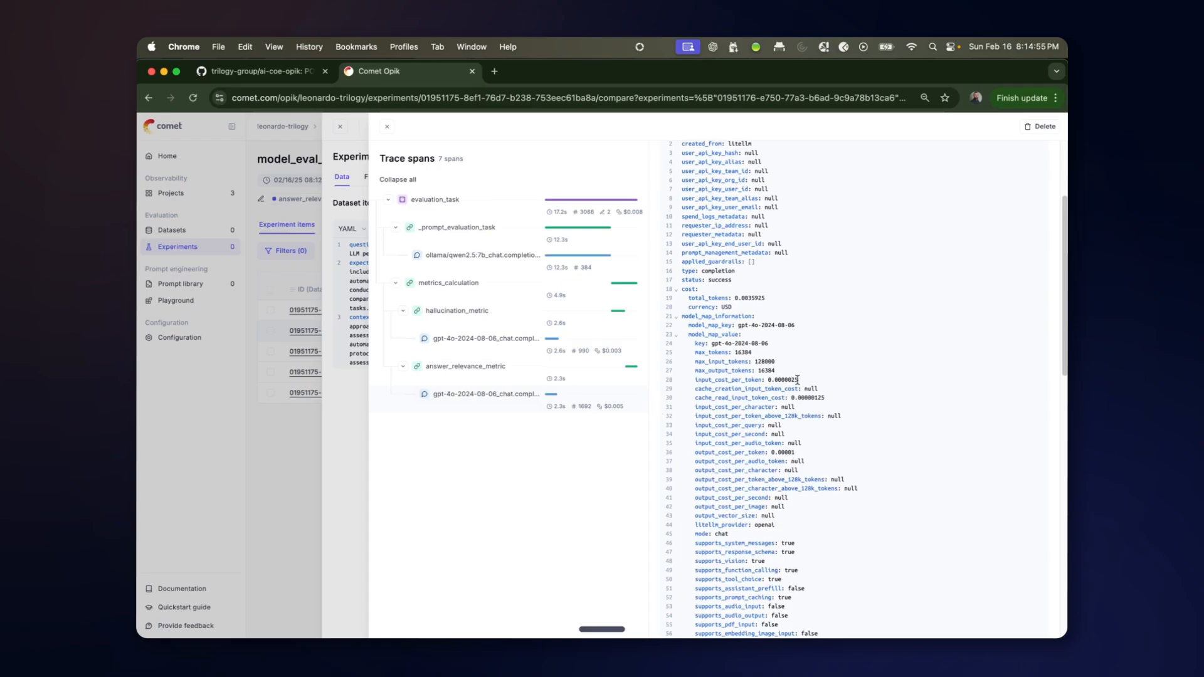
scroll(down, 3)
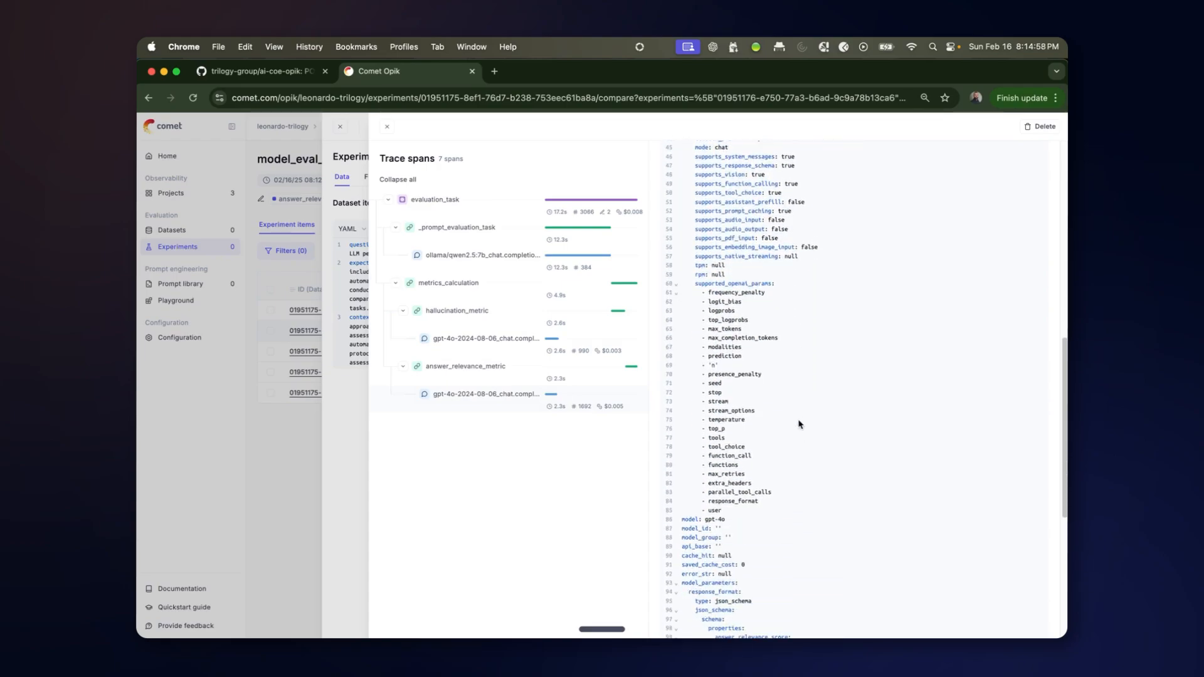
scroll(down, 3)
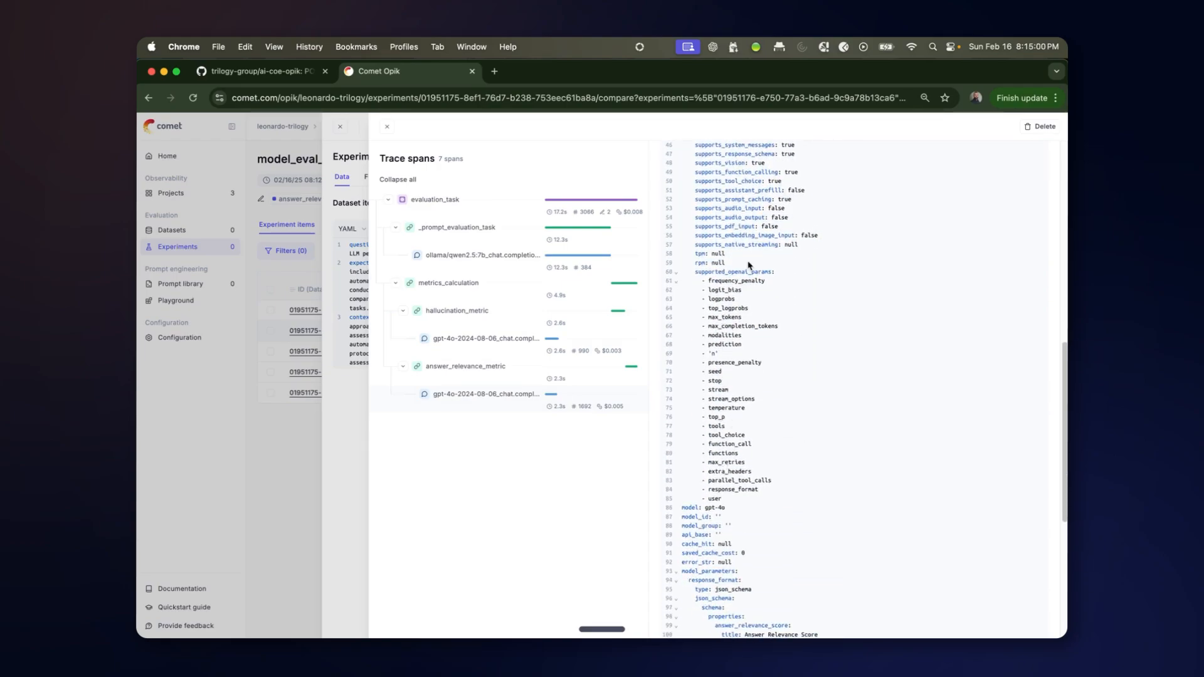
scroll(down, 3)
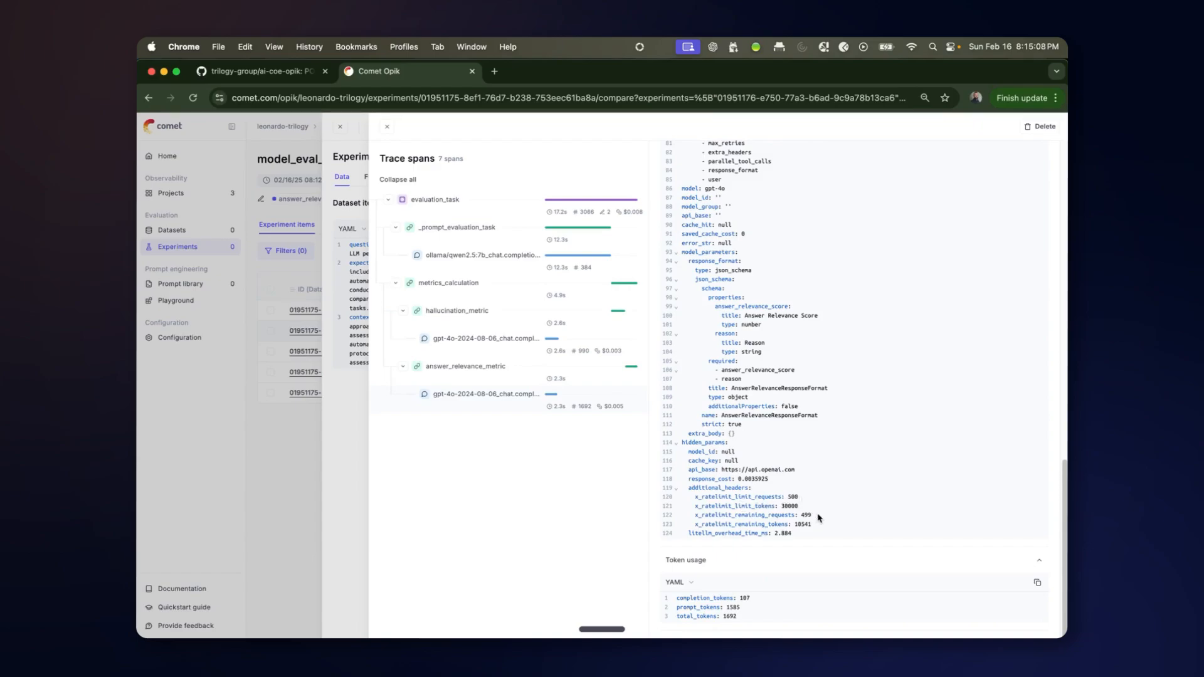
mouse_move(829, 525)
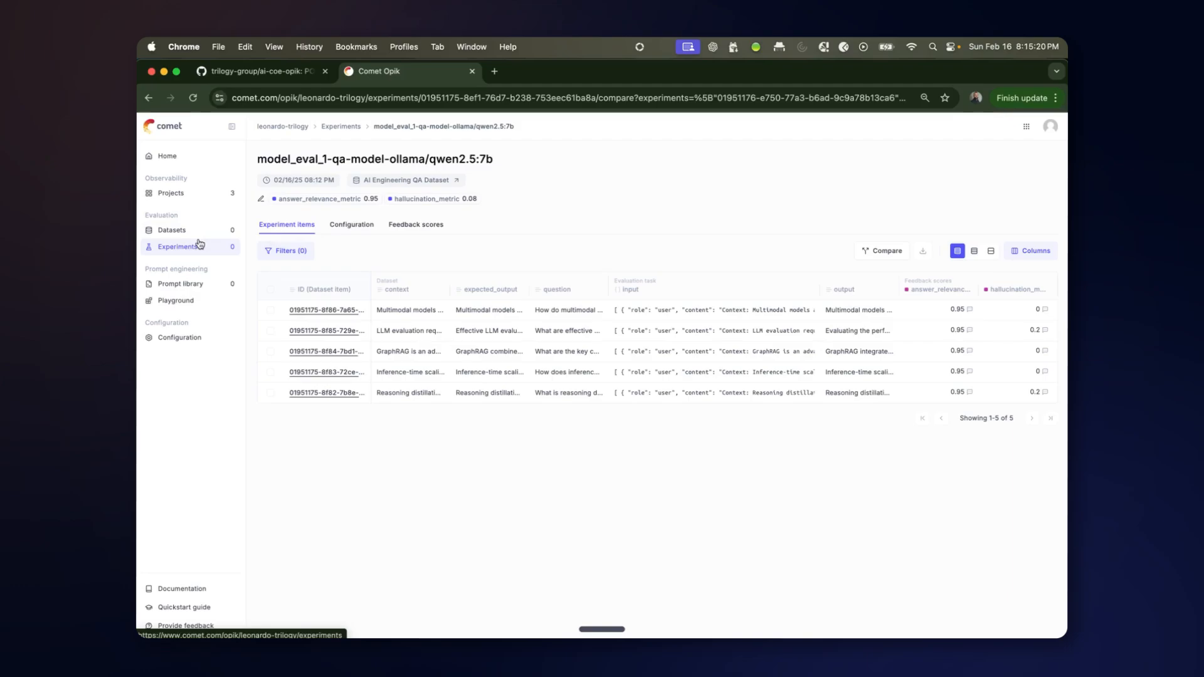
Browse the items of the AI Engineering Summary and QA datasets from the Datasets list.
click(170, 230)
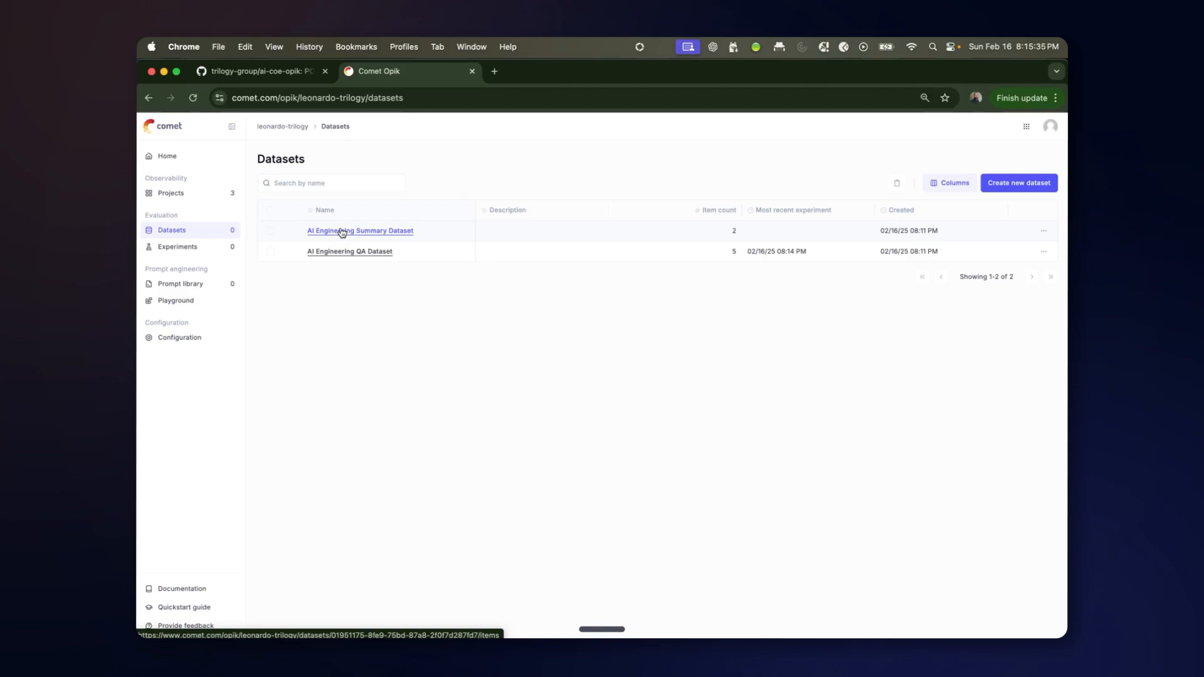
click(360, 231)
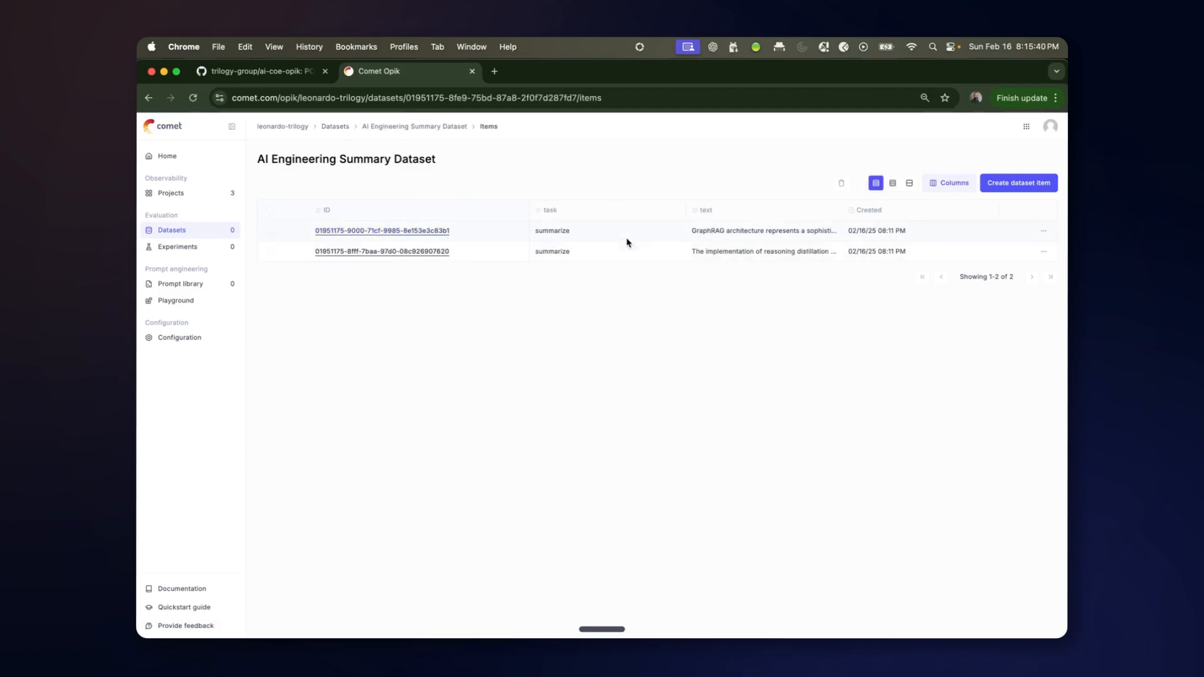
click(384, 231)
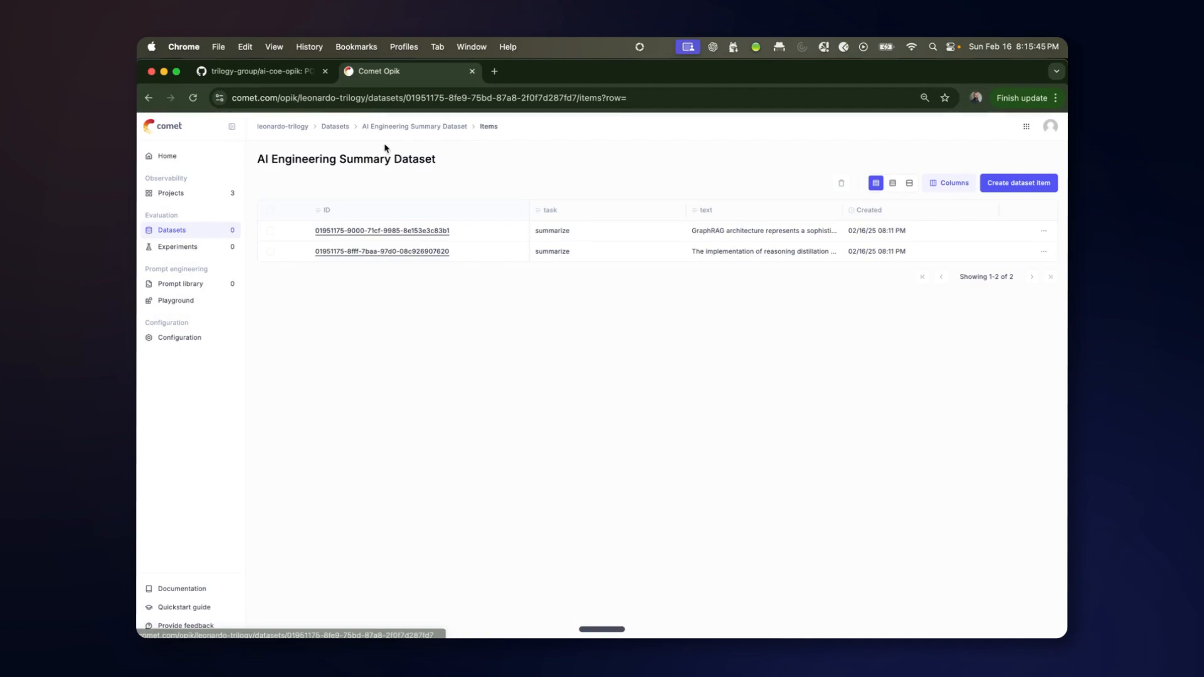
click(383, 251)
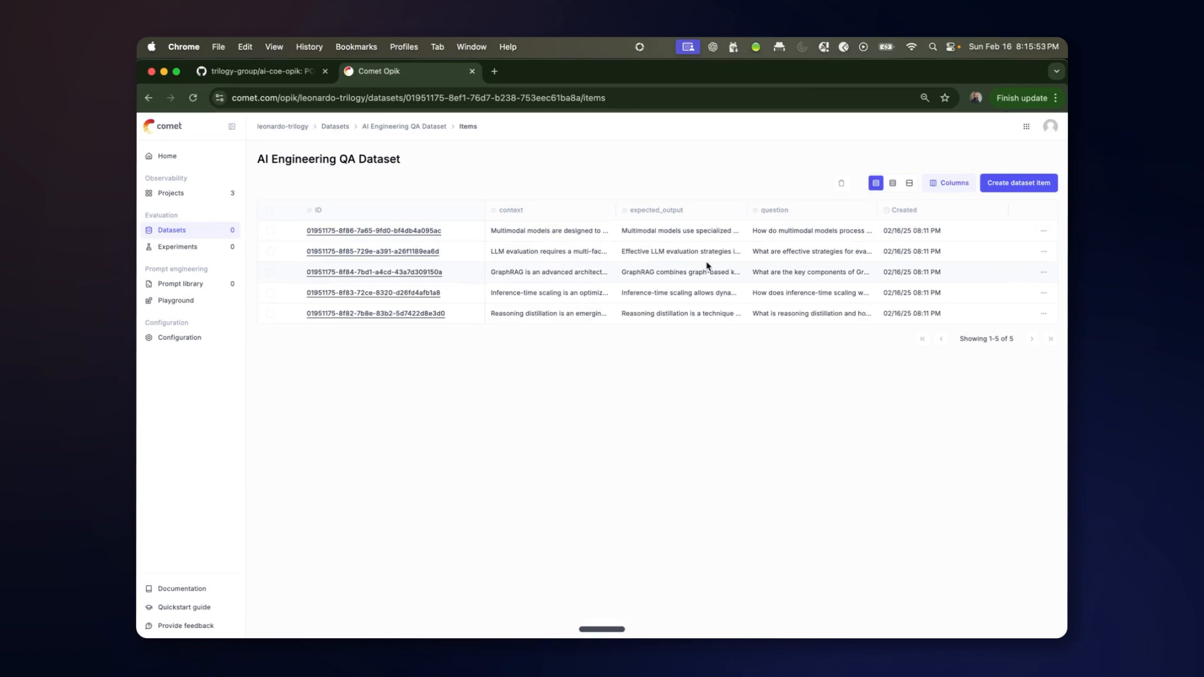
mouse_move(434, 251)
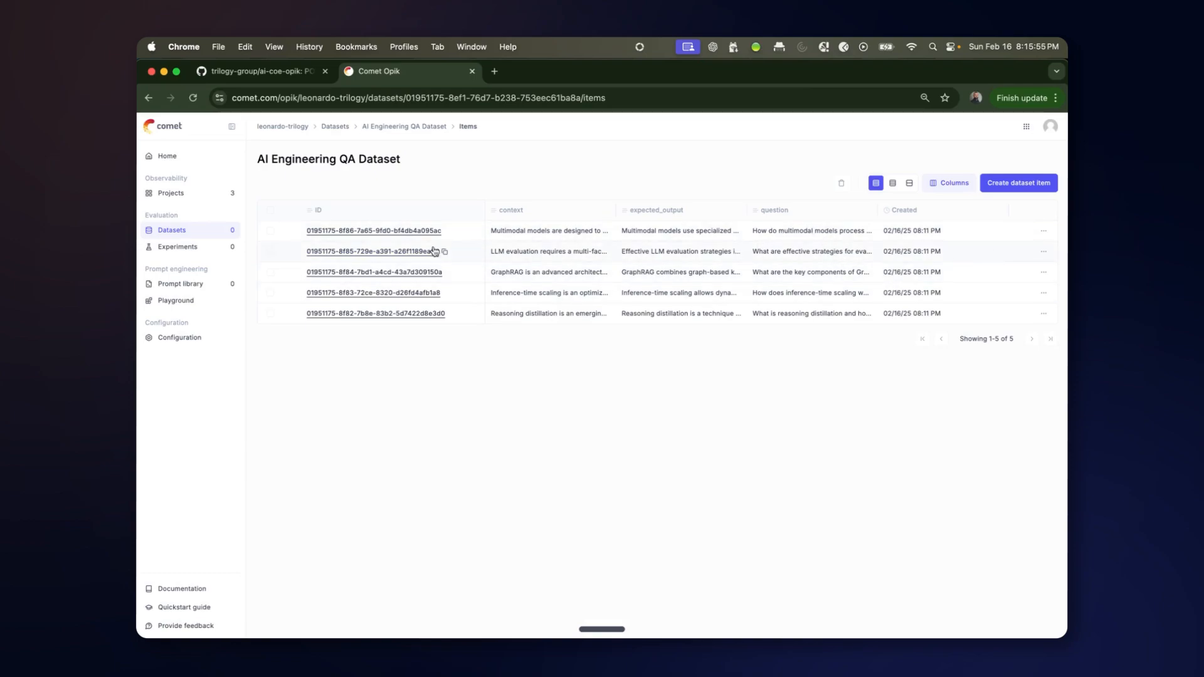
Show the Prompt library listing the v1–v3 summary and QA prompts.
click(180, 283)
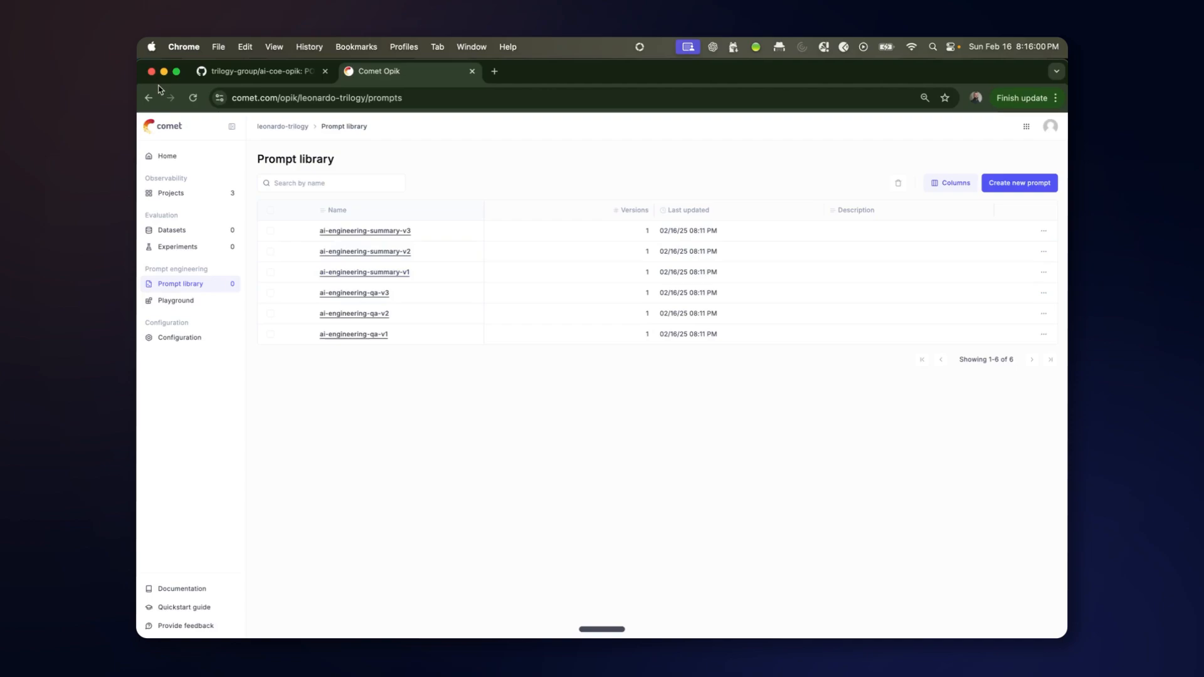
click(193, 98)
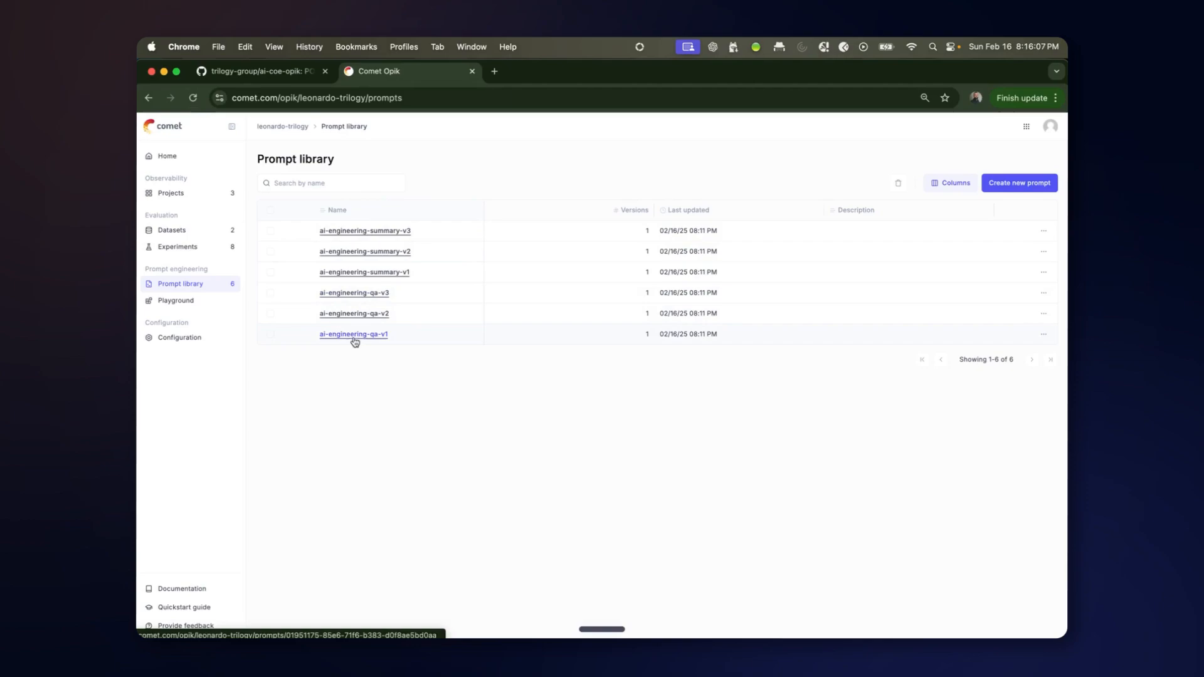
click(353, 333)
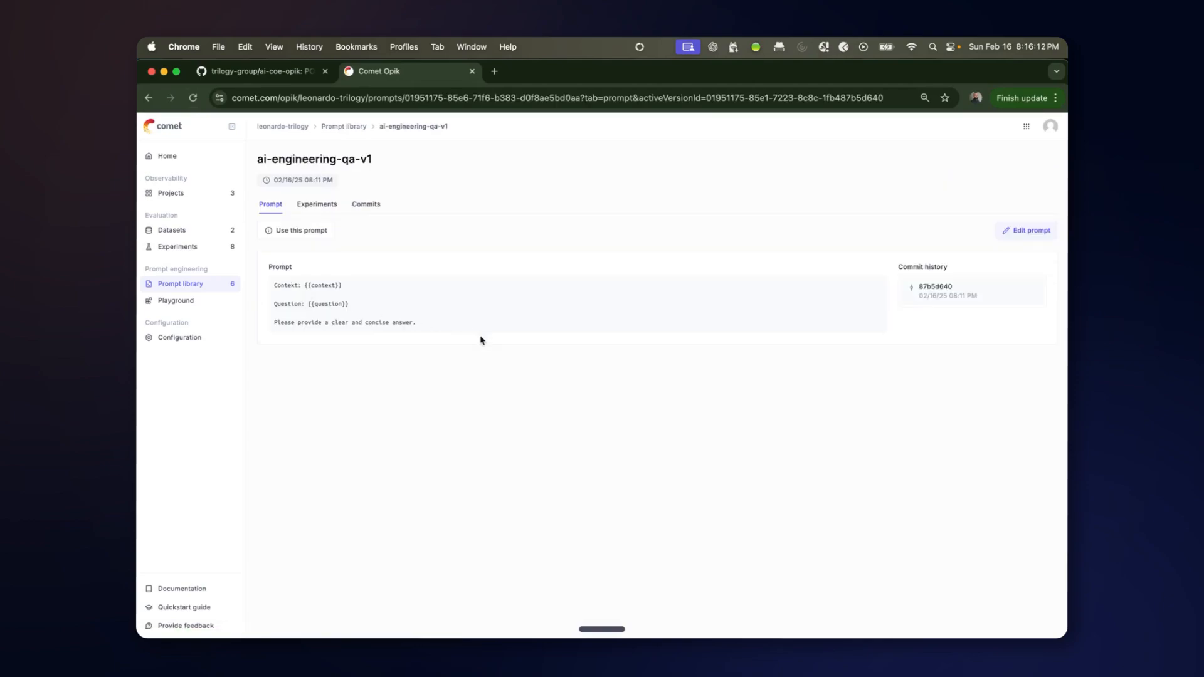
mouse_move(363, 293)
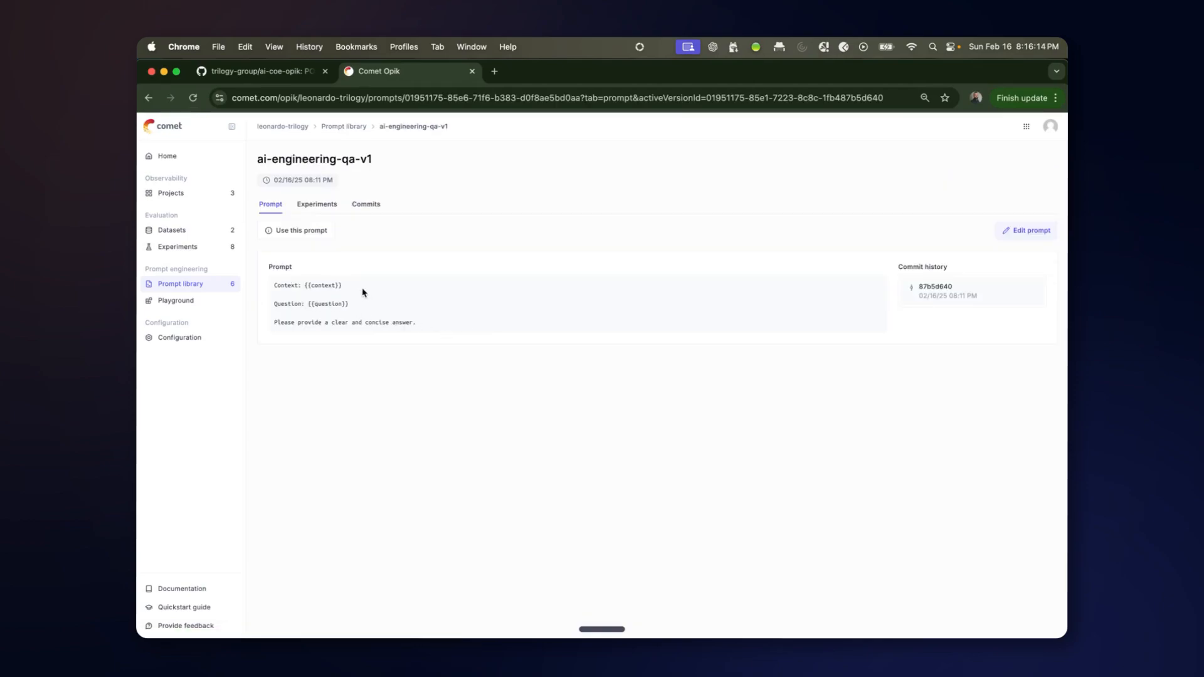
click(344, 125)
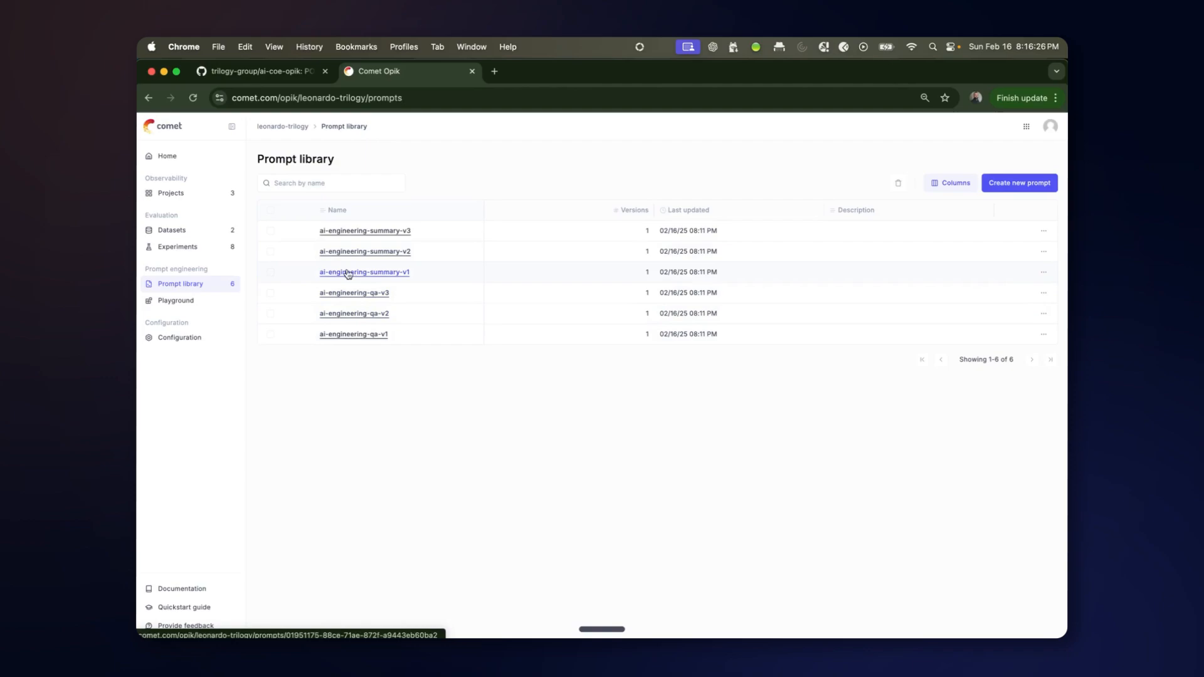
click(178, 247)
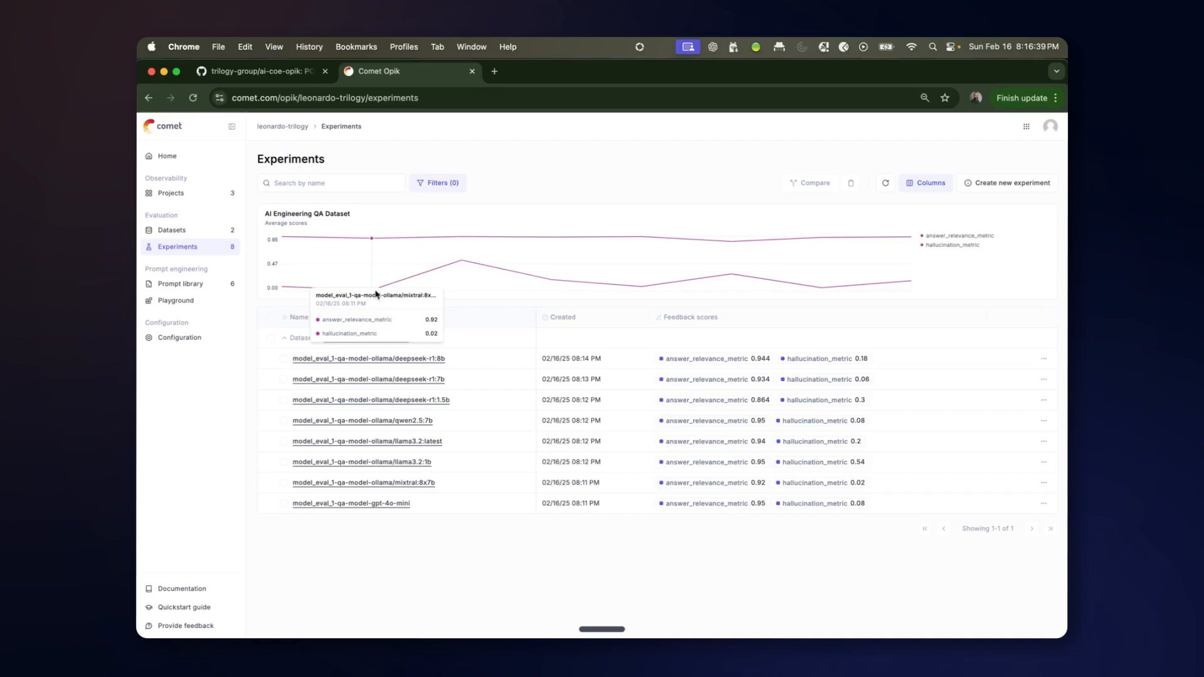
mouse_move(462, 261)
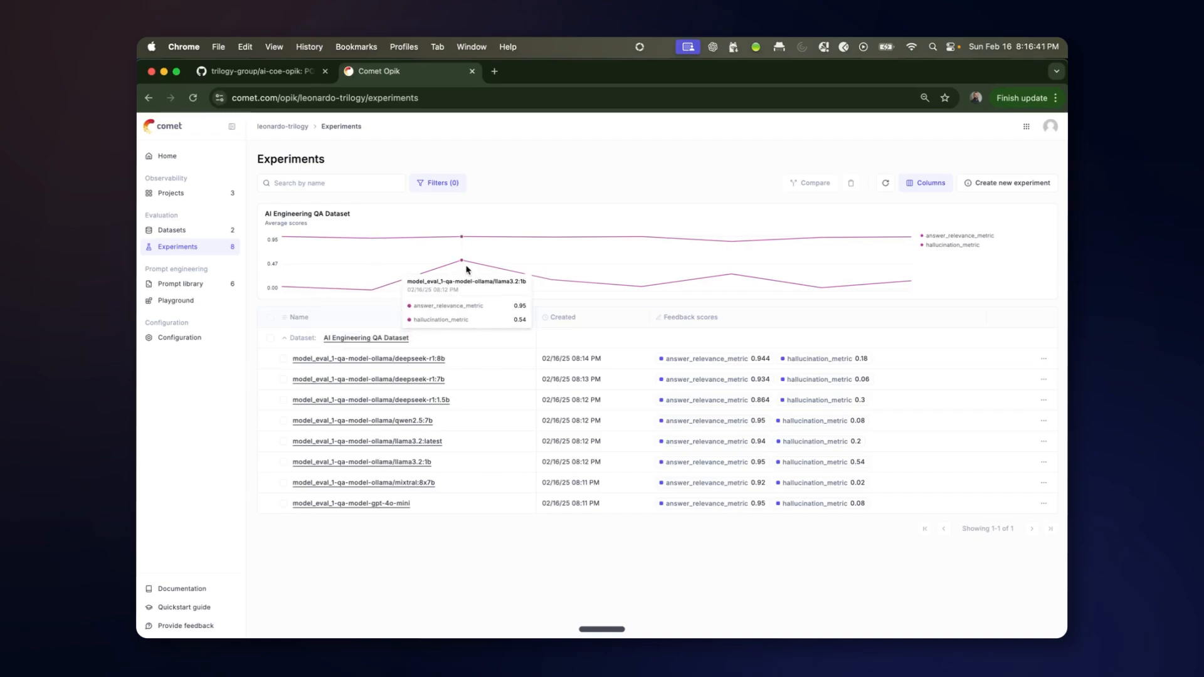
mouse_move(699, 347)
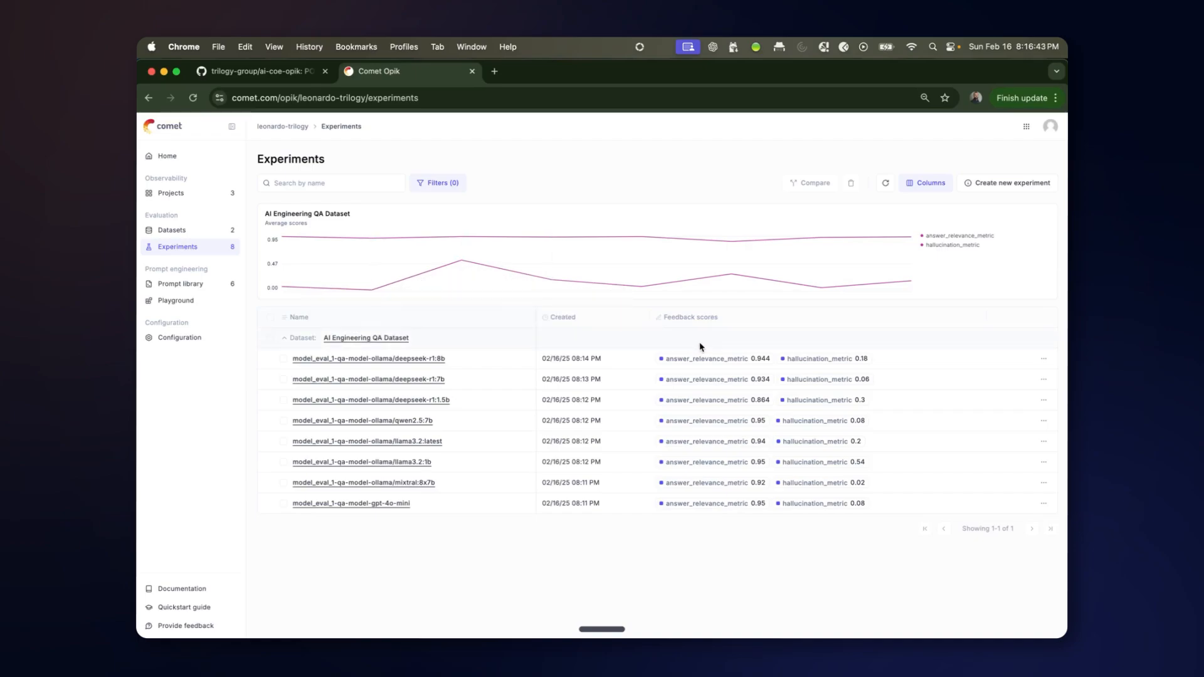
mouse_move(730, 311)
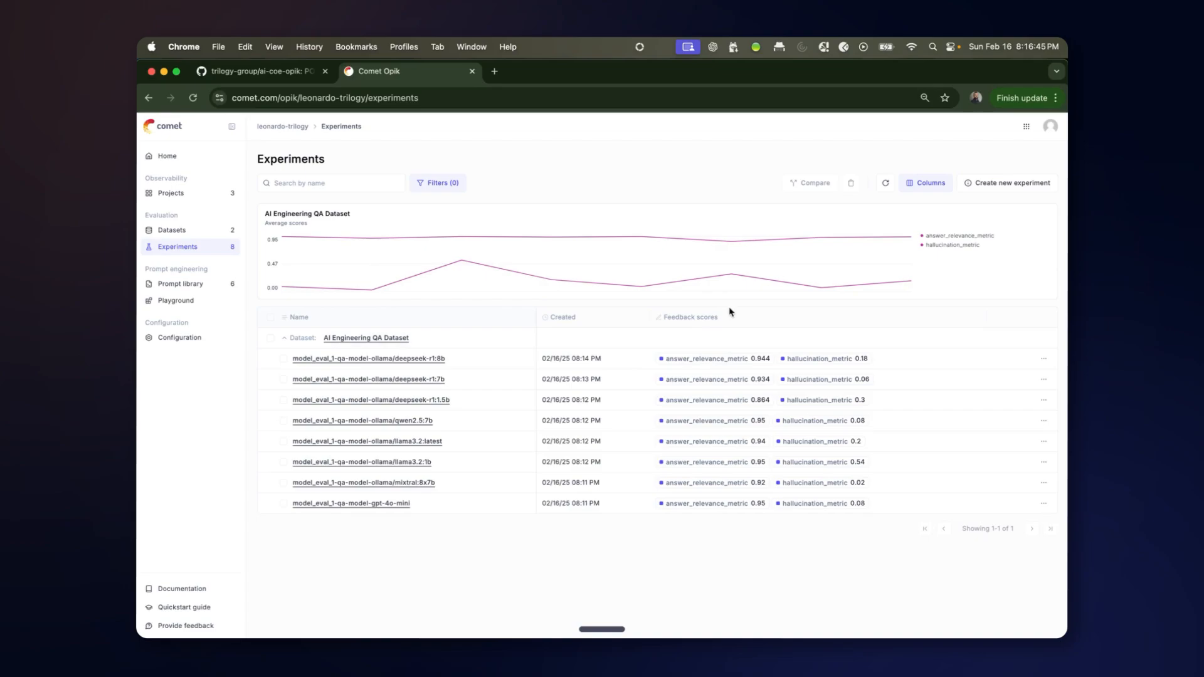
mouse_move(460, 237)
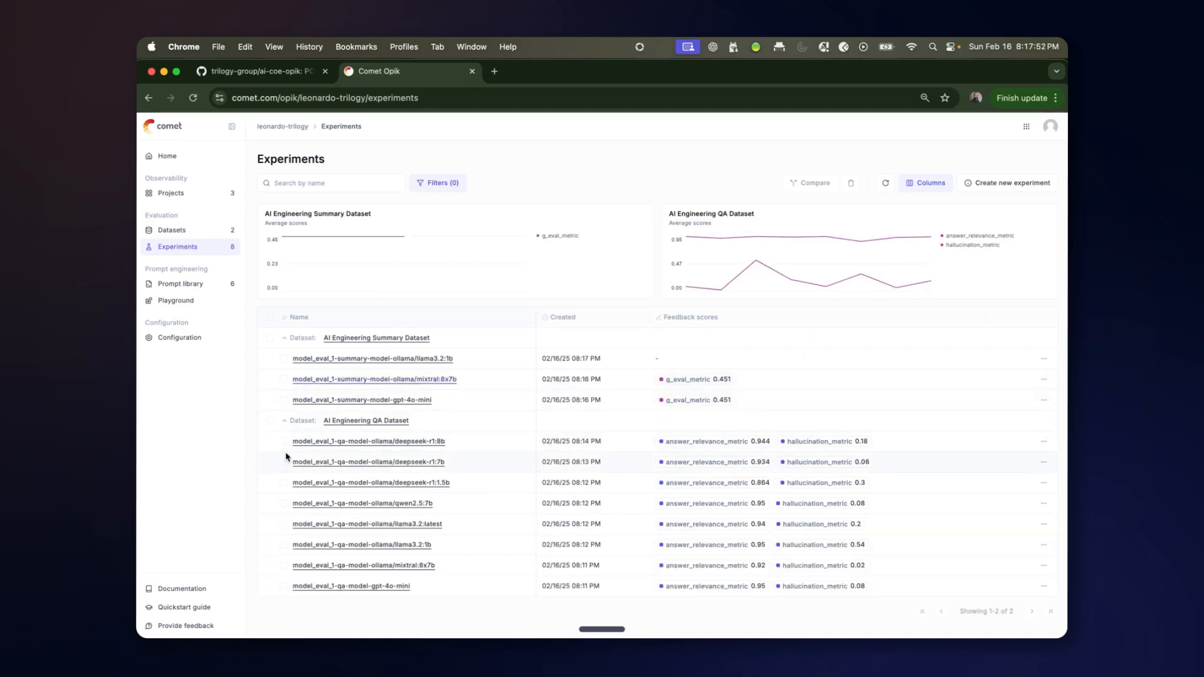
Select the deepseek-r1:8b, qwen2.5:7b and llama3.2:1b QA experiments and compare them side by side.
click(282, 441)
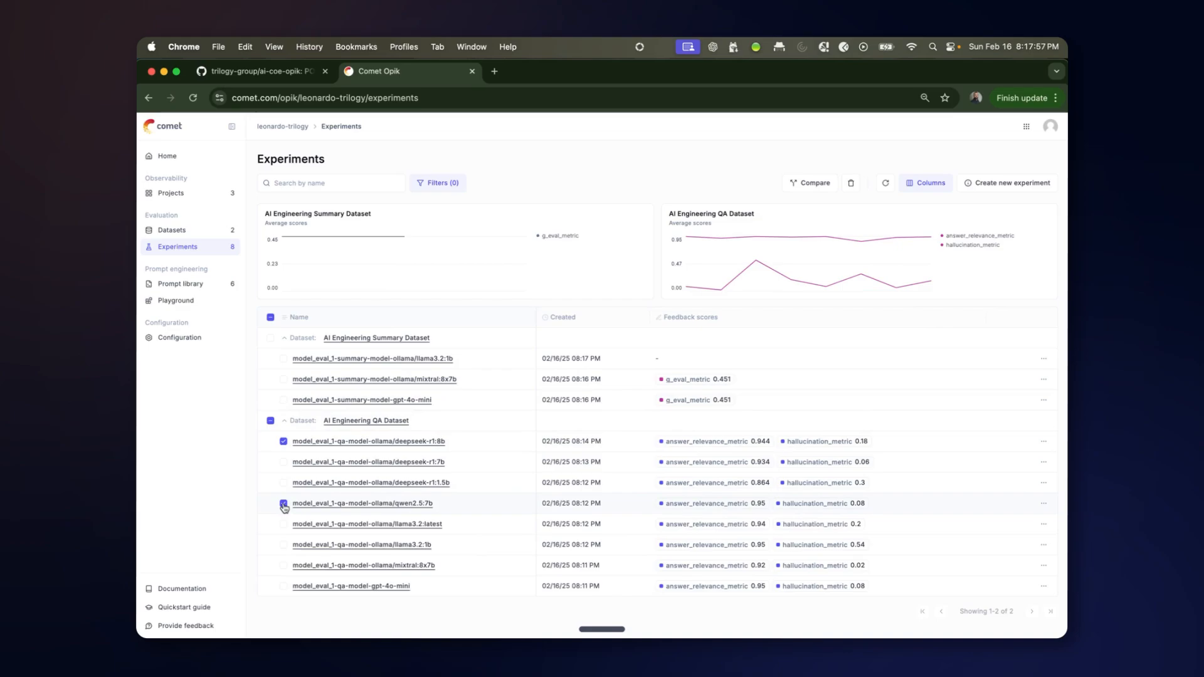
click(284, 544)
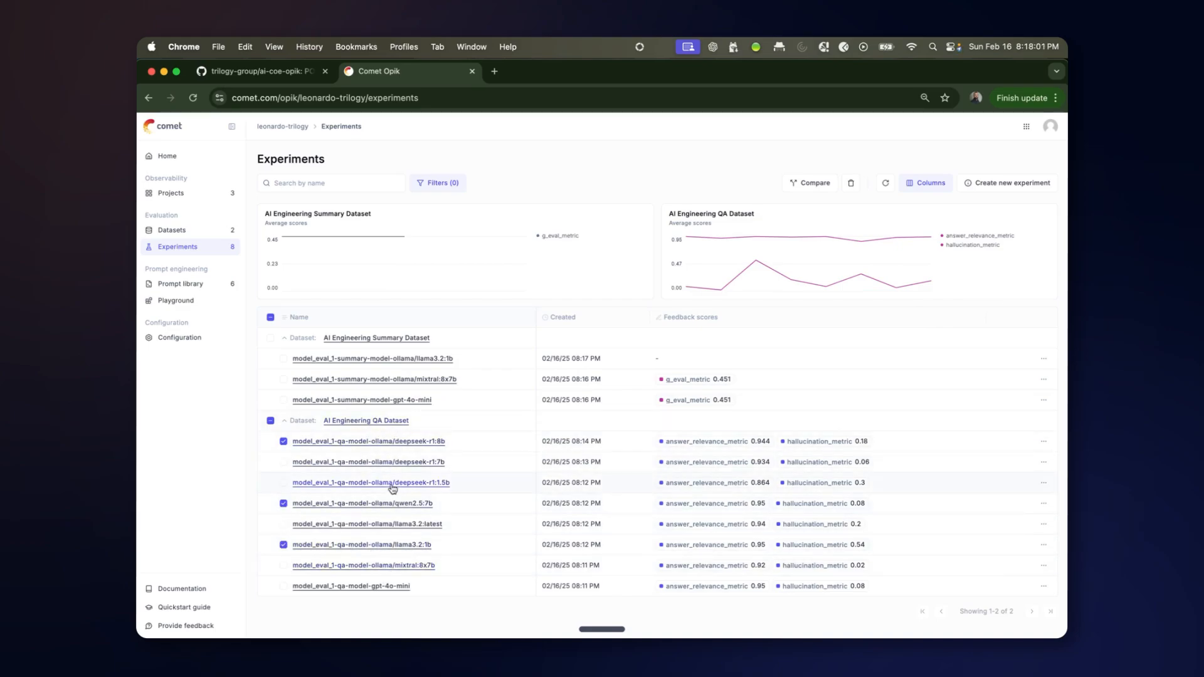
click(810, 183)
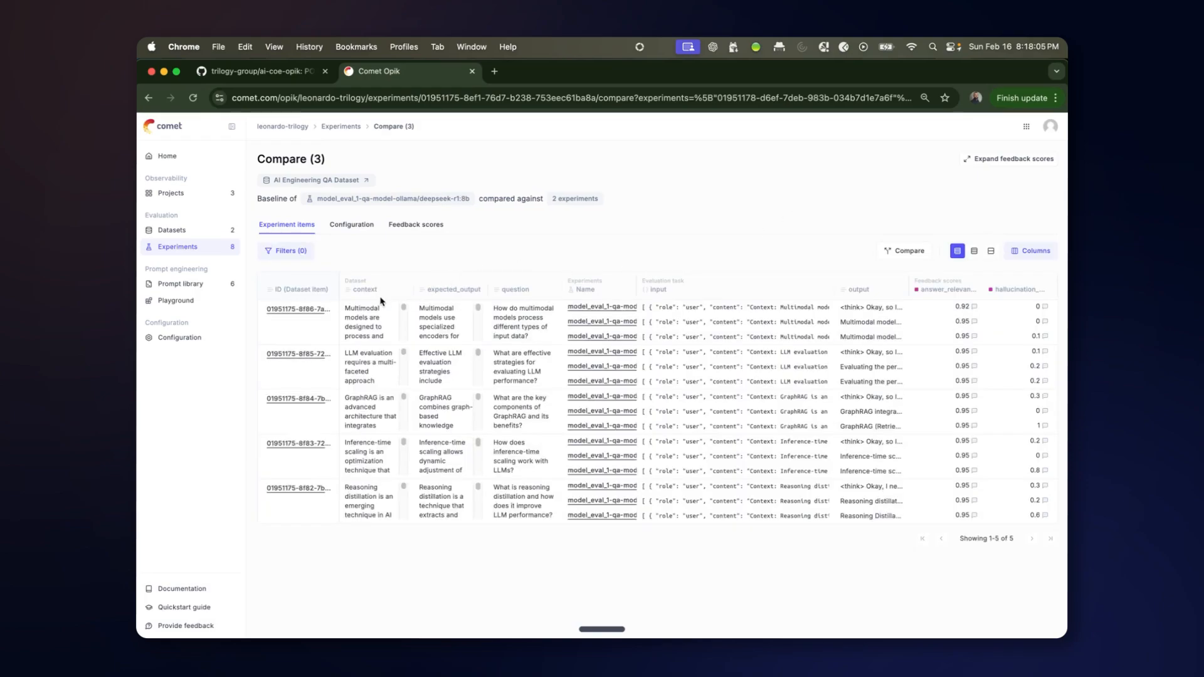
mouse_move(529, 262)
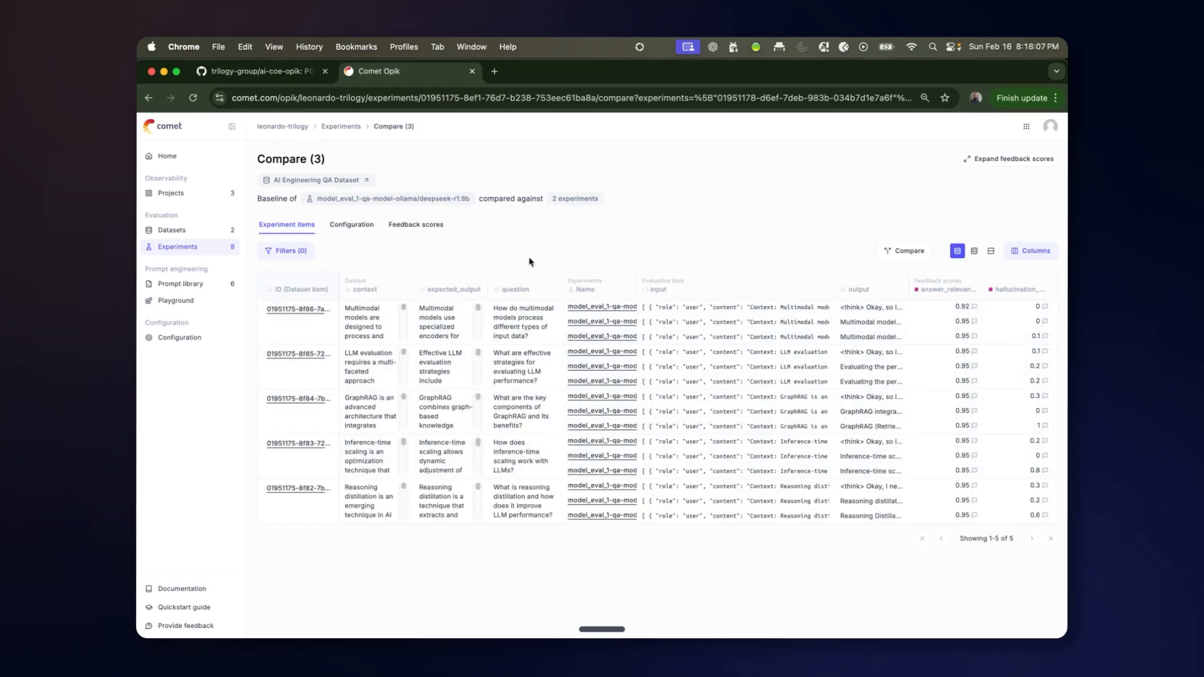
mouse_move(958, 286)
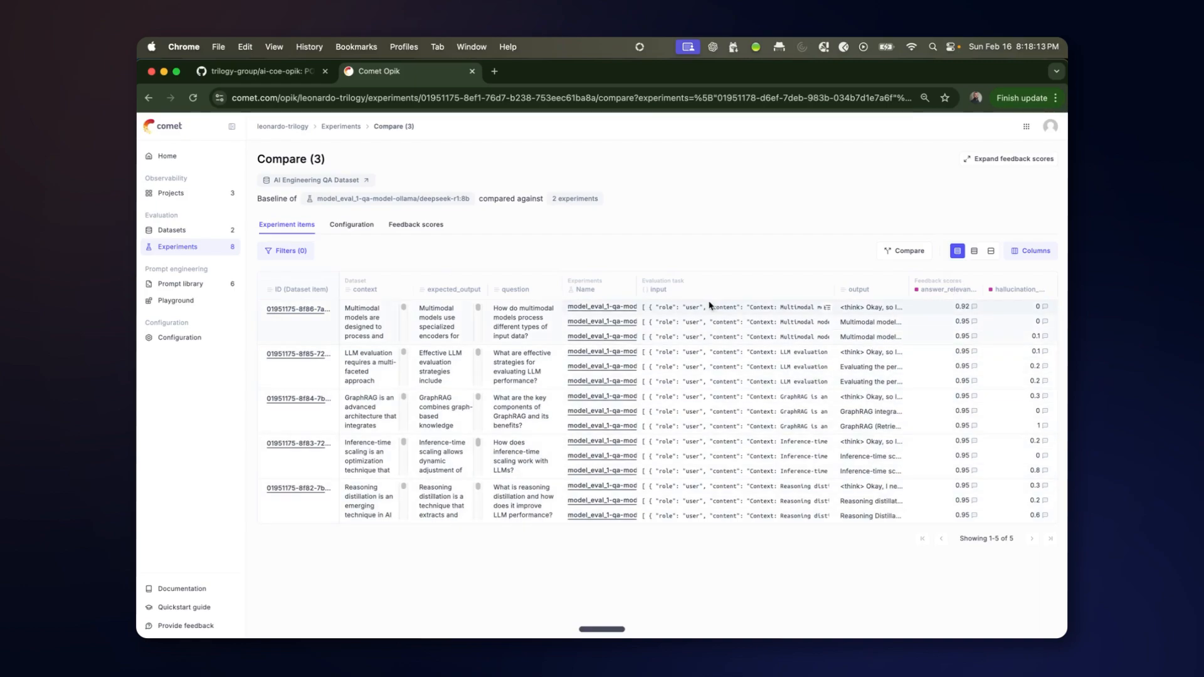
Review the compared experiments' Configuration with identical prompt templates, then return to Experiments.
click(351, 225)
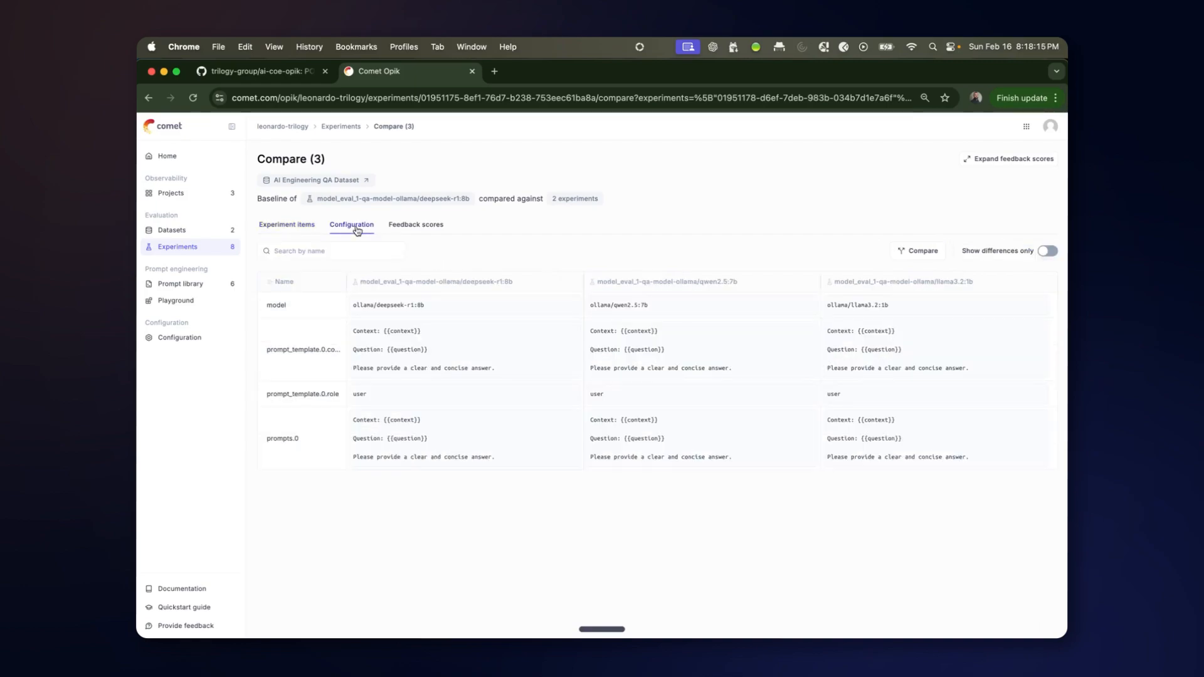
mouse_move(535, 412)
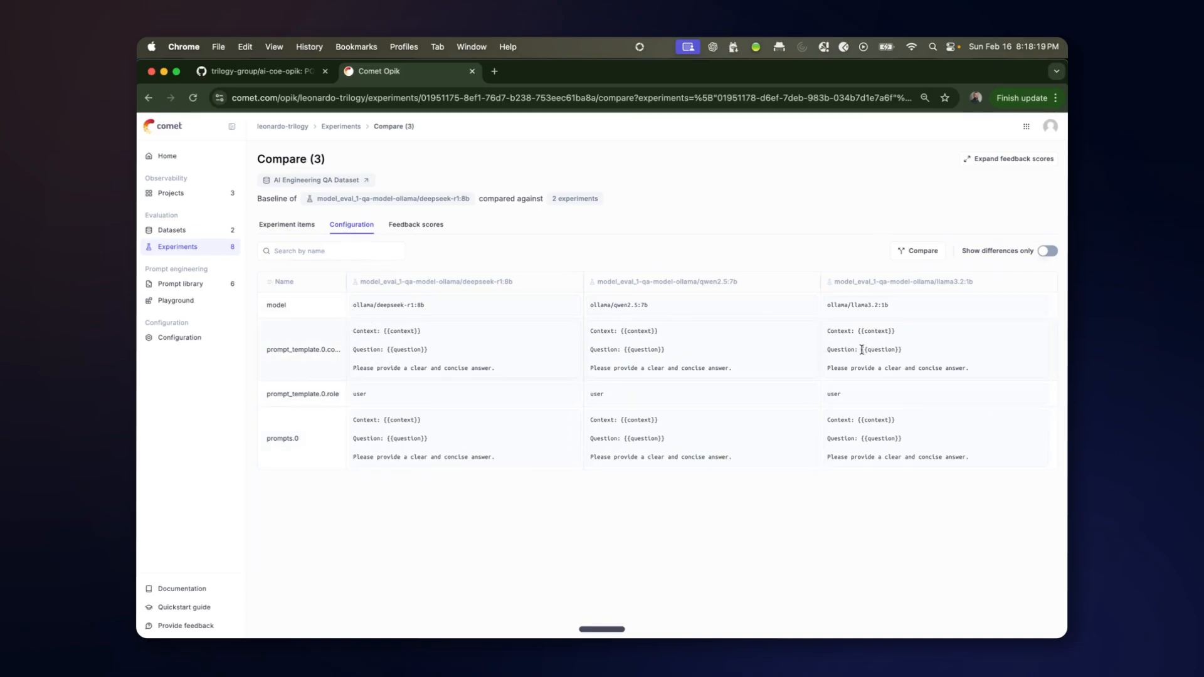
mouse_move(737, 314)
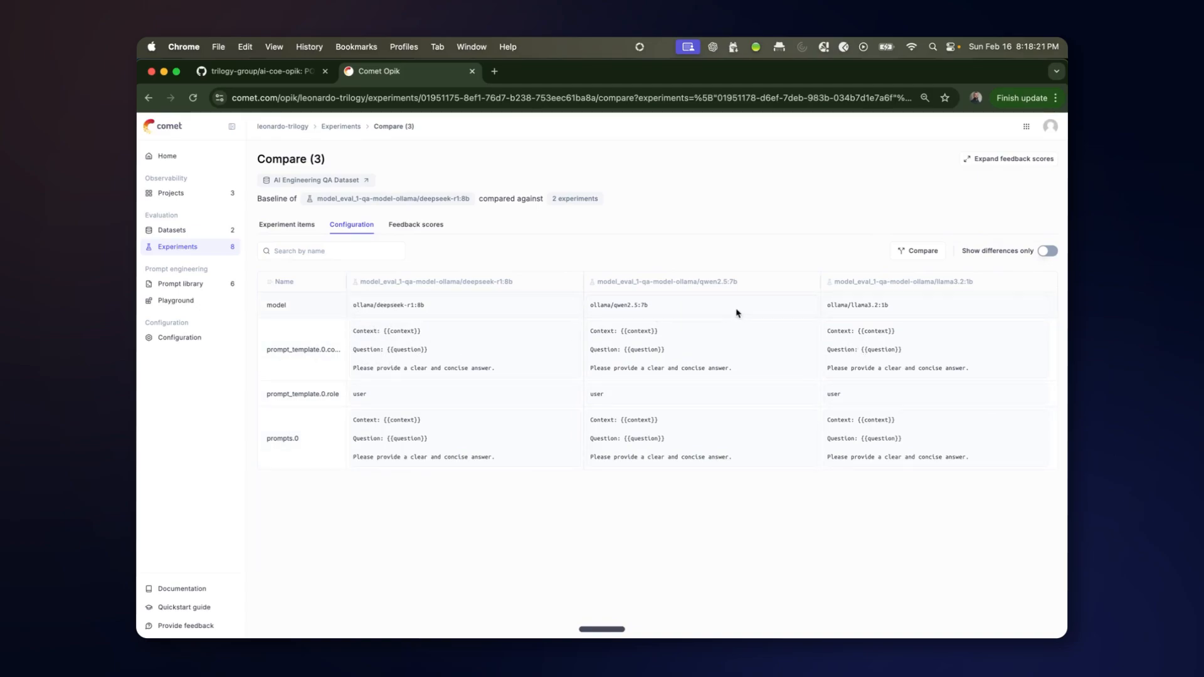
click(415, 225)
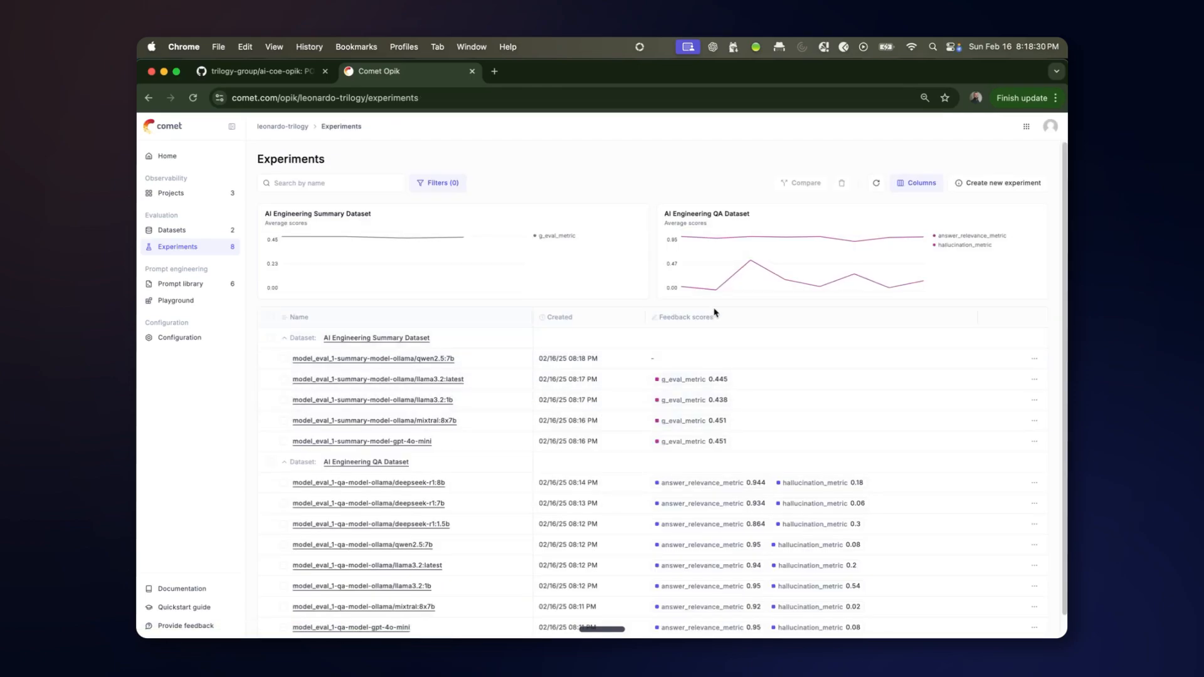
mouse_move(403, 238)
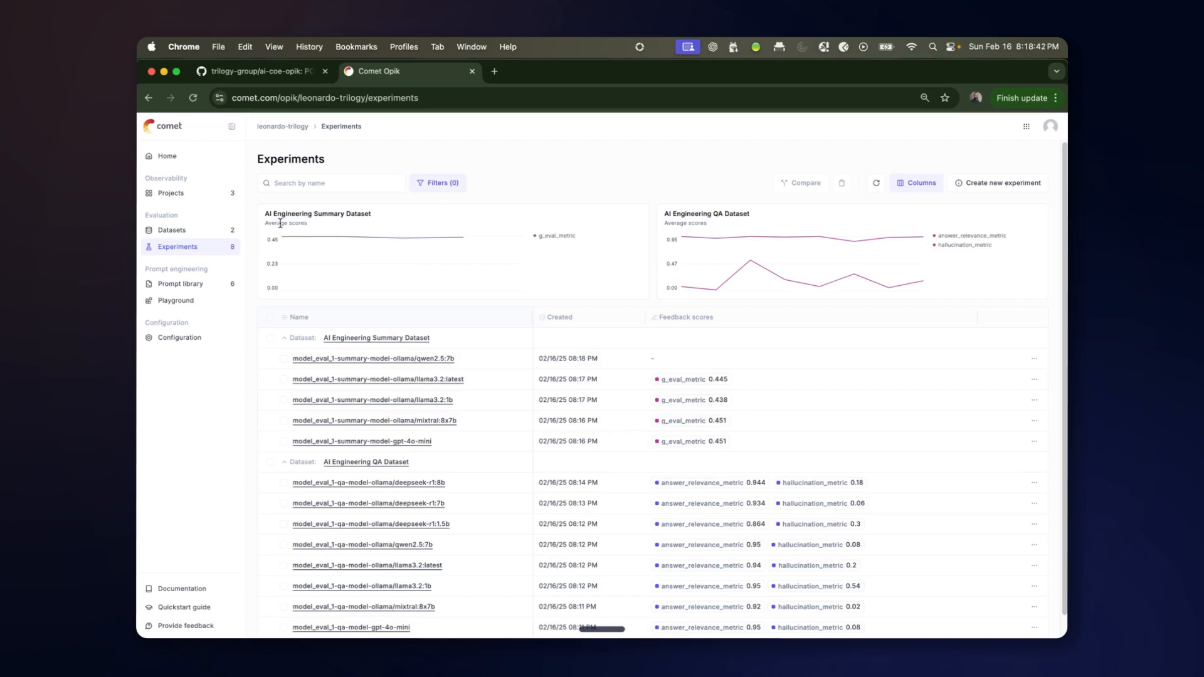
mouse_move(487, 242)
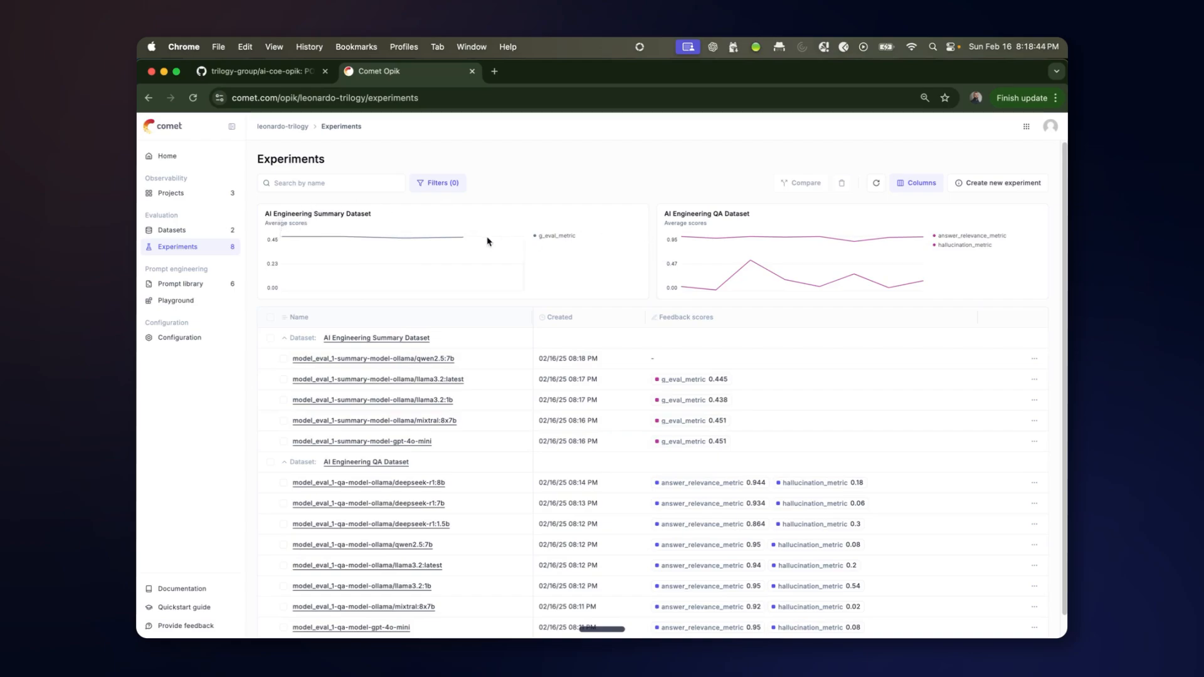
mouse_move(402, 238)
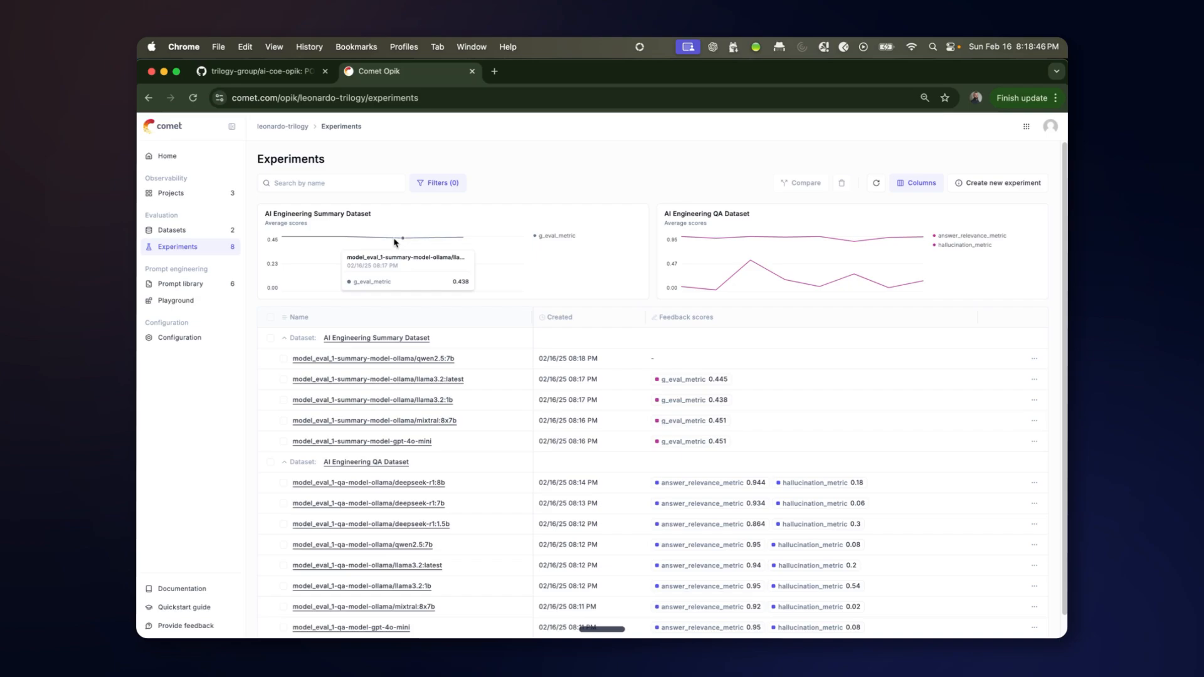
mouse_move(316, 242)
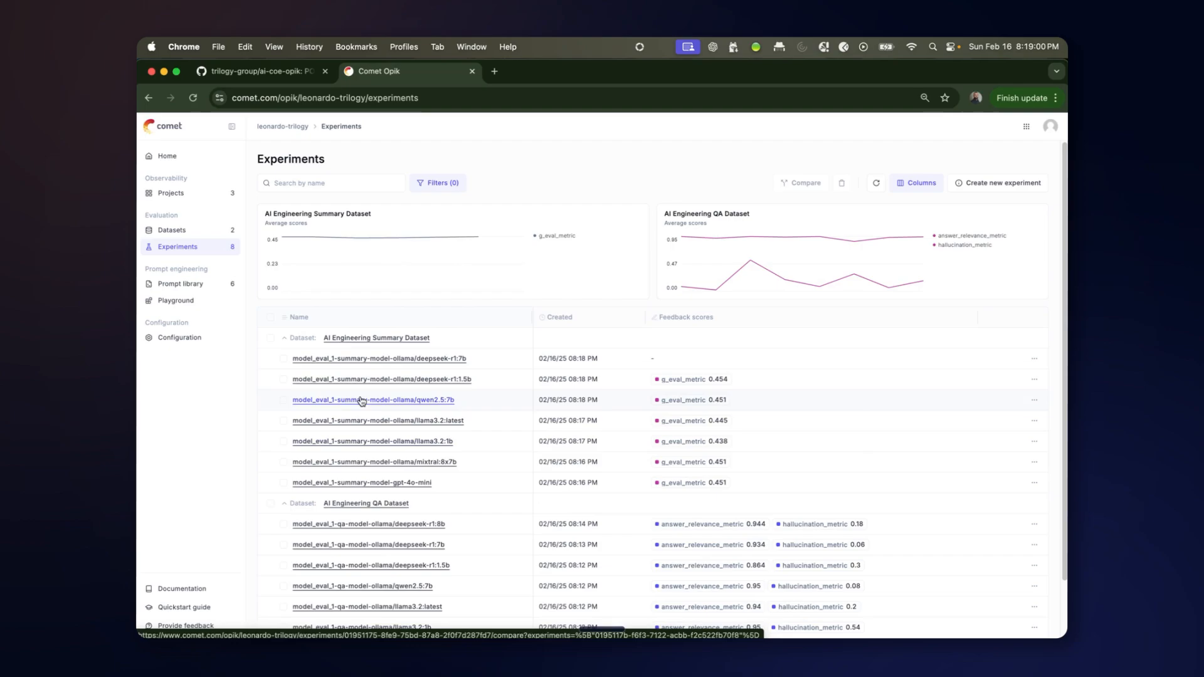
Show the model_eval_1-summary-model-ollama/qwen2.5:7b experiment's two scored summary items.
click(365, 400)
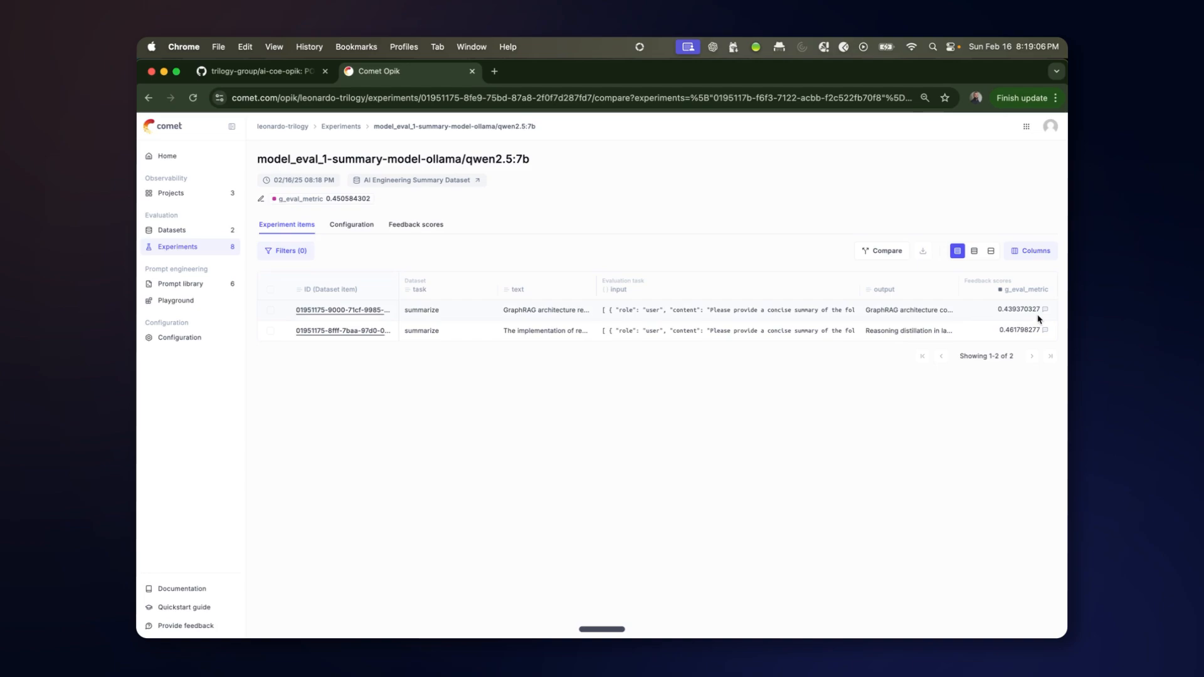
click(1045, 309)
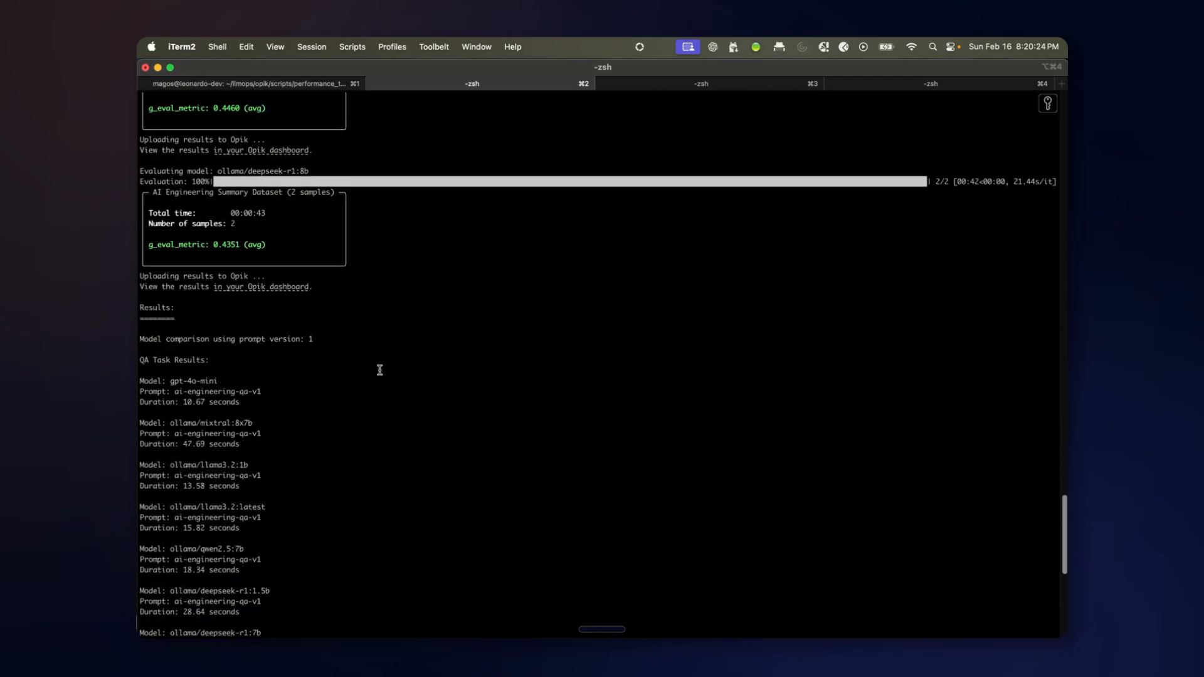
Review the per-model run durations in the terminal output and switch back to Chrome.
scroll(down, 3)
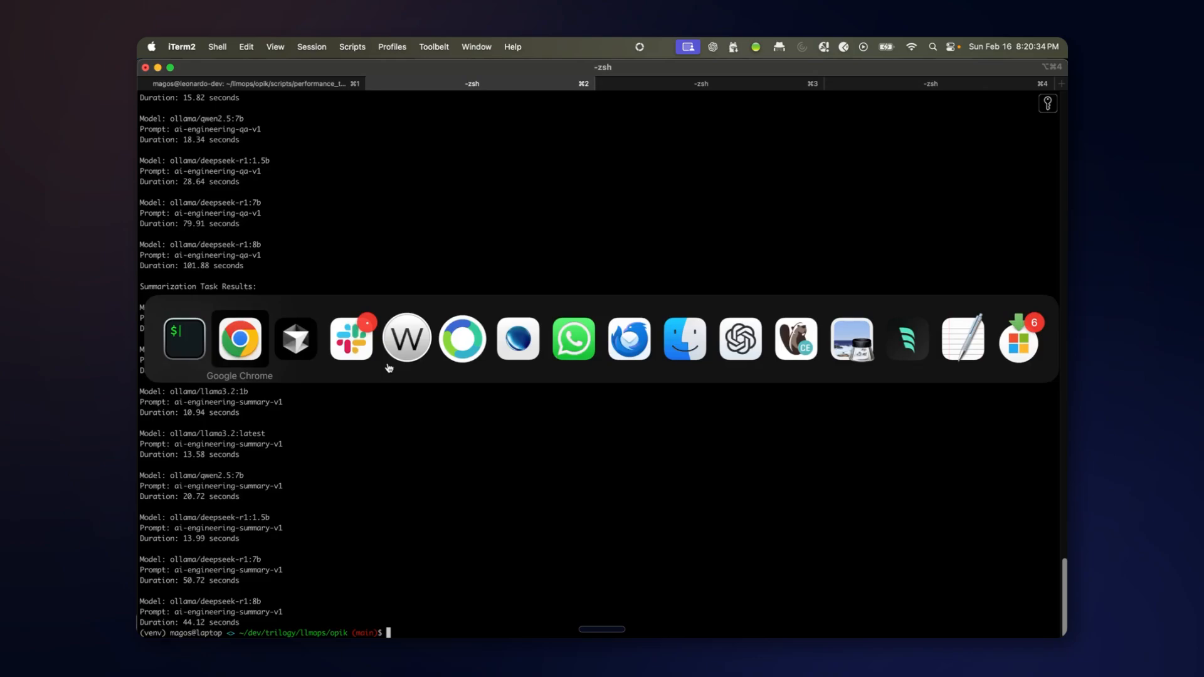
click(238, 339)
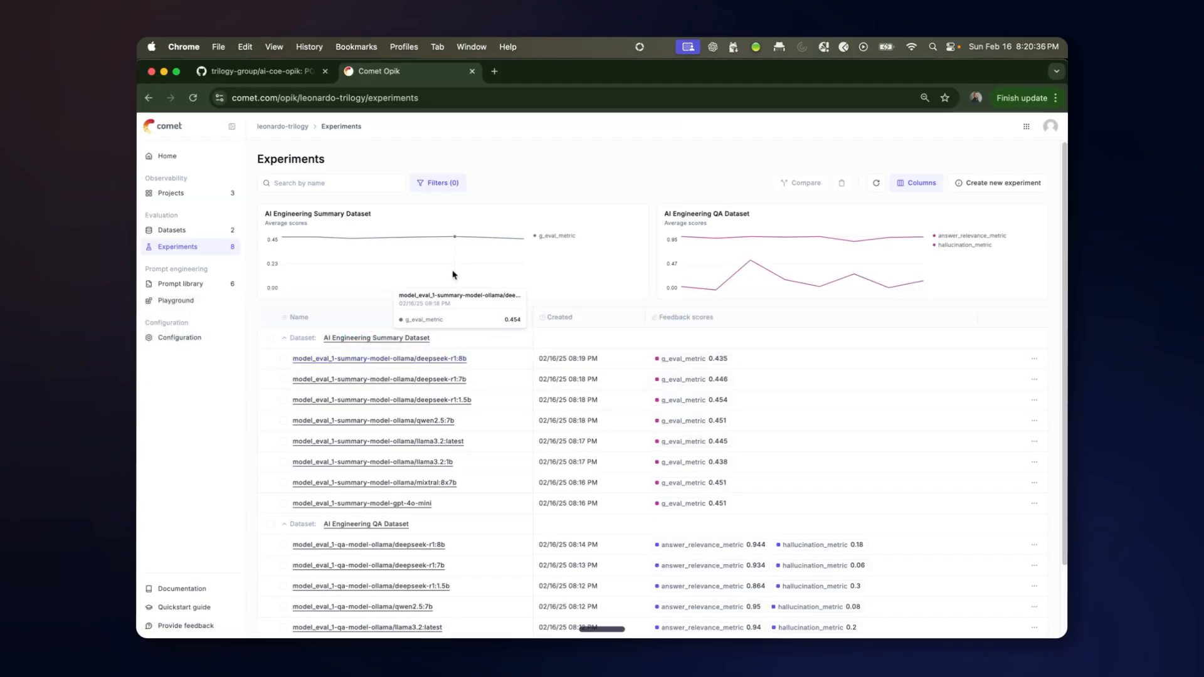
mouse_move(537, 243)
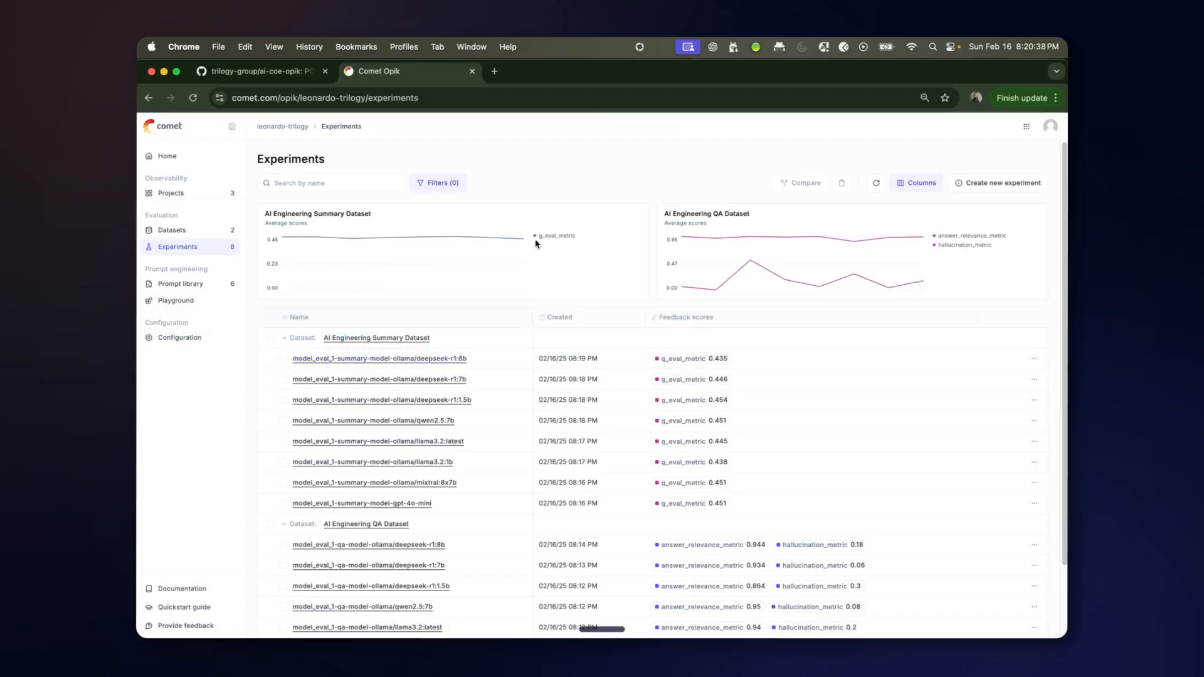
mouse_move(390, 240)
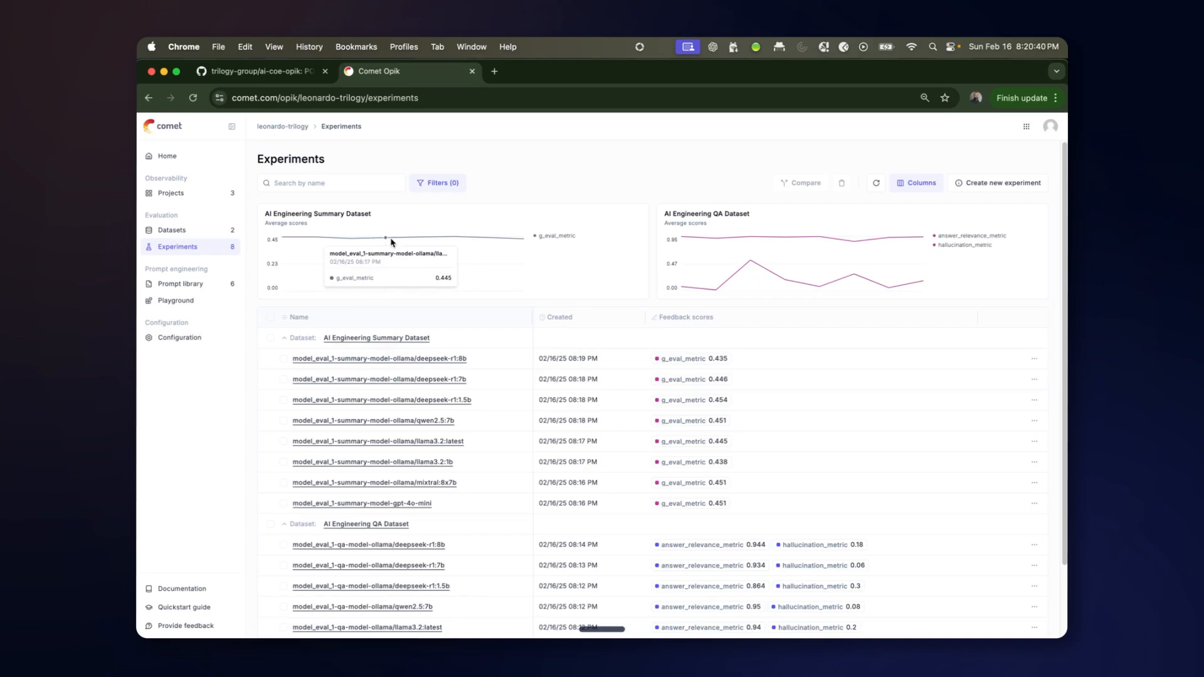
mouse_move(381, 243)
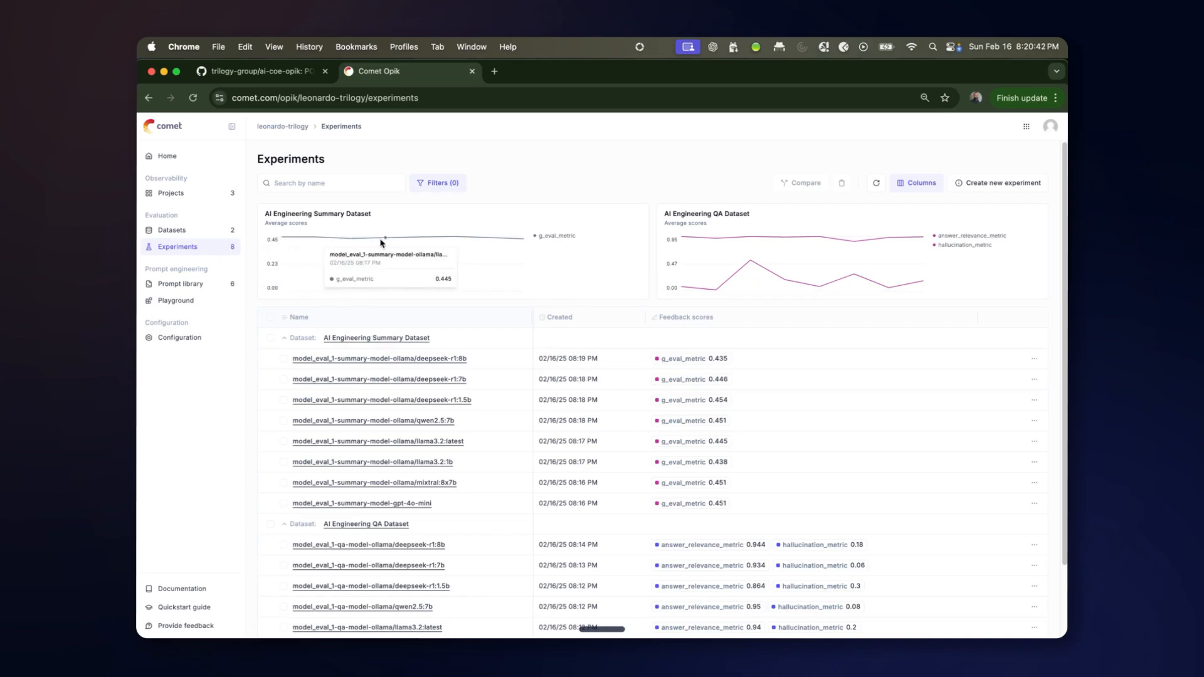
mouse_move(509, 374)
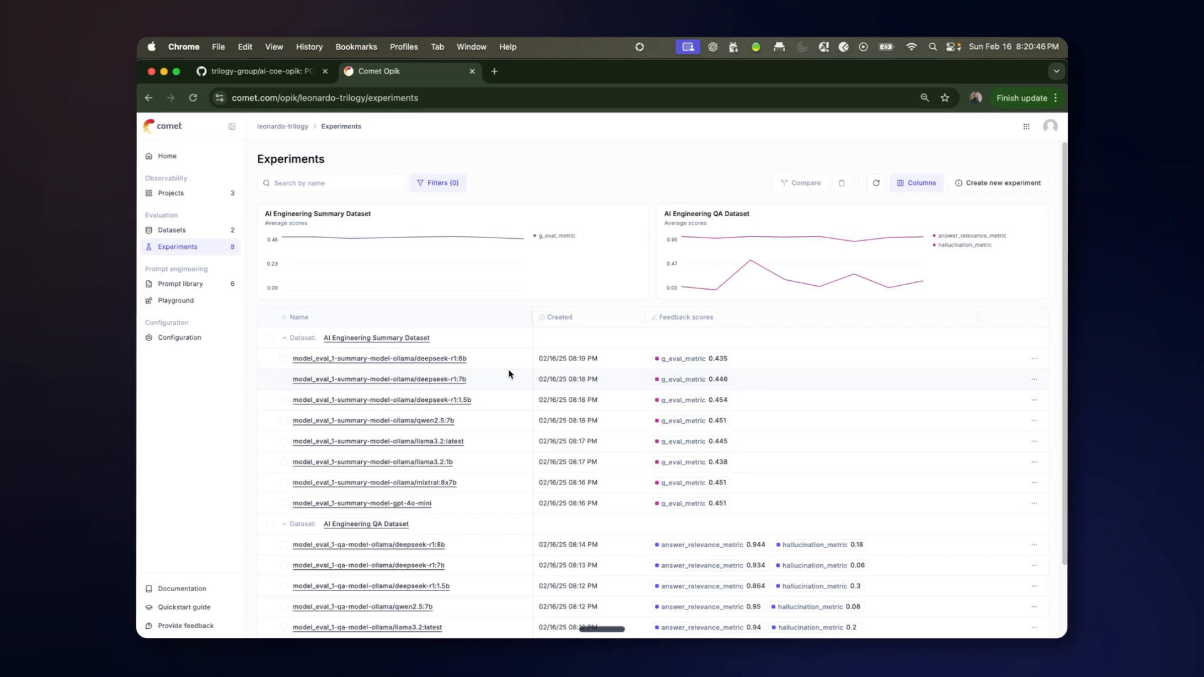
mouse_move(181, 298)
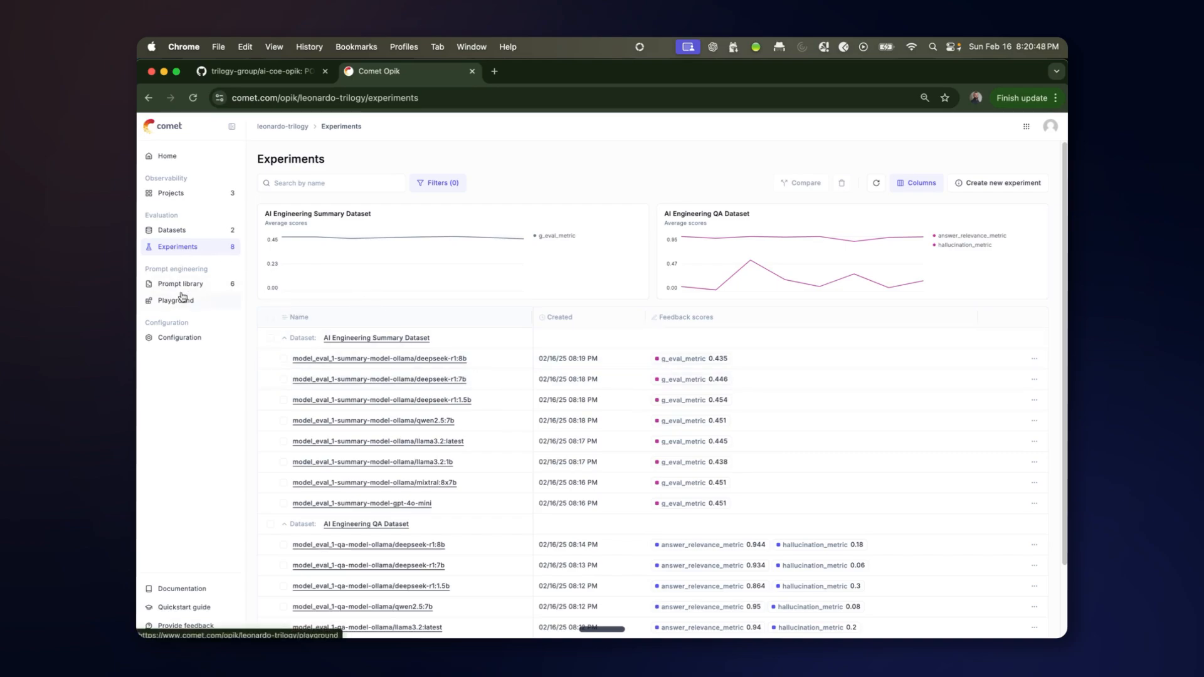
Go to the Prompt library listing the six QA and summary prompt versions.
click(180, 284)
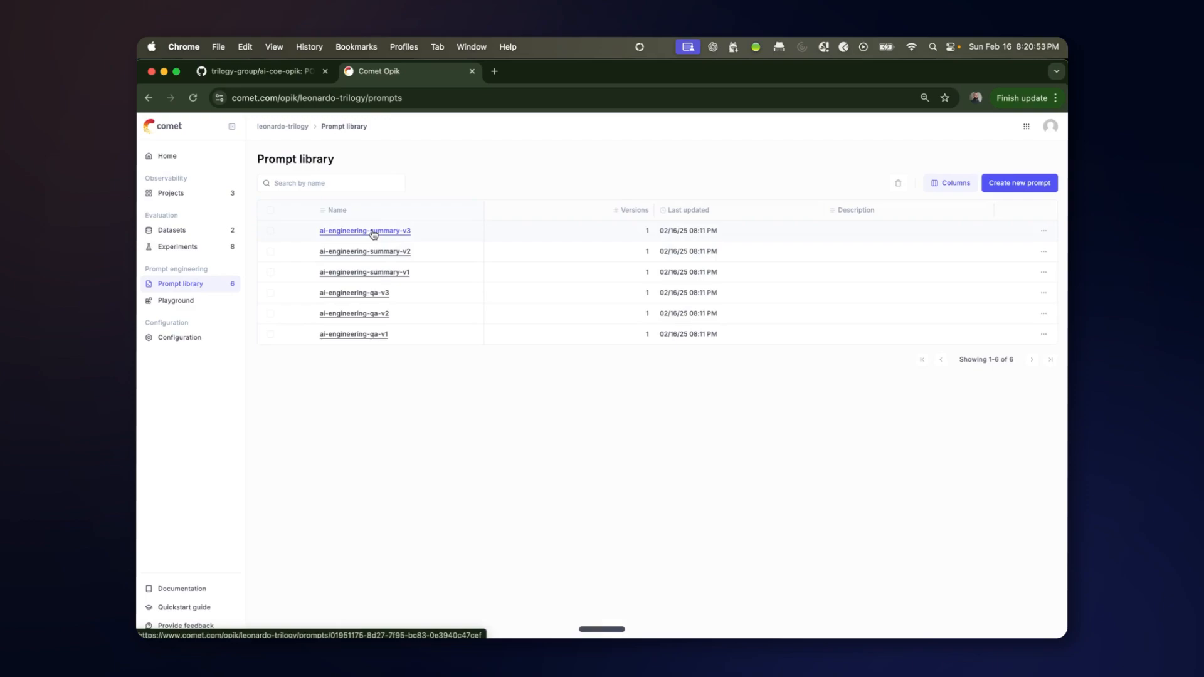
View the ai-engineering-summary-v3 and ai-engineering-qa-v3 prompt texts.
click(364, 231)
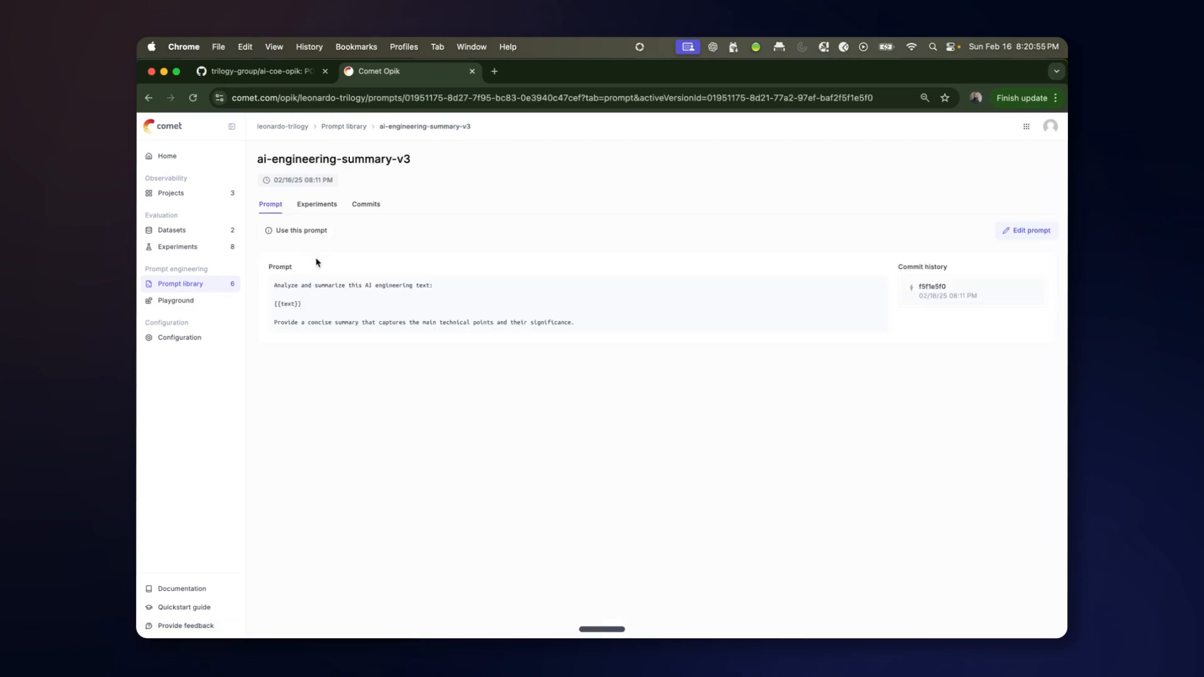
mouse_move(931, 288)
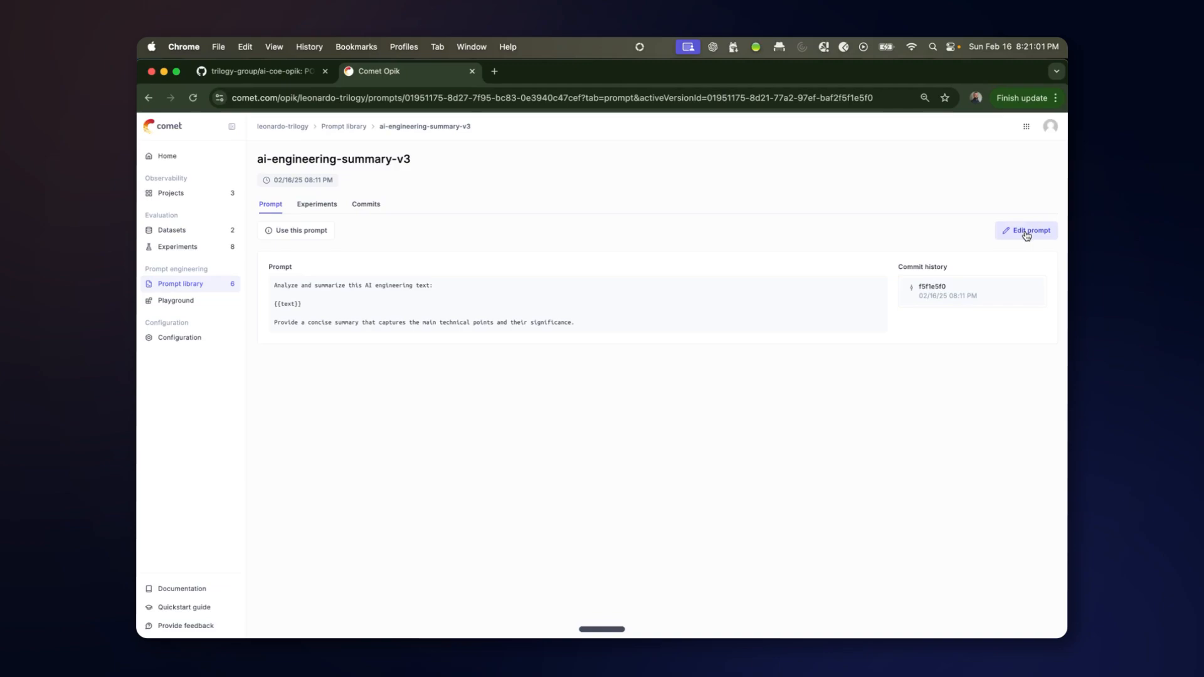
mouse_move(320, 376)
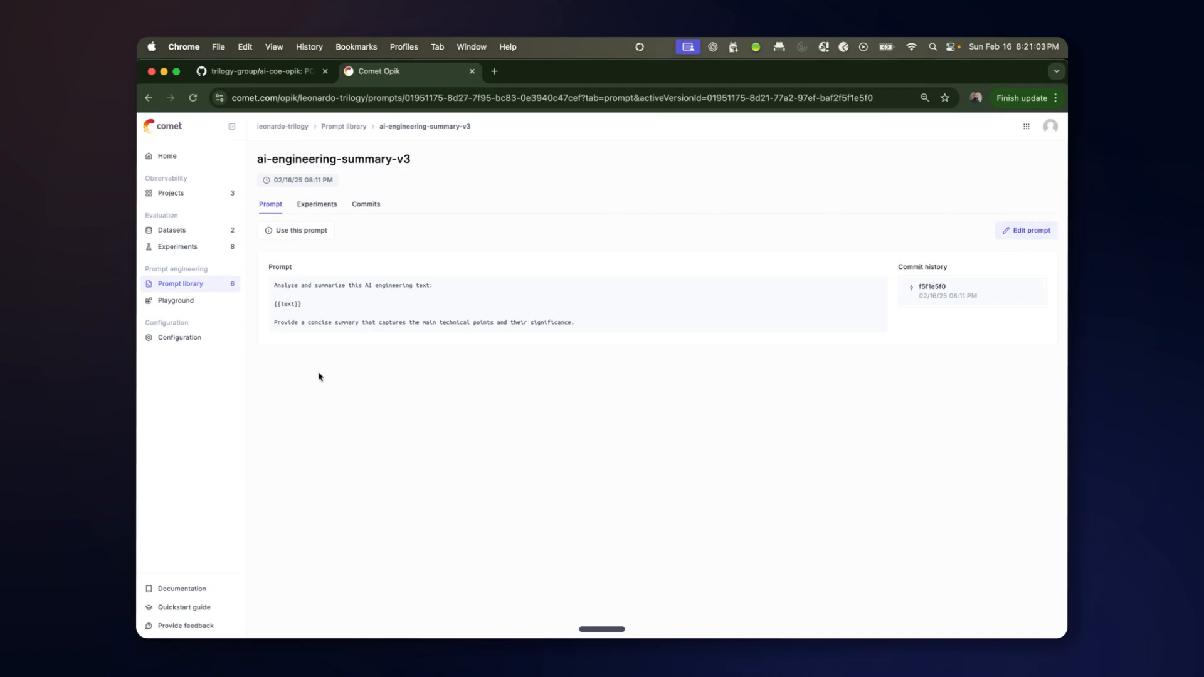
click(343, 125)
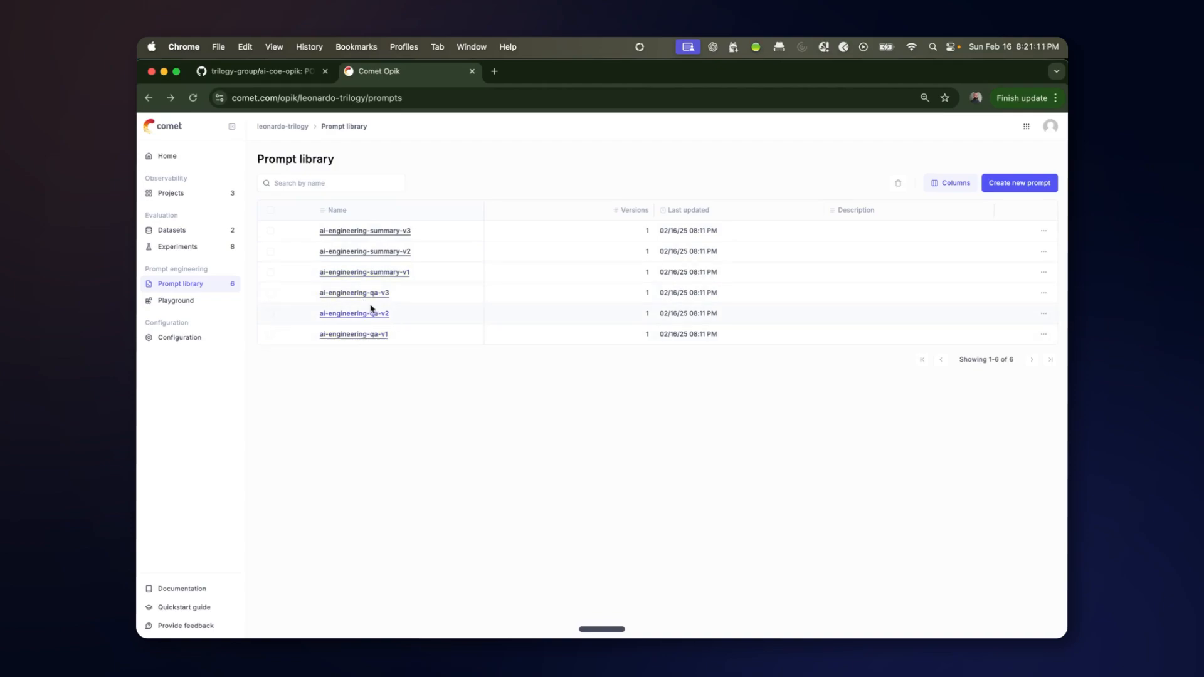
click(353, 292)
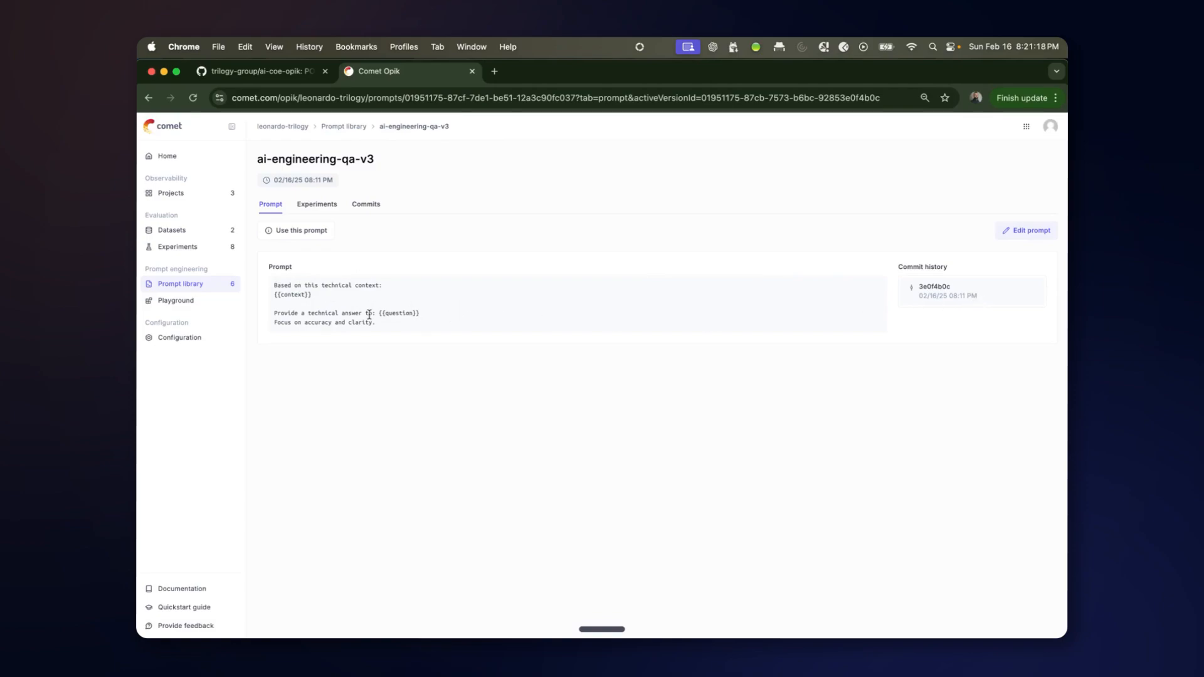
mouse_move(173, 247)
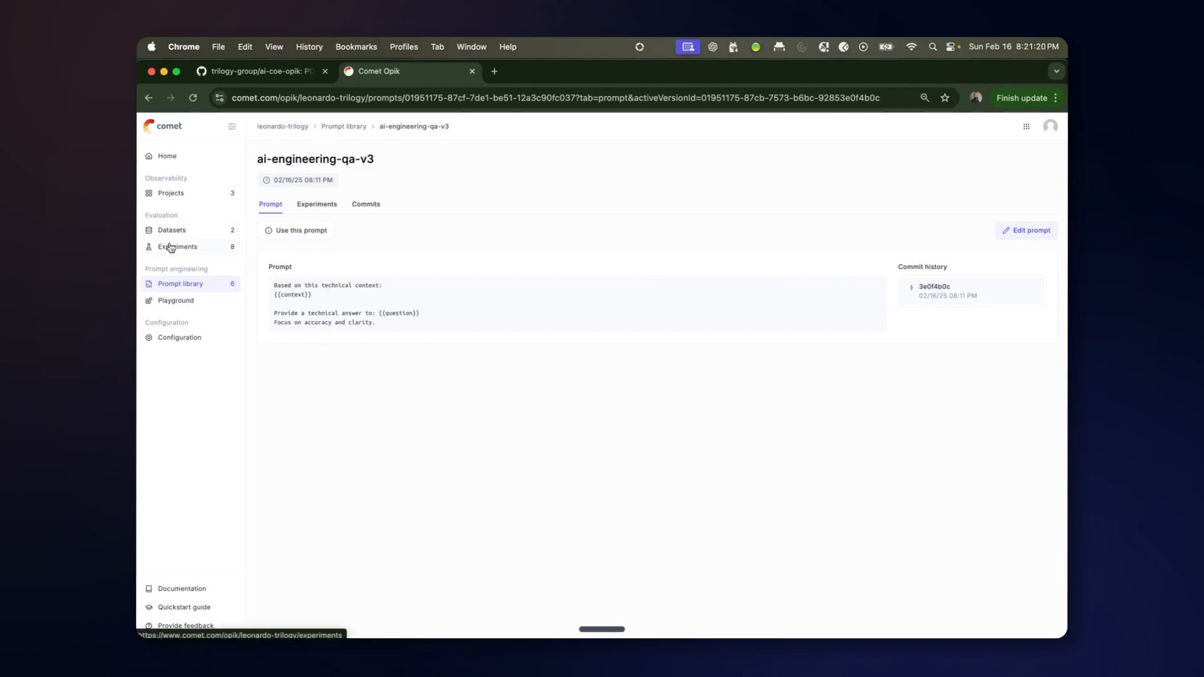
Return to the Experiments list and scroll through the AI Engineering dataset runs.
click(178, 246)
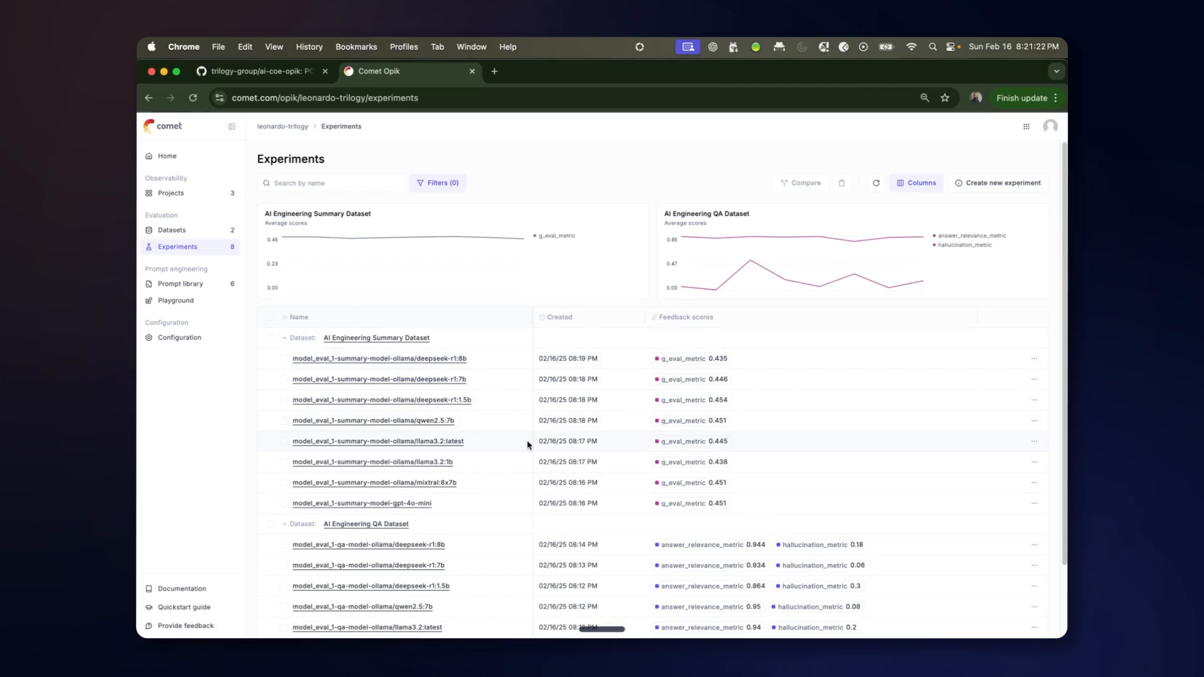
scroll(down, 3)
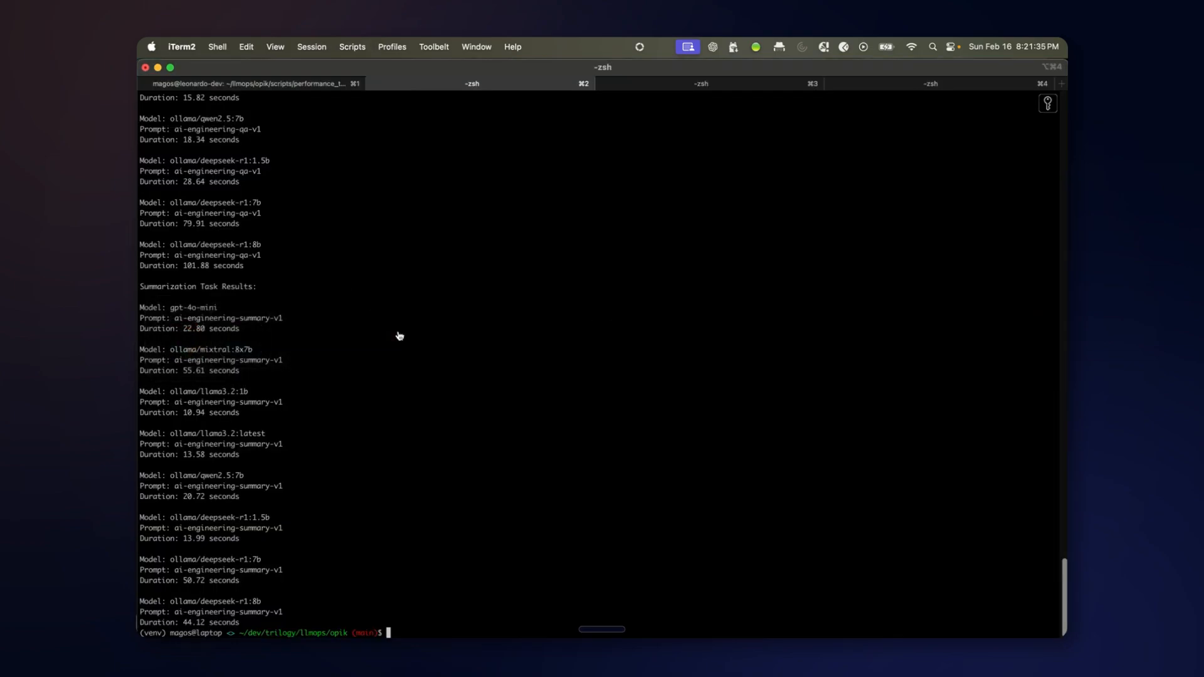
Clear the terminal and run python main.py -n prompt_eval_1 -t prompts -m ollama/qwen2.5:7b.
text(python main.py -n model_eval -t models)
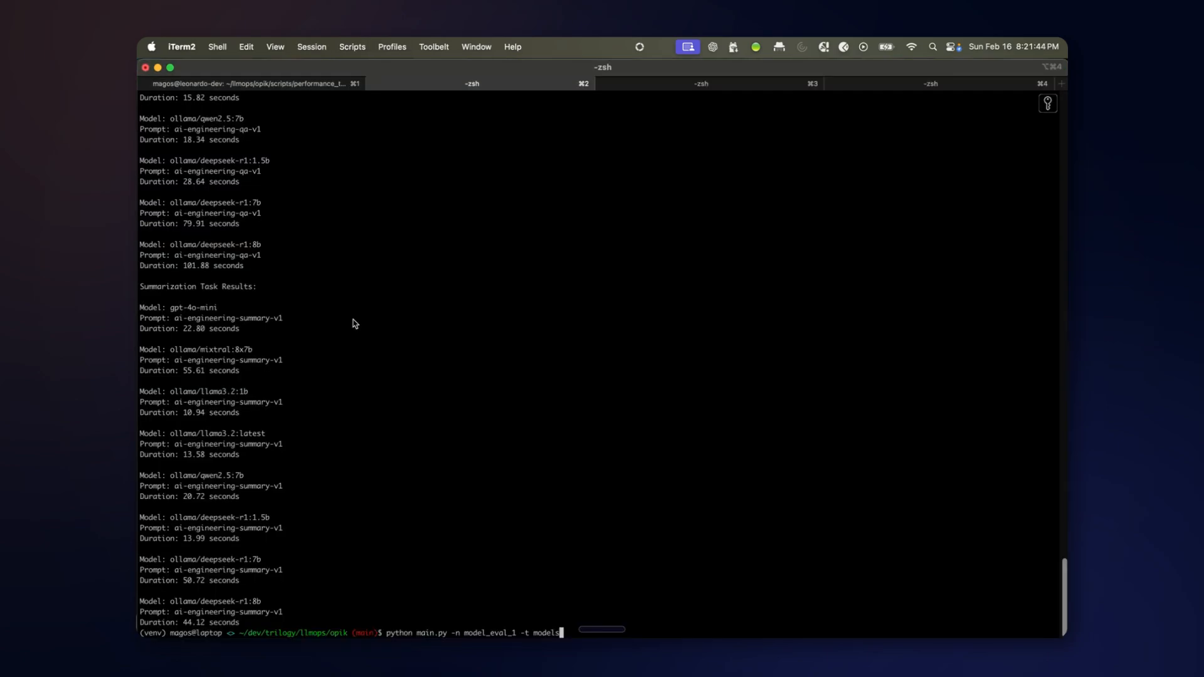
text(clear)
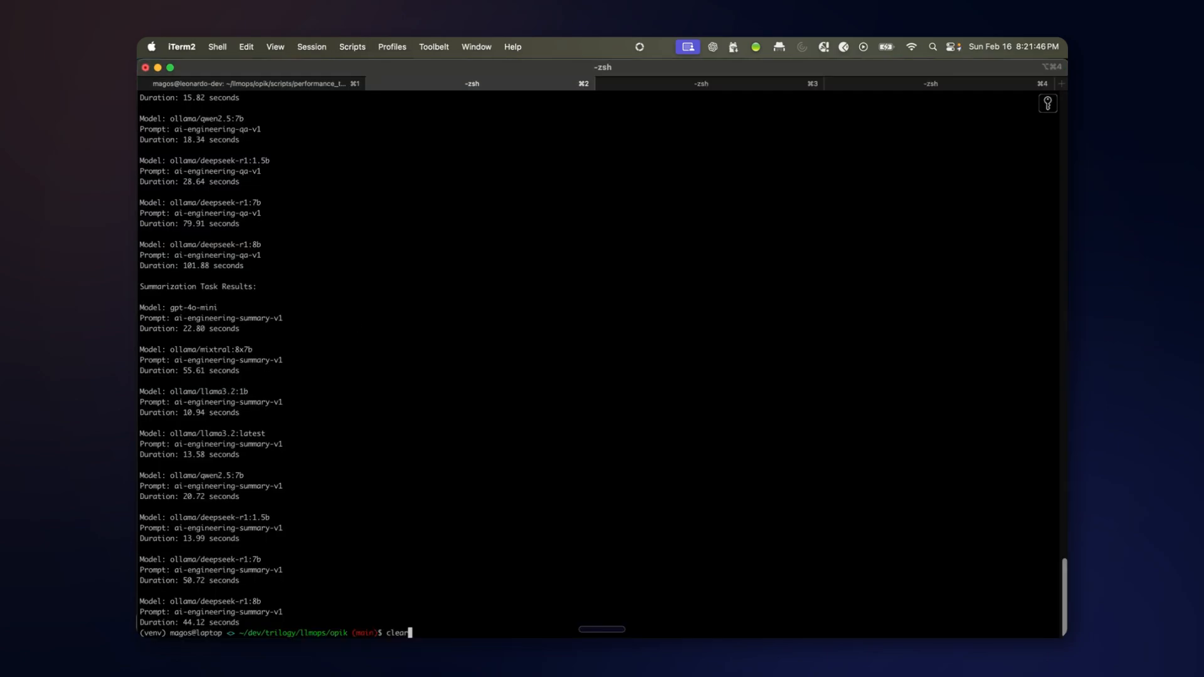
text(python main.py -n prompt_eval_1 -t prompts -m ollama/qwen2.5:7b)
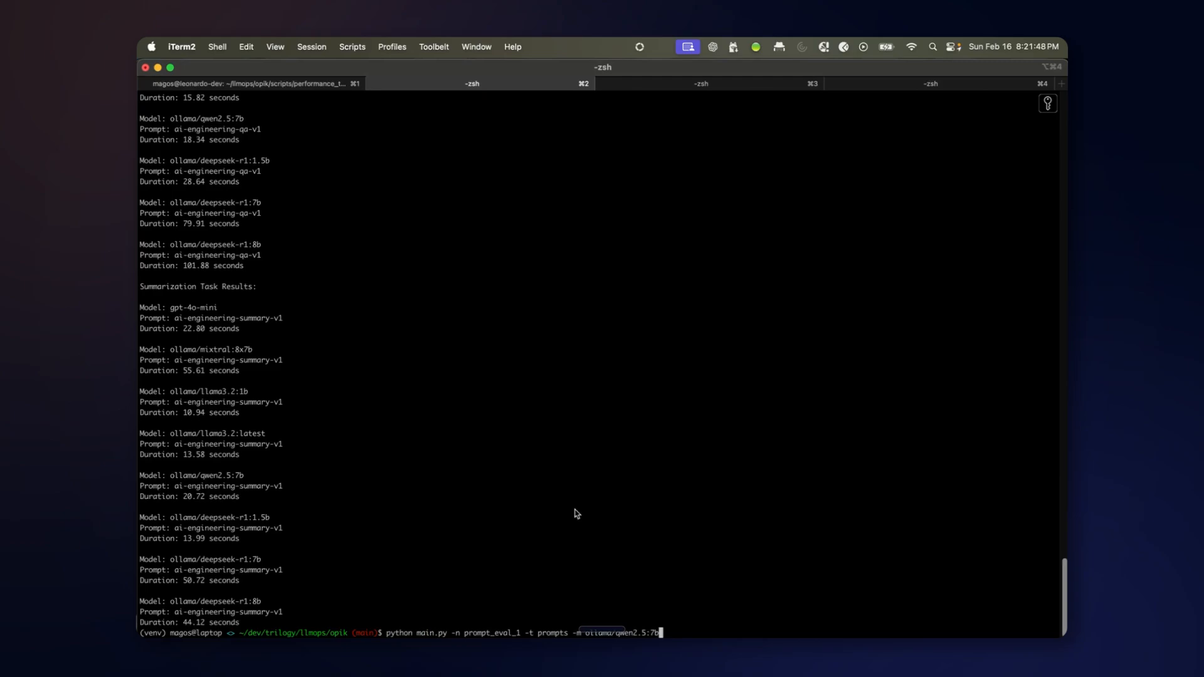
mouse_move(610, 524)
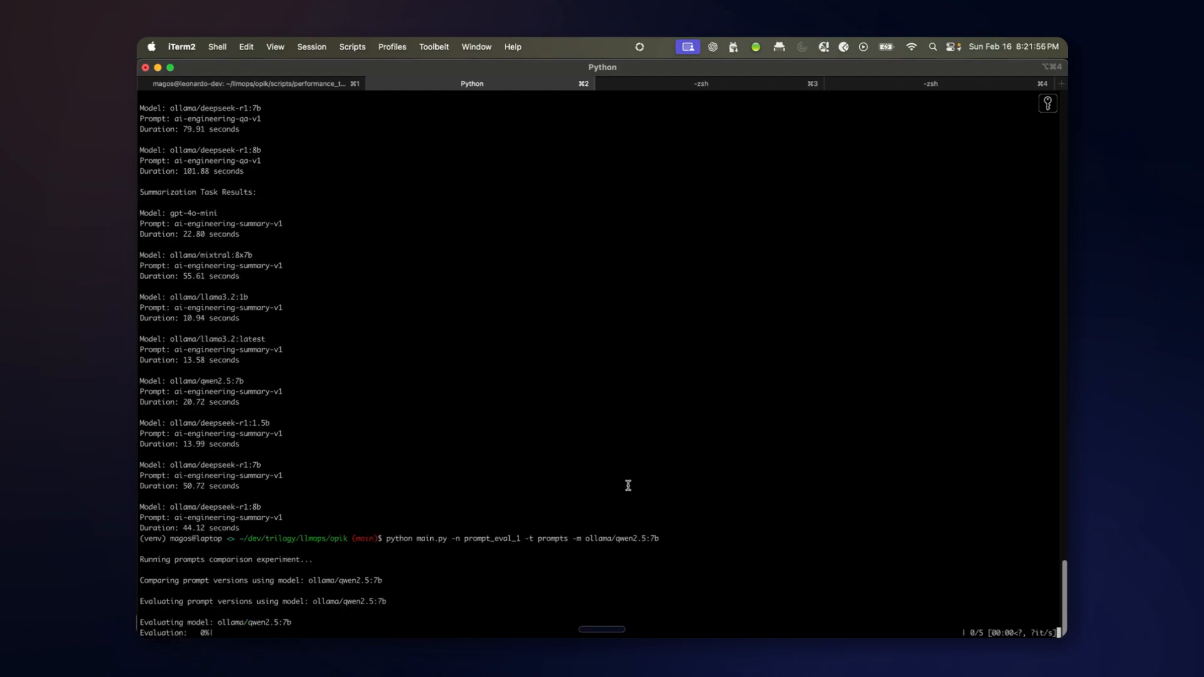
mouse_move(564, 442)
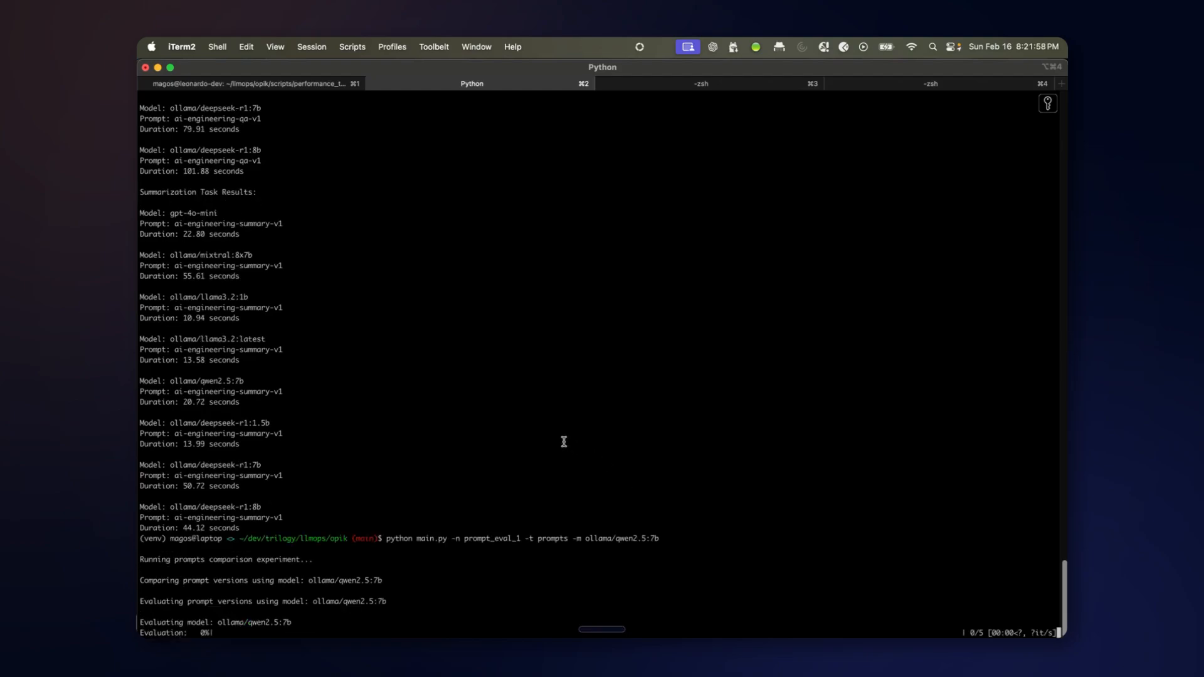
mouse_move(573, 527)
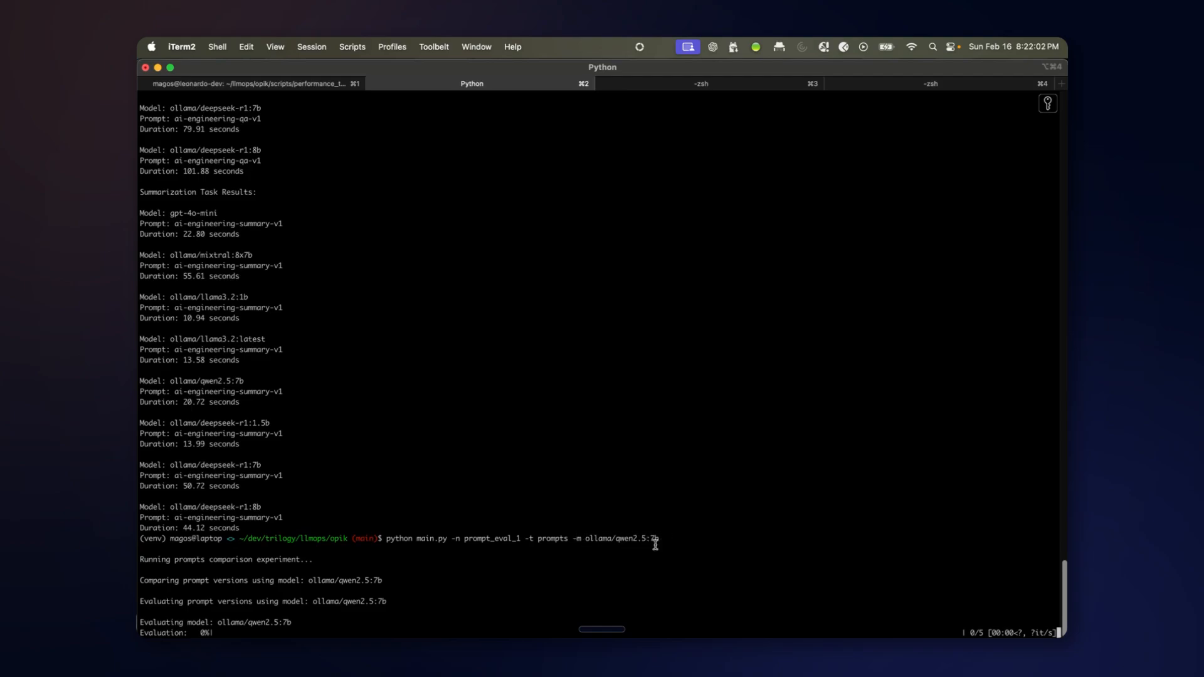
mouse_move(614, 528)
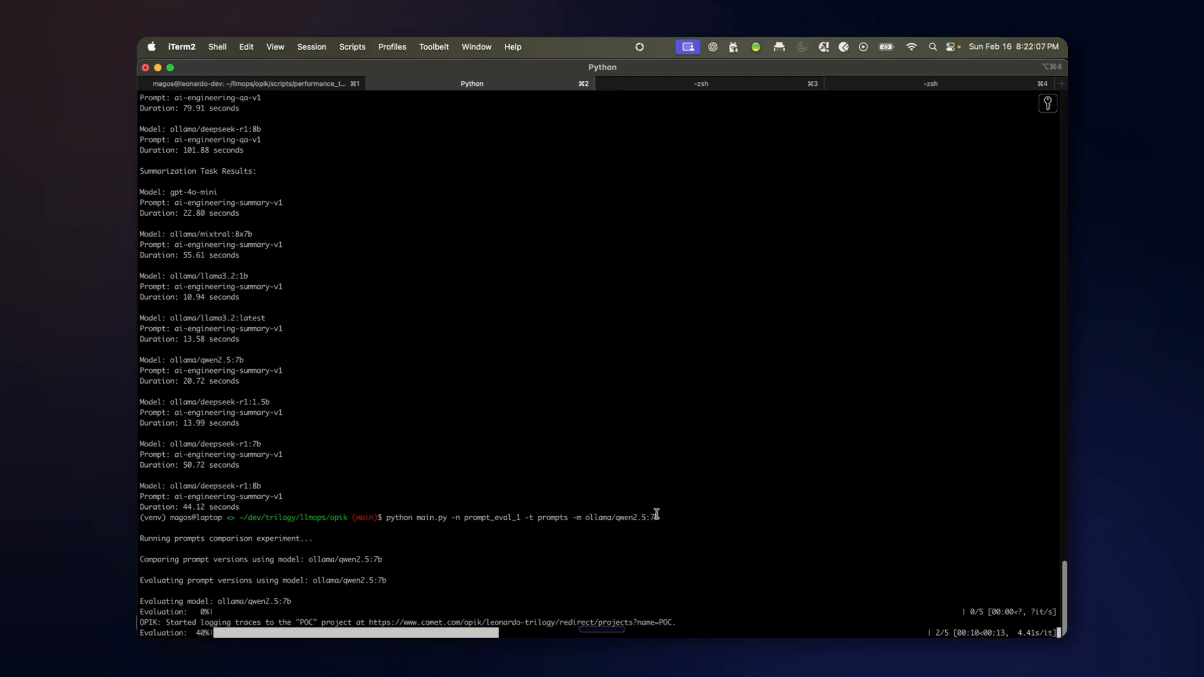
mouse_move(652, 474)
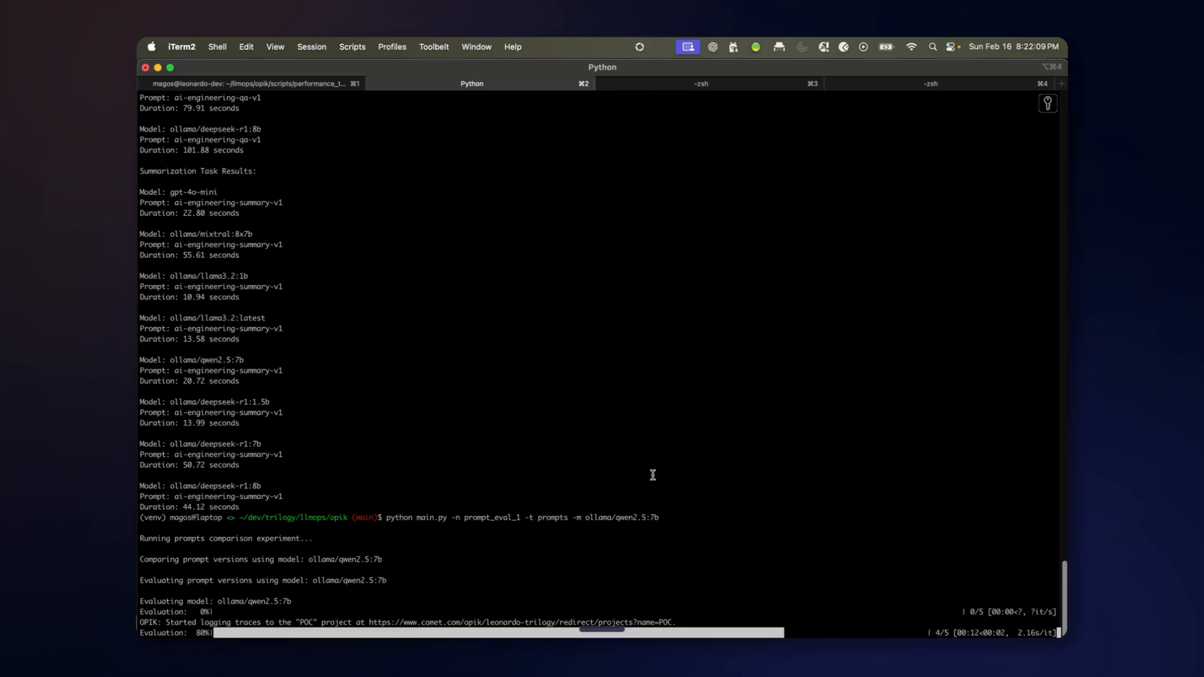
mouse_move(761, 488)
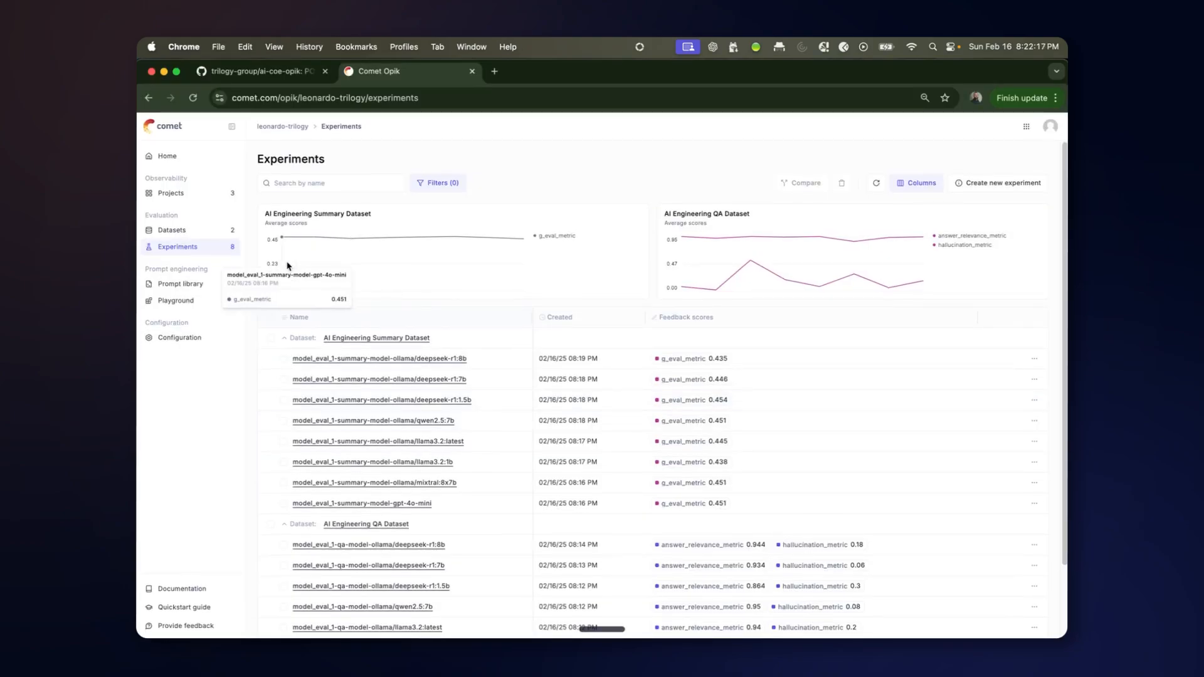
Pass through Prompt library and Datasets to Experiments and mark prompt_eval_1-qa-prompt-v1 for comparison.
click(180, 283)
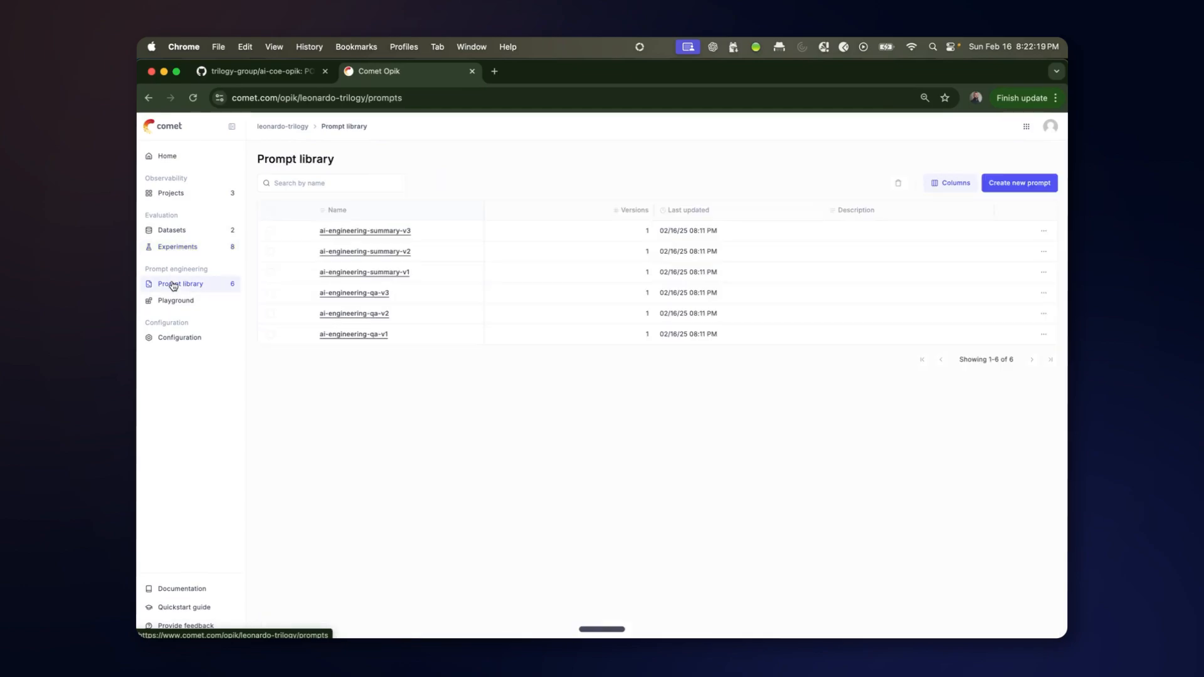
mouse_move(200, 247)
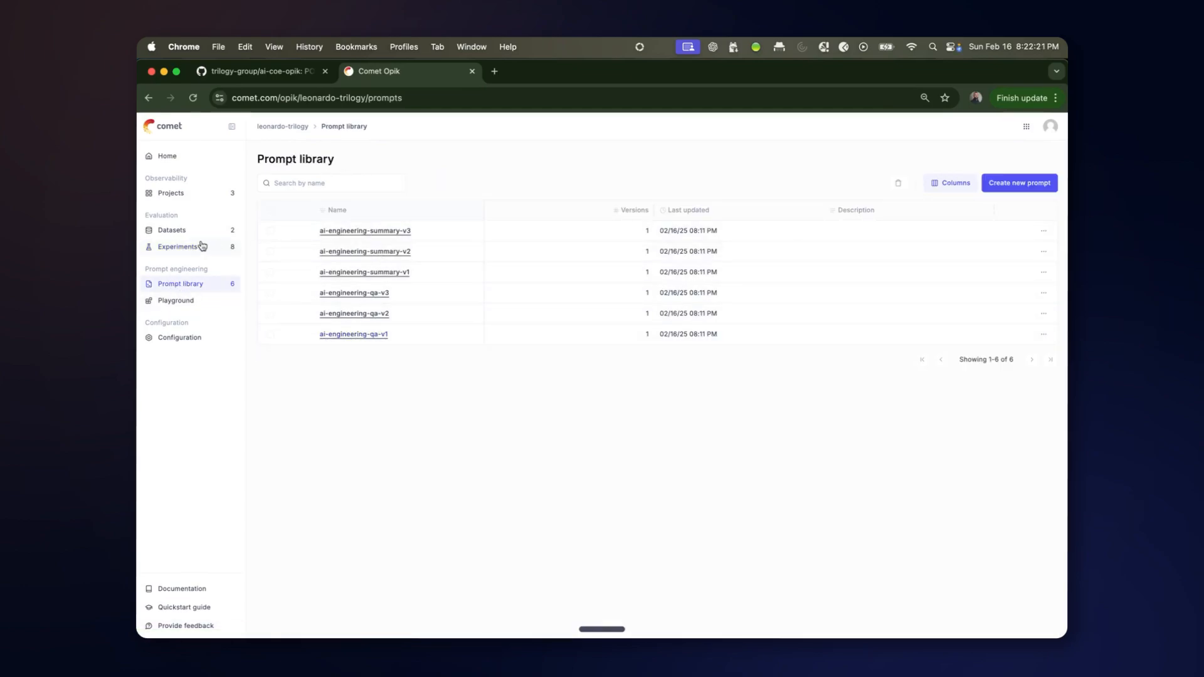
click(170, 231)
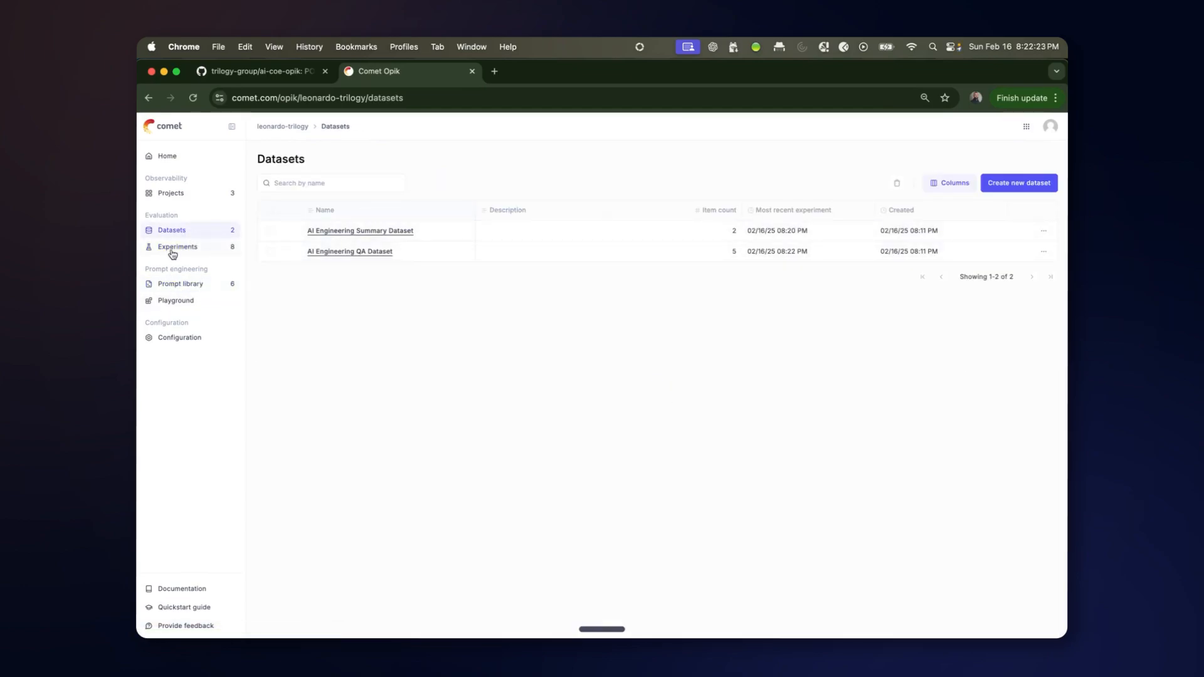
click(178, 247)
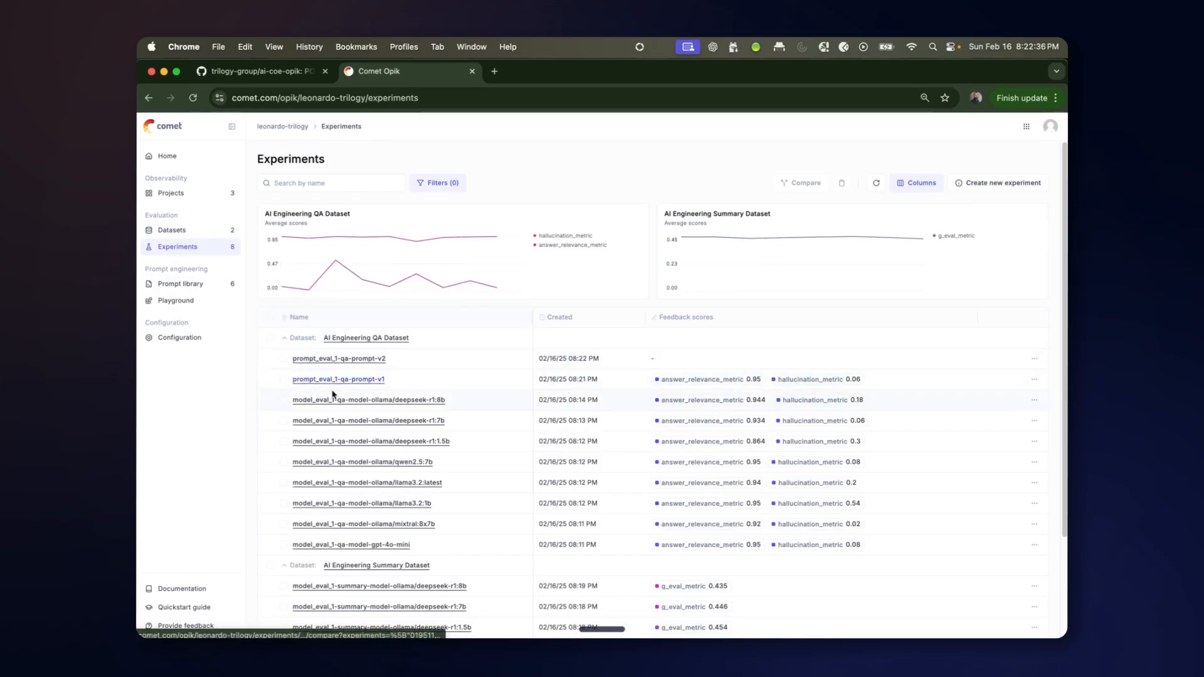
mouse_move(377, 382)
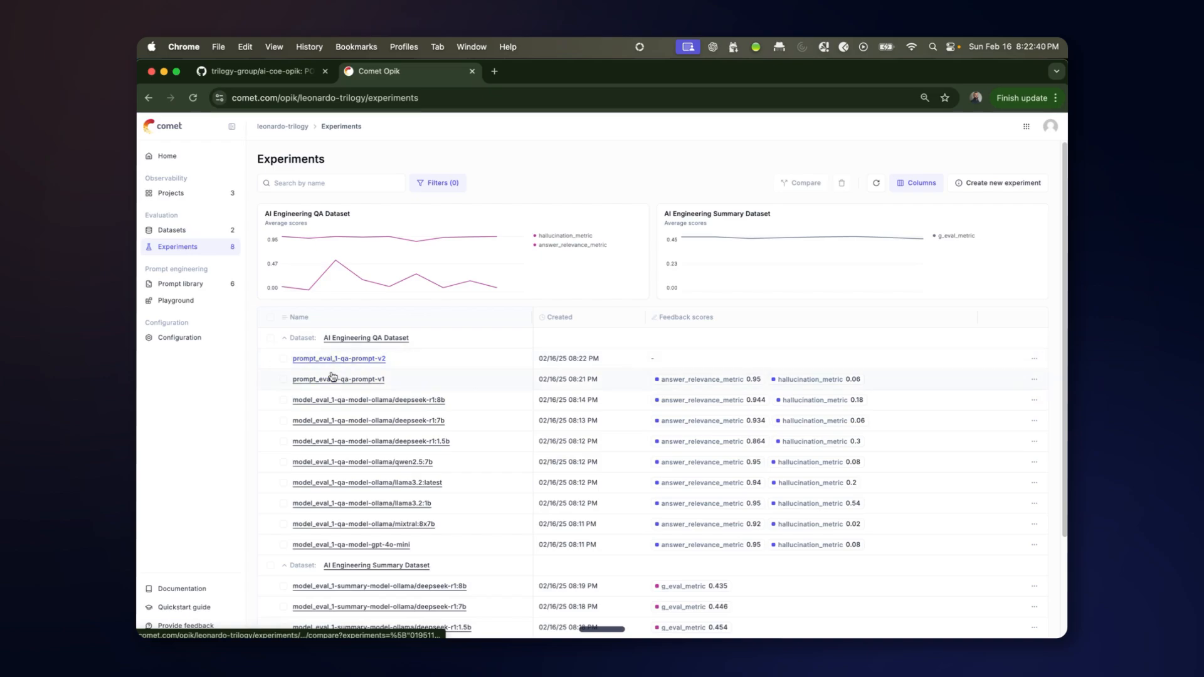
mouse_move(656, 401)
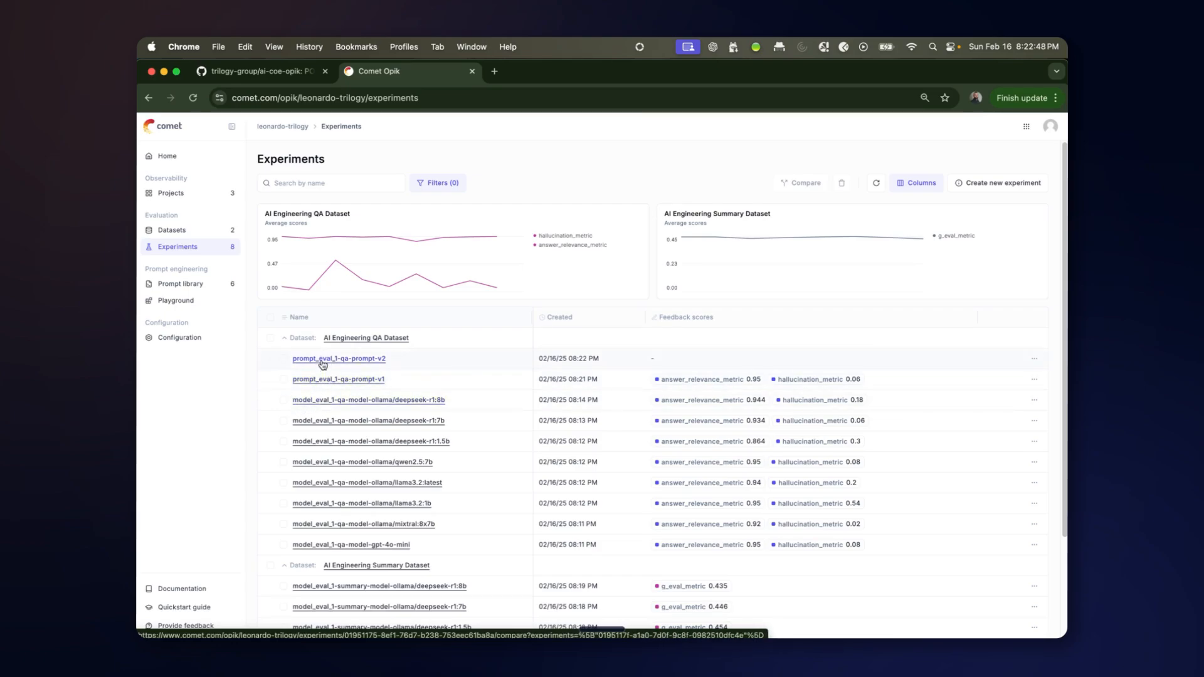
mouse_move(287, 382)
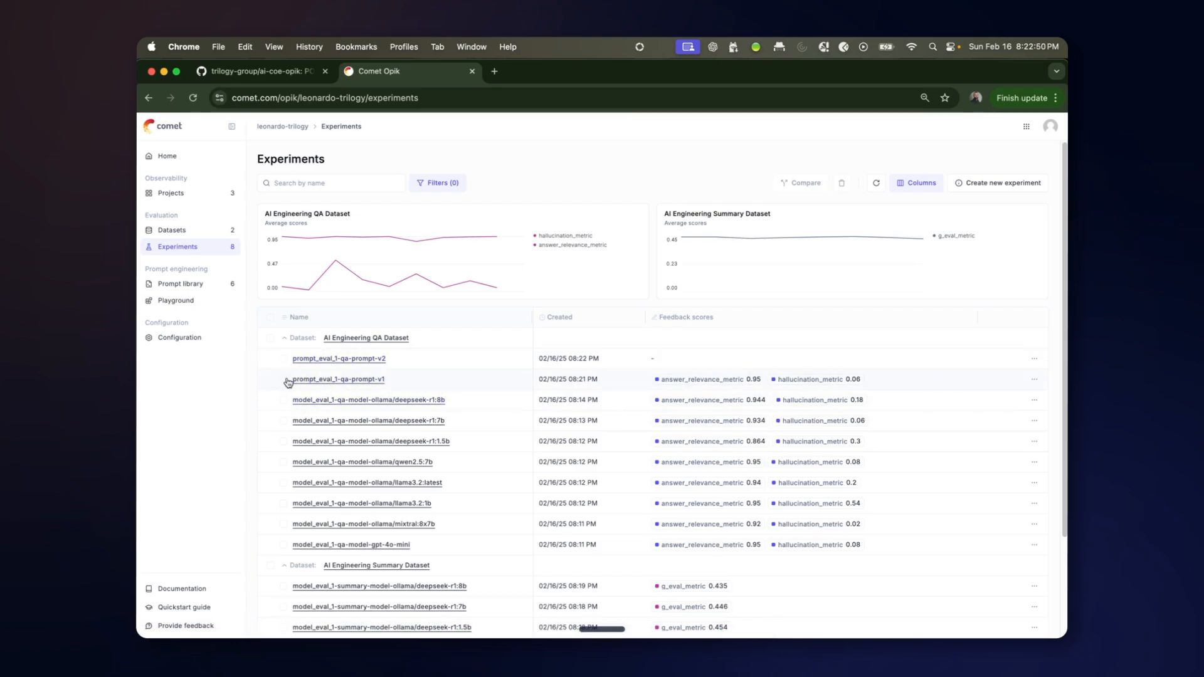
click(283, 378)
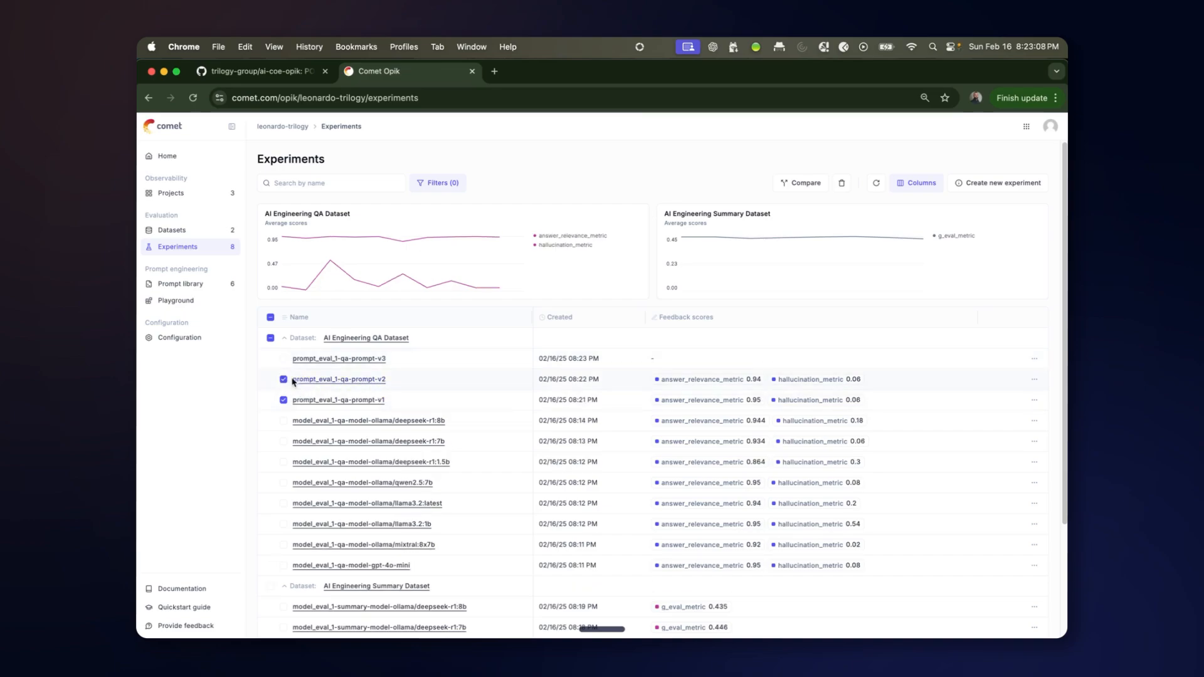
Compare the two chosen QA prompt runs and view their differing prompt templates under Configuration.
click(800, 183)
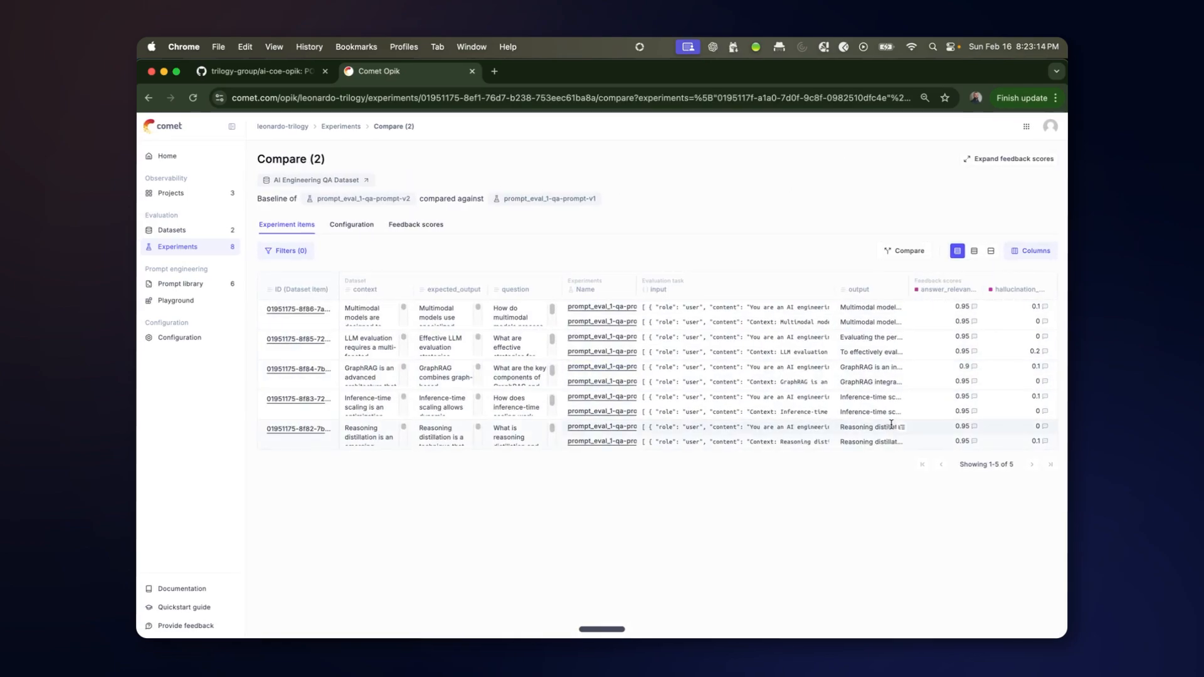
mouse_move(459, 261)
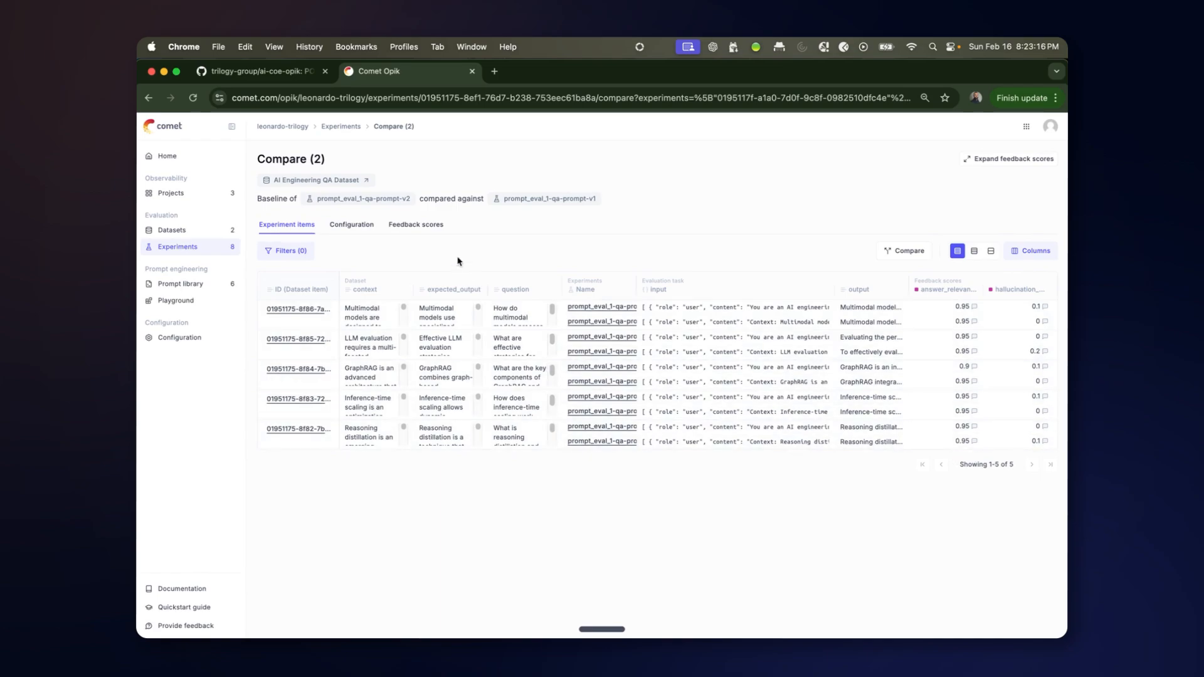
click(351, 225)
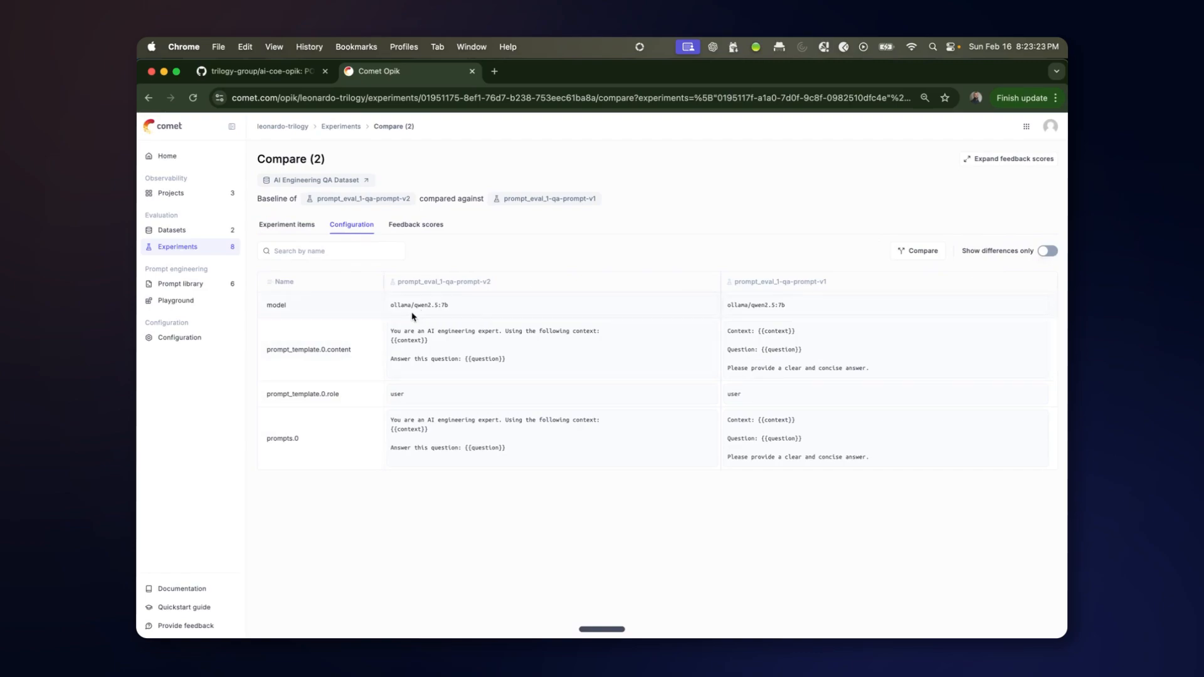
mouse_move(727, 343)
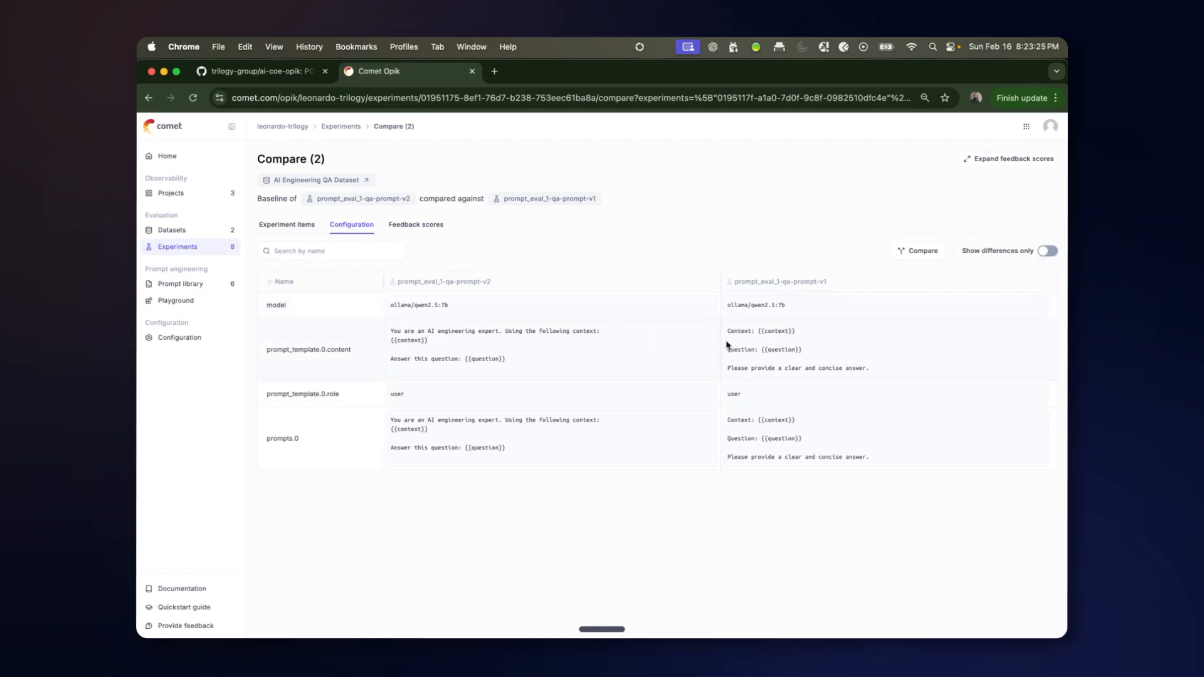
mouse_move(374, 320)
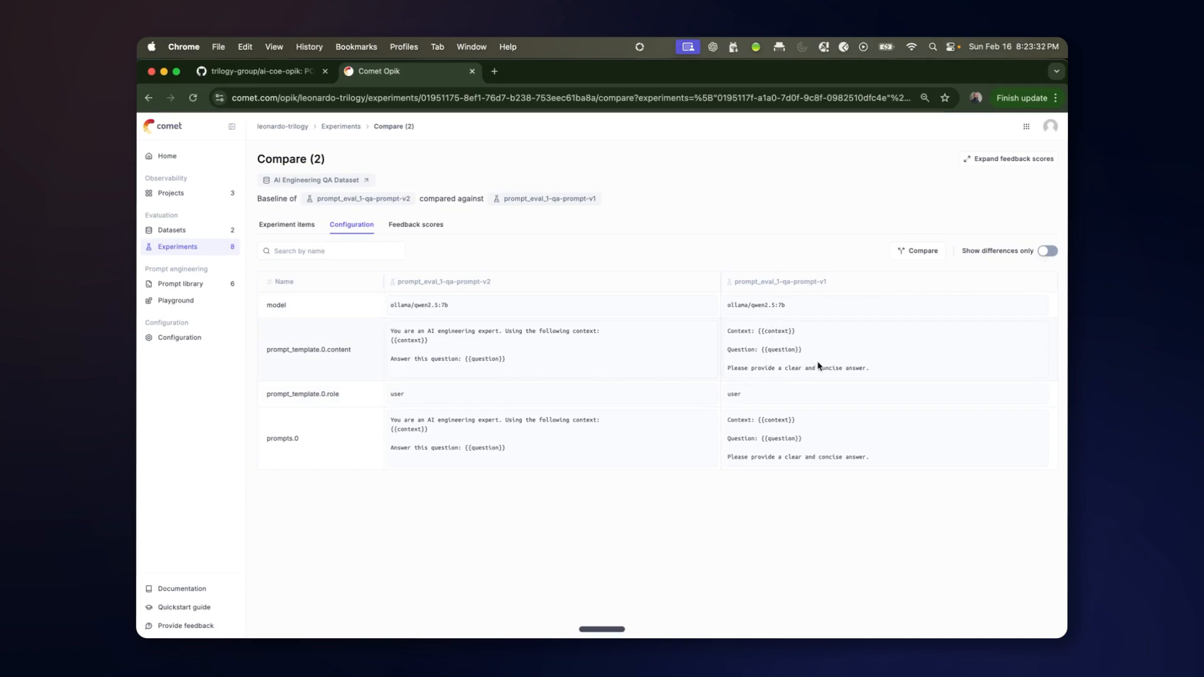
mouse_move(870, 346)
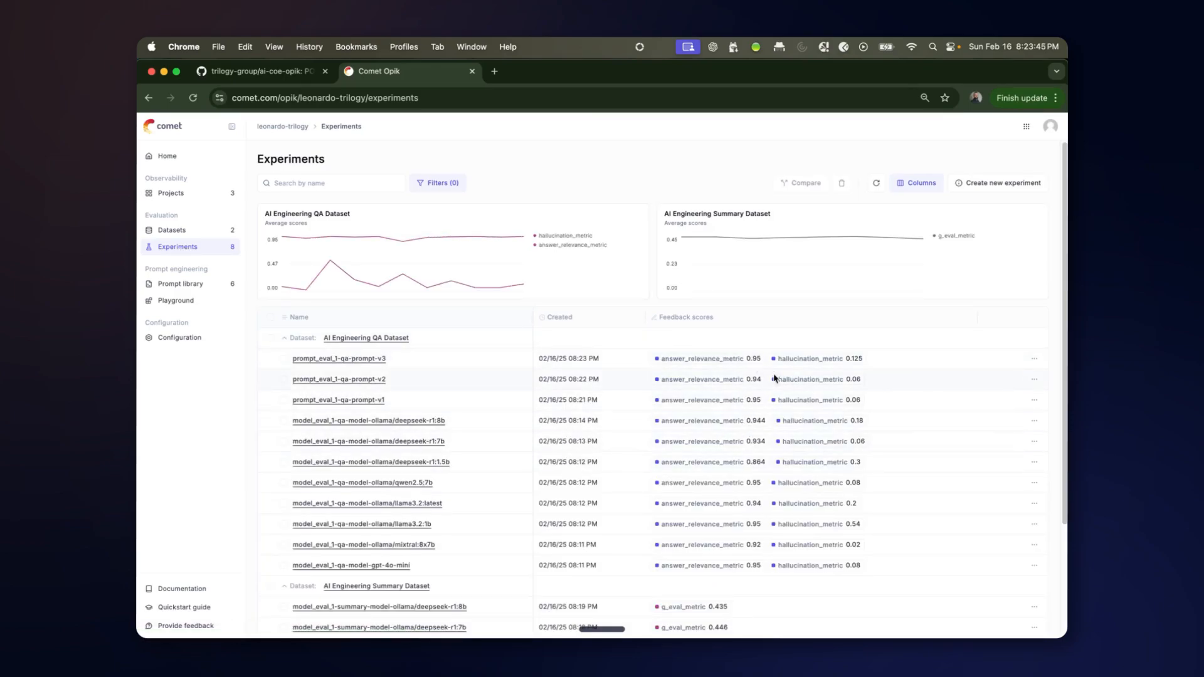
mouse_move(748, 424)
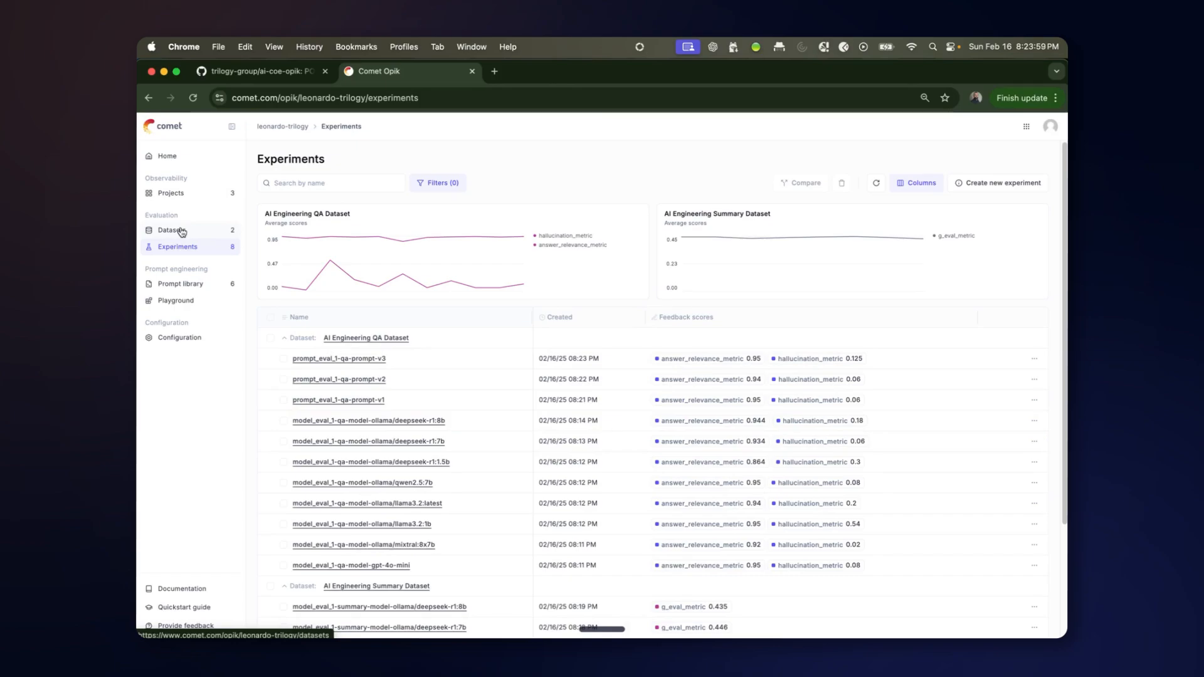
mouse_move(216, 228)
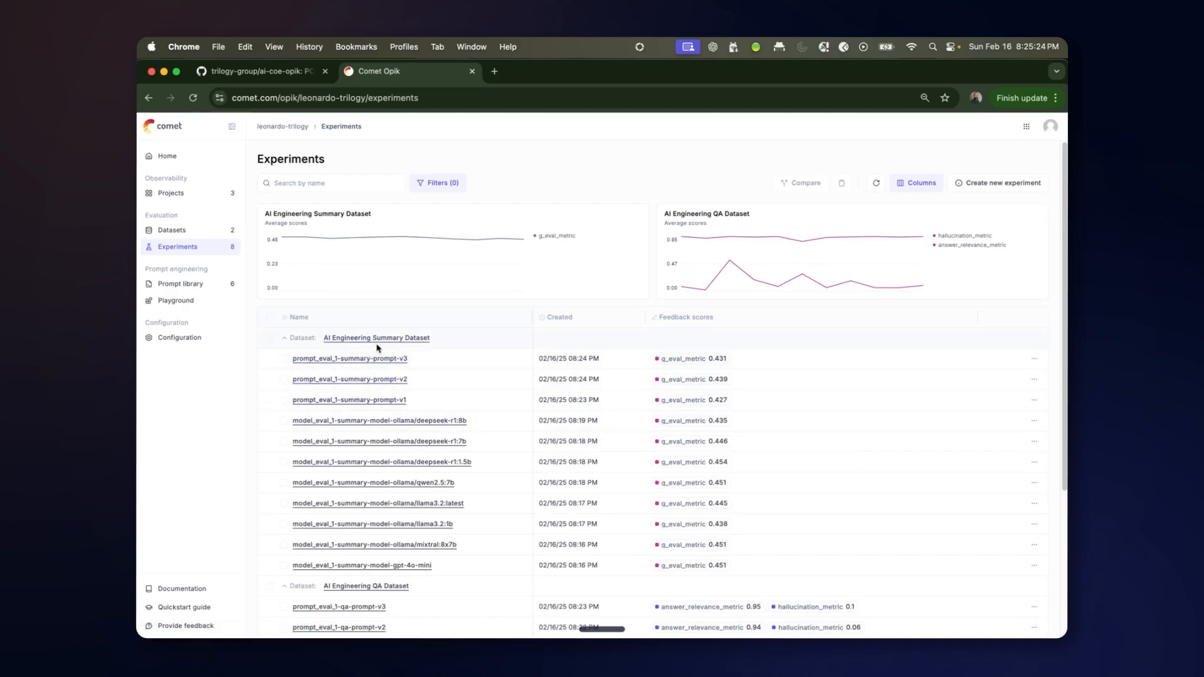
mouse_move(499, 242)
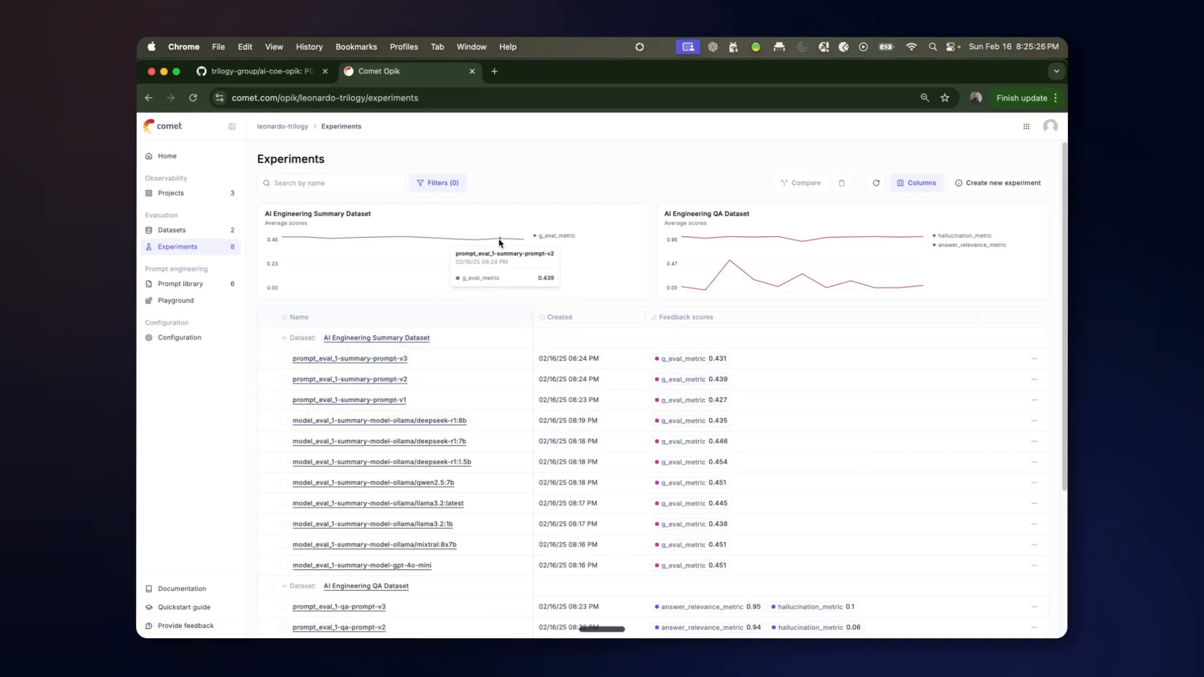
mouse_move(391, 351)
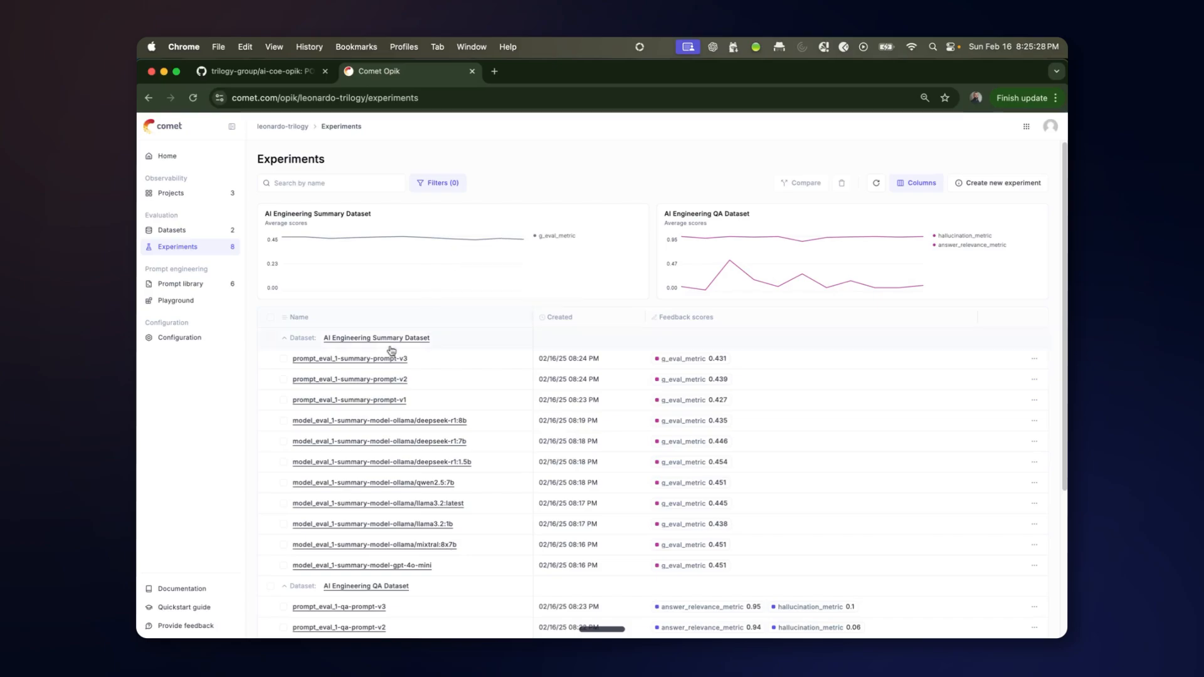
Select the prompt_eval_1-summary-prompt v1–v3 experiments for comparison.
click(283, 359)
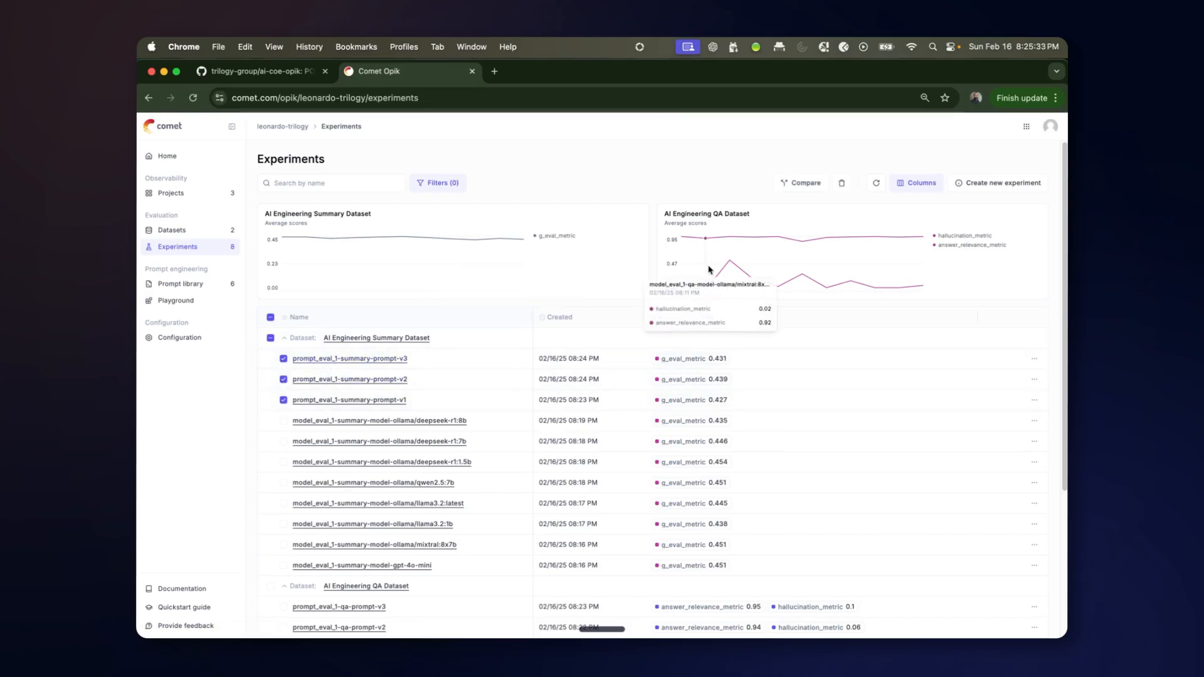
Compare the three summary runs' feedback scores and prompt templates, then go to workspace Configuration.
click(800, 183)
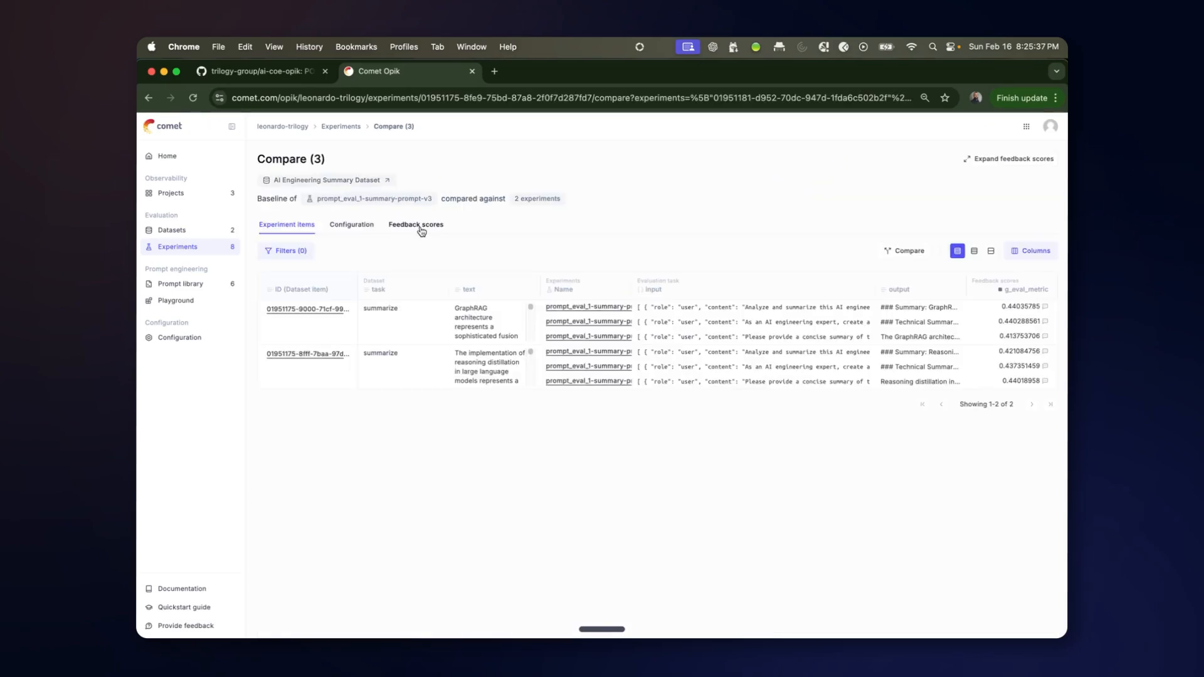
mouse_move(846, 365)
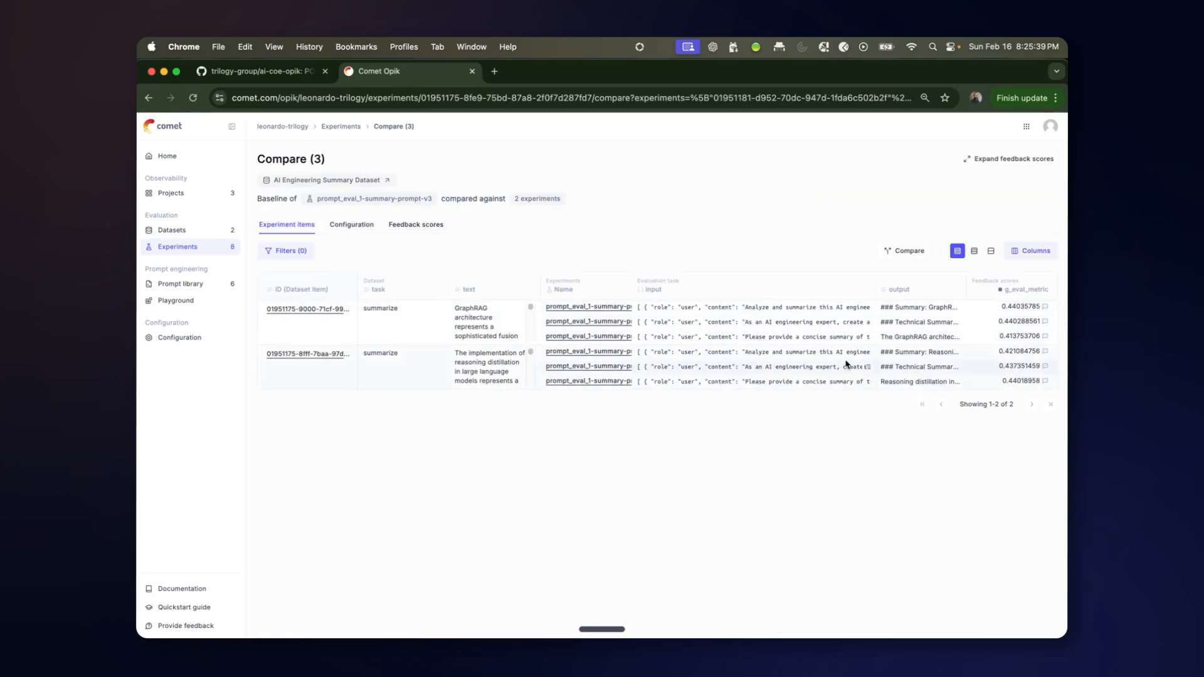
click(415, 225)
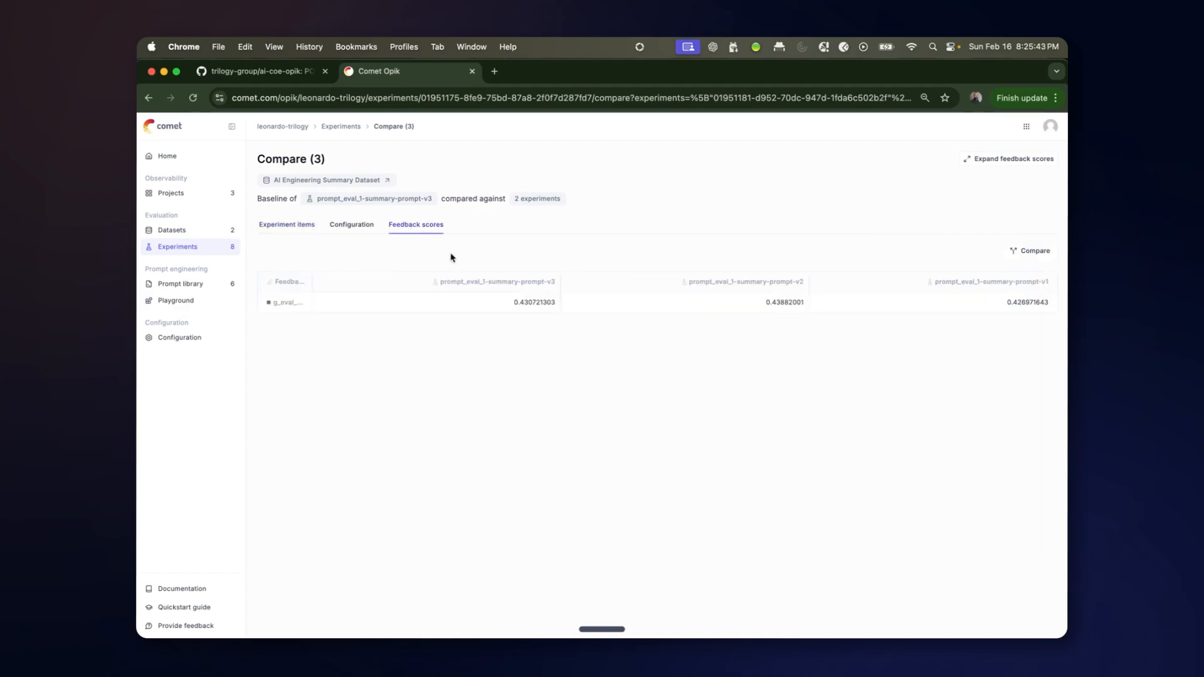
mouse_move(643, 291)
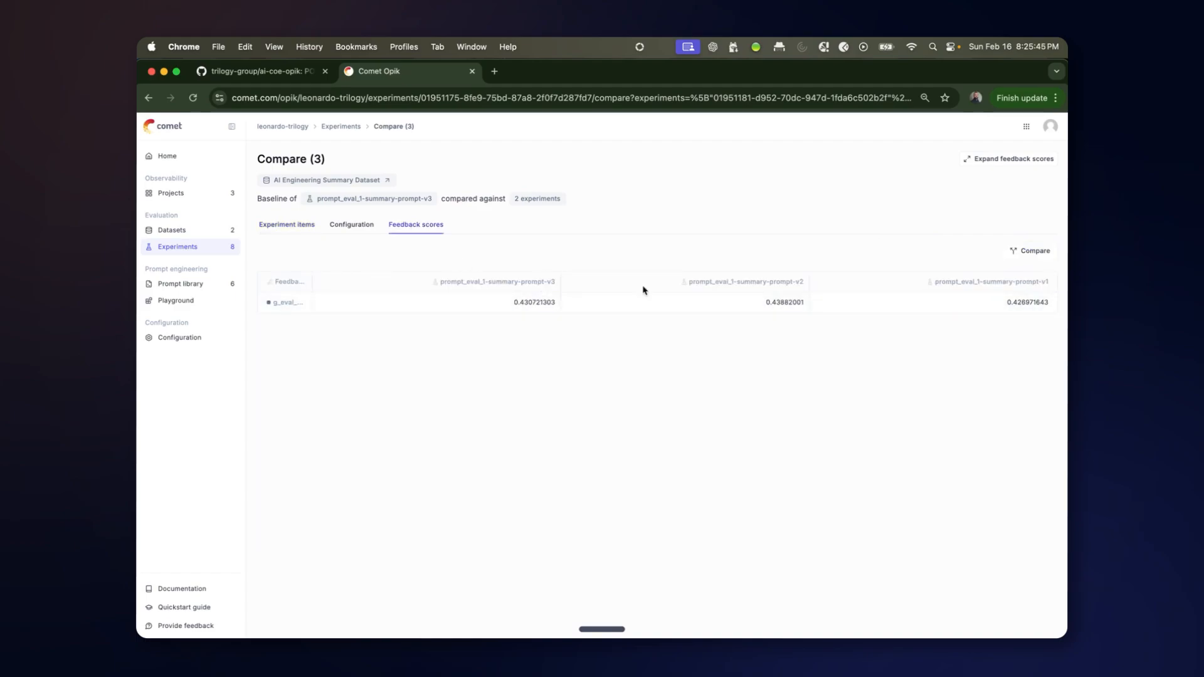
mouse_move(500, 280)
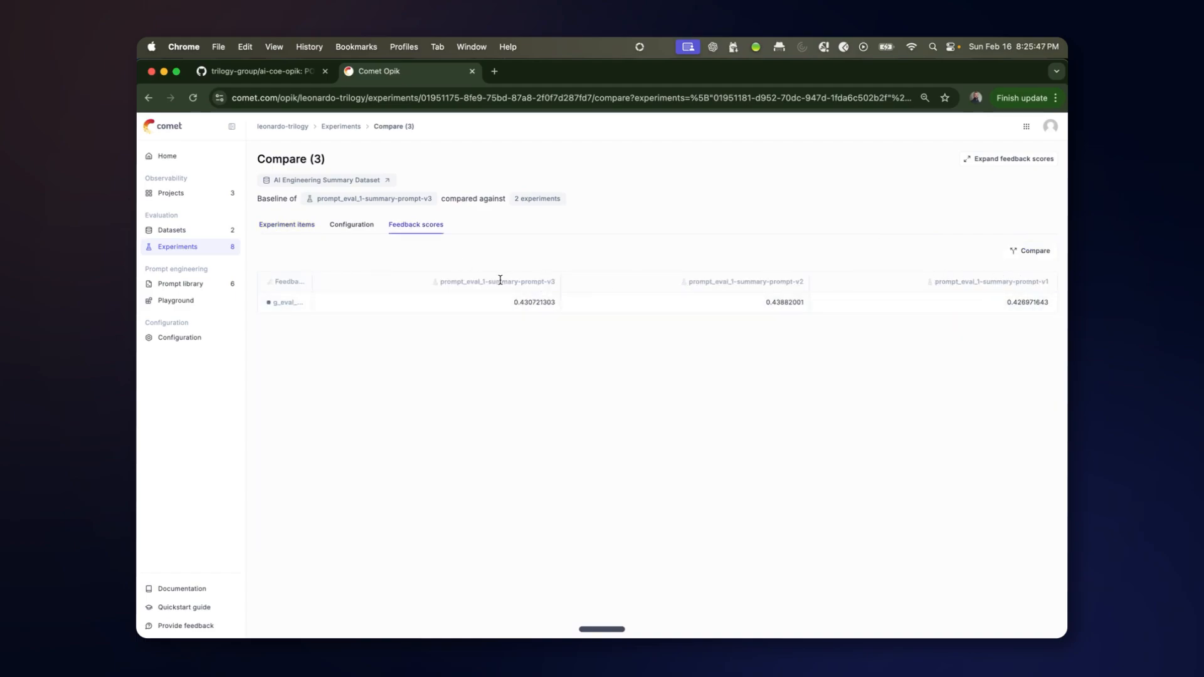
click(351, 224)
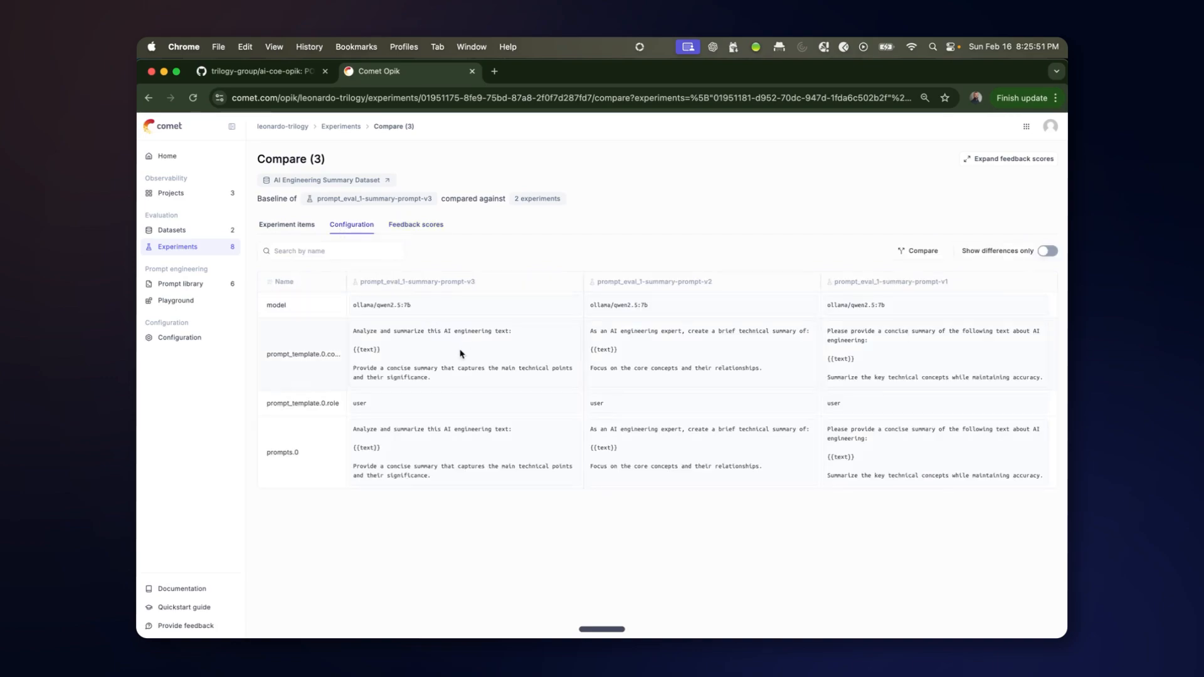
mouse_move(914, 361)
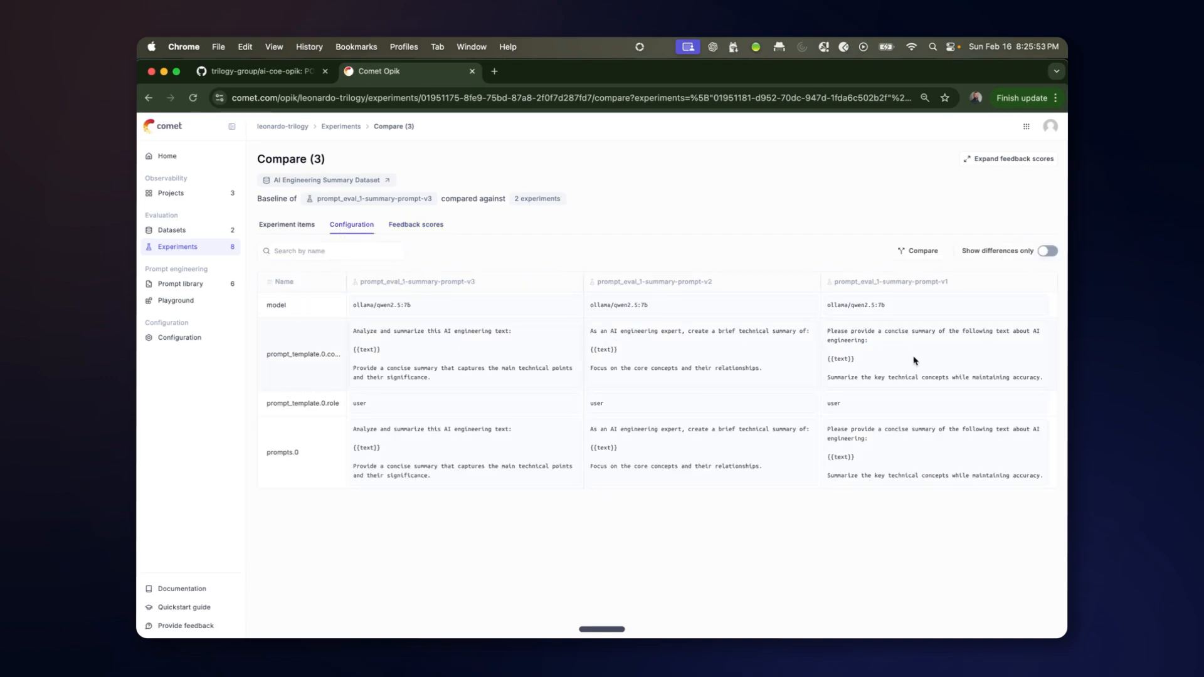
click(179, 337)
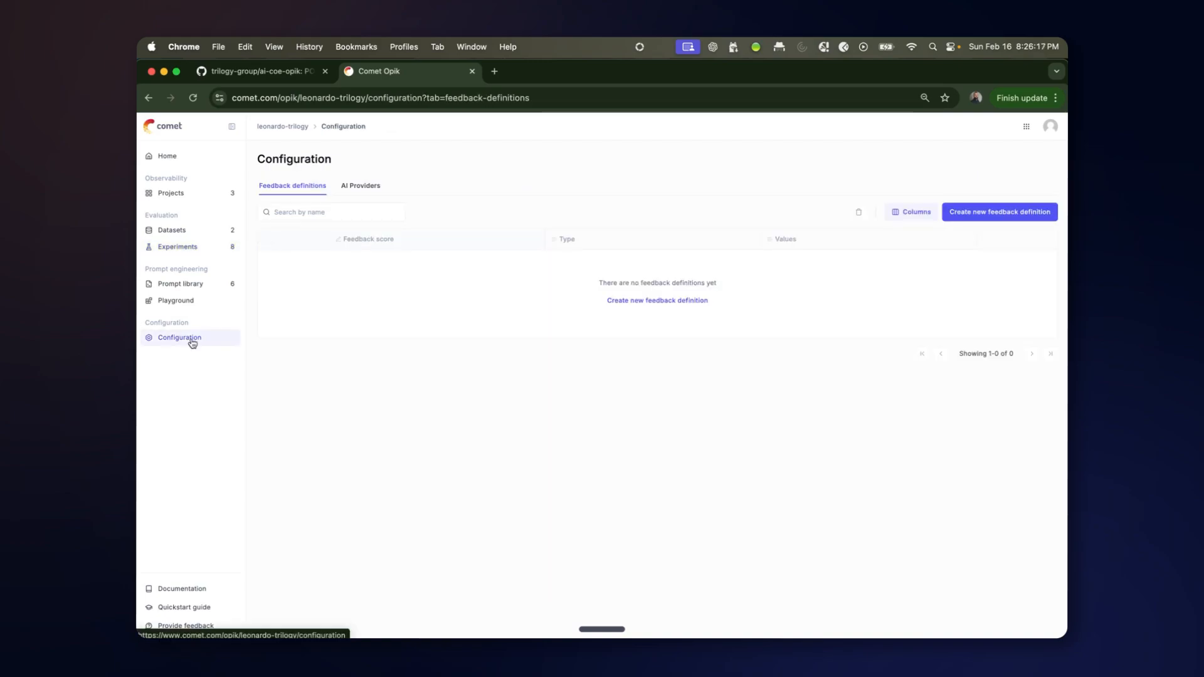
Under AI Providers, inspect the Ollama provider's settings via Edit and cancel without changes, then go to Playground.
click(360, 186)
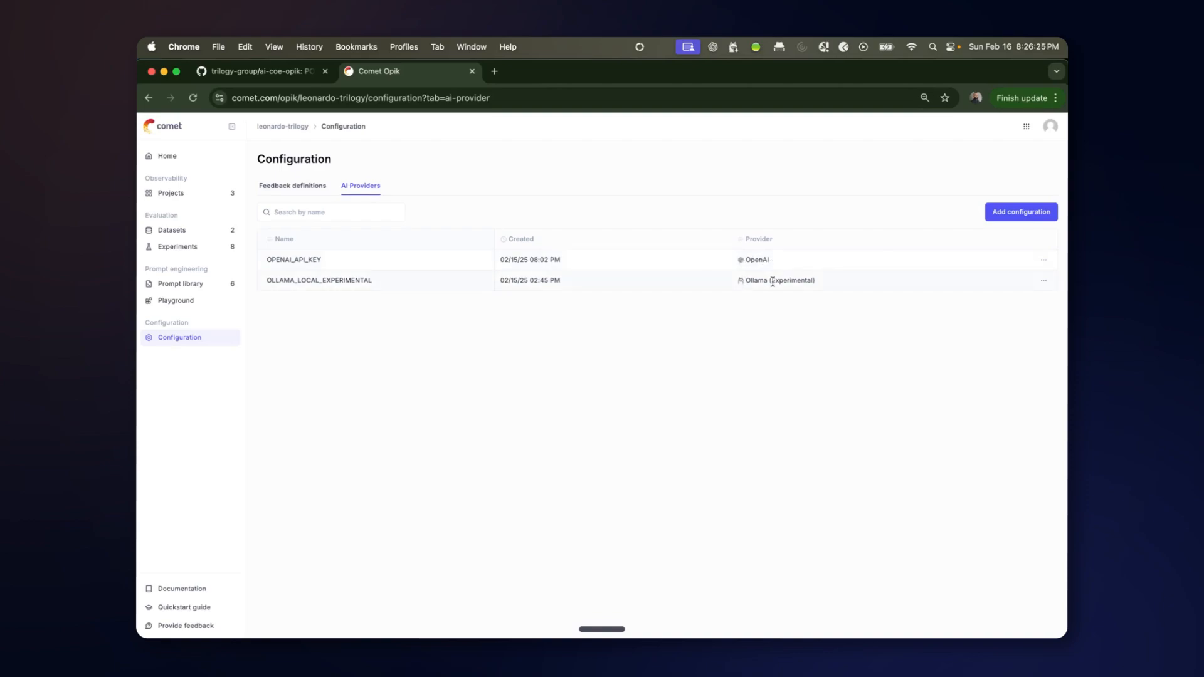
mouse_move(864, 294)
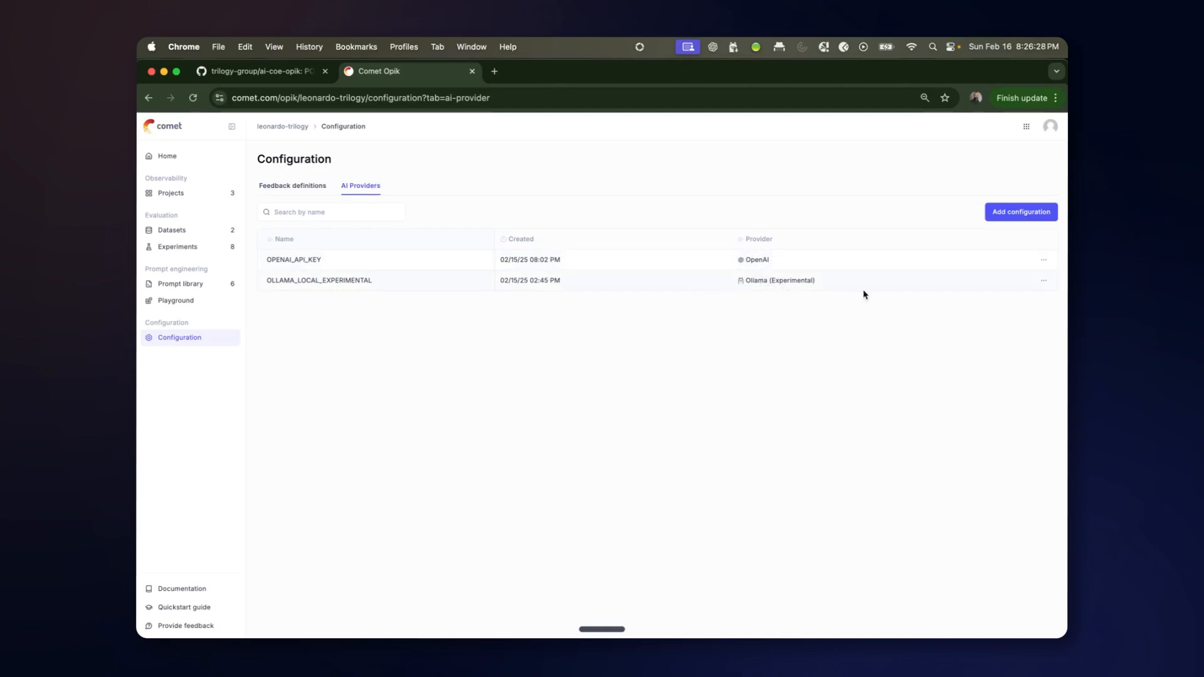
click(1043, 280)
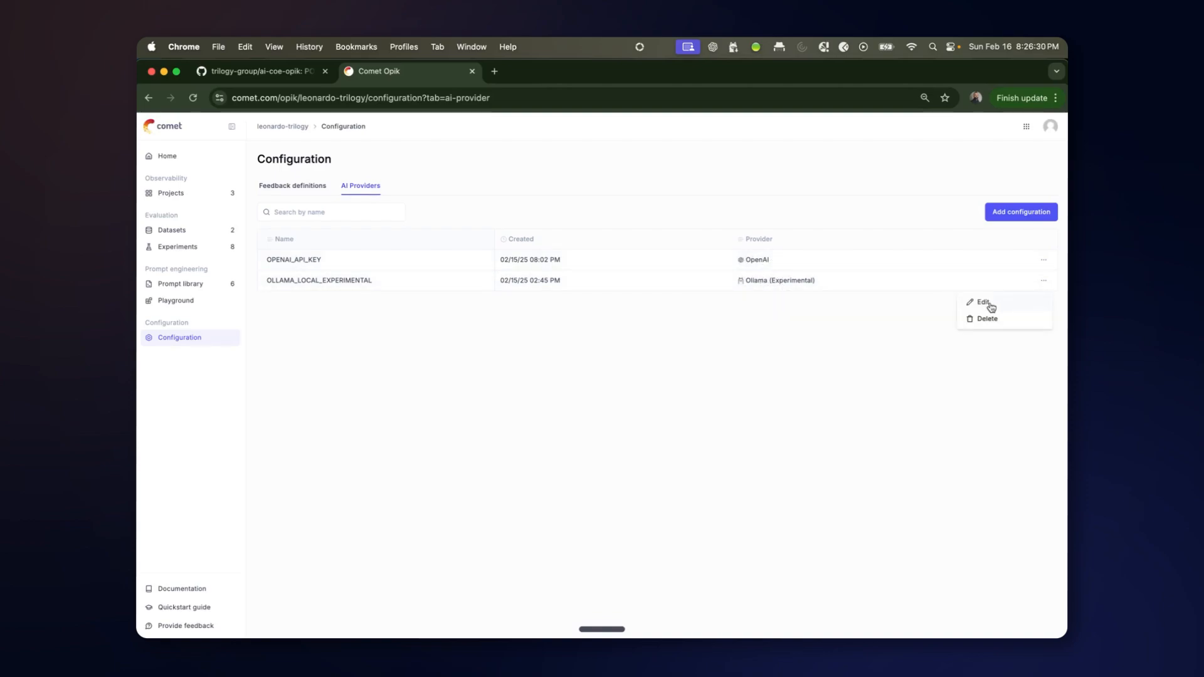
click(984, 302)
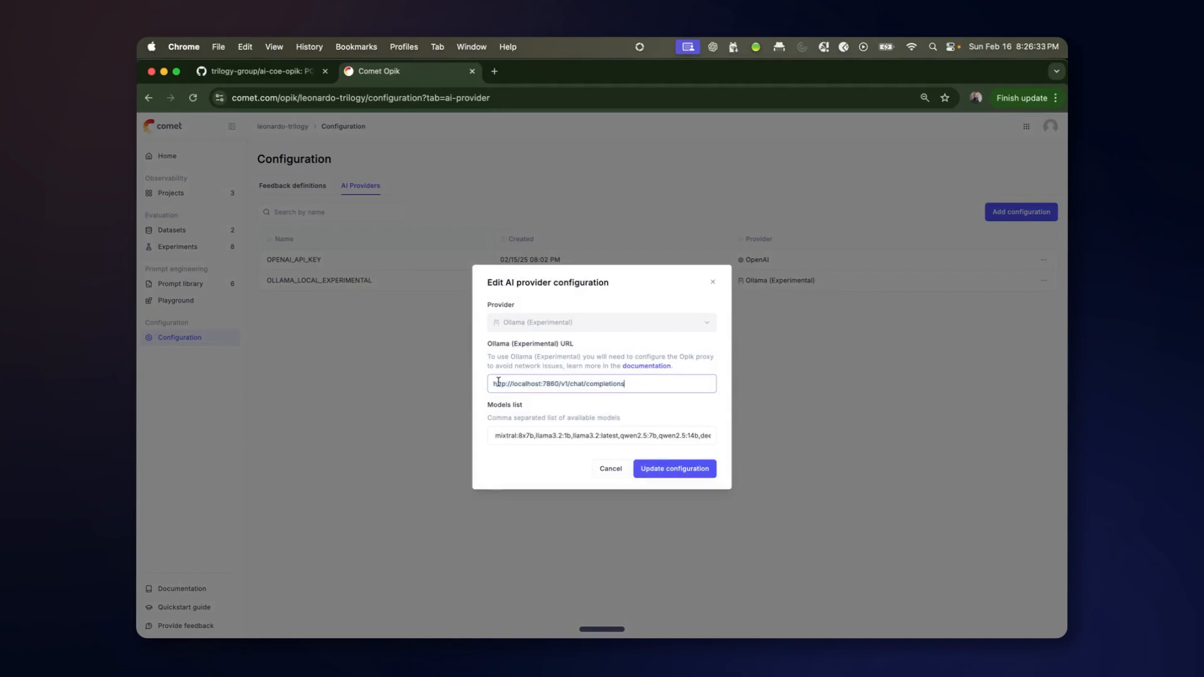
mouse_move(630, 364)
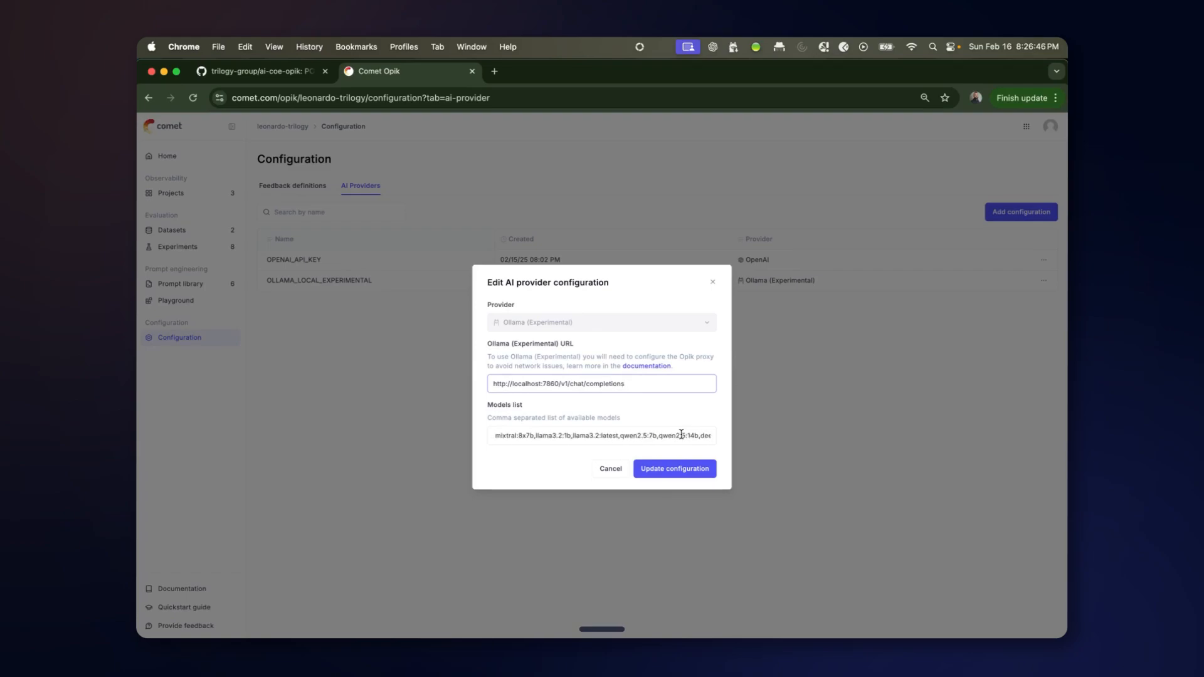
click(675, 469)
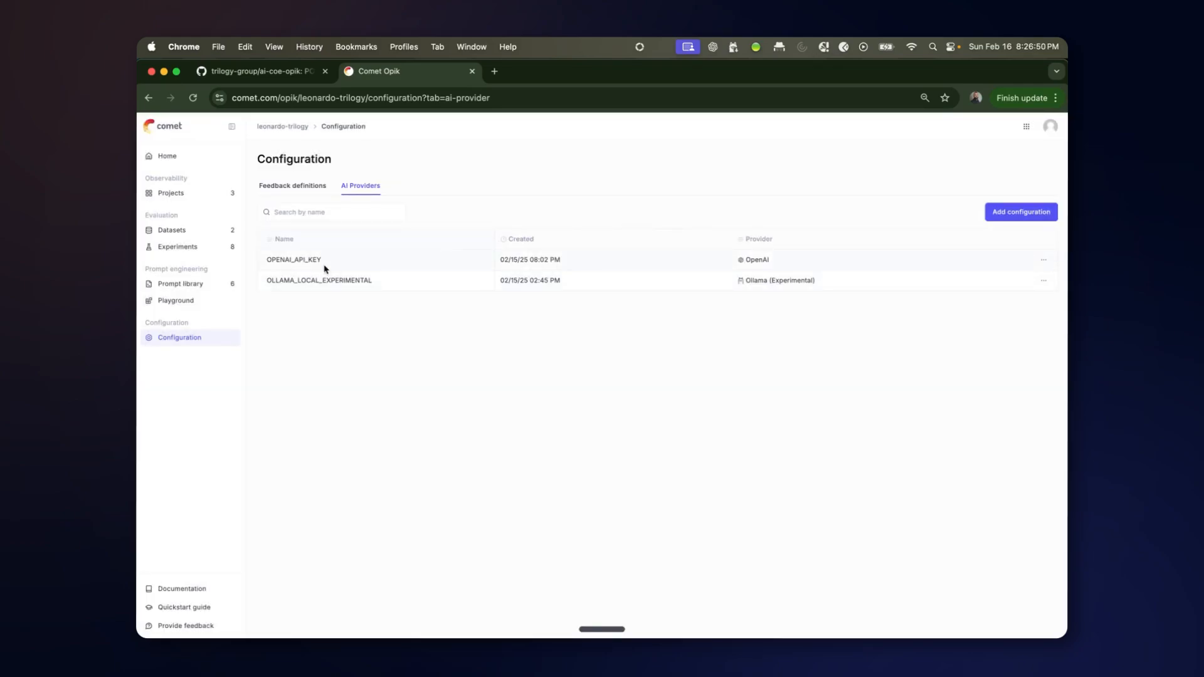
click(176, 301)
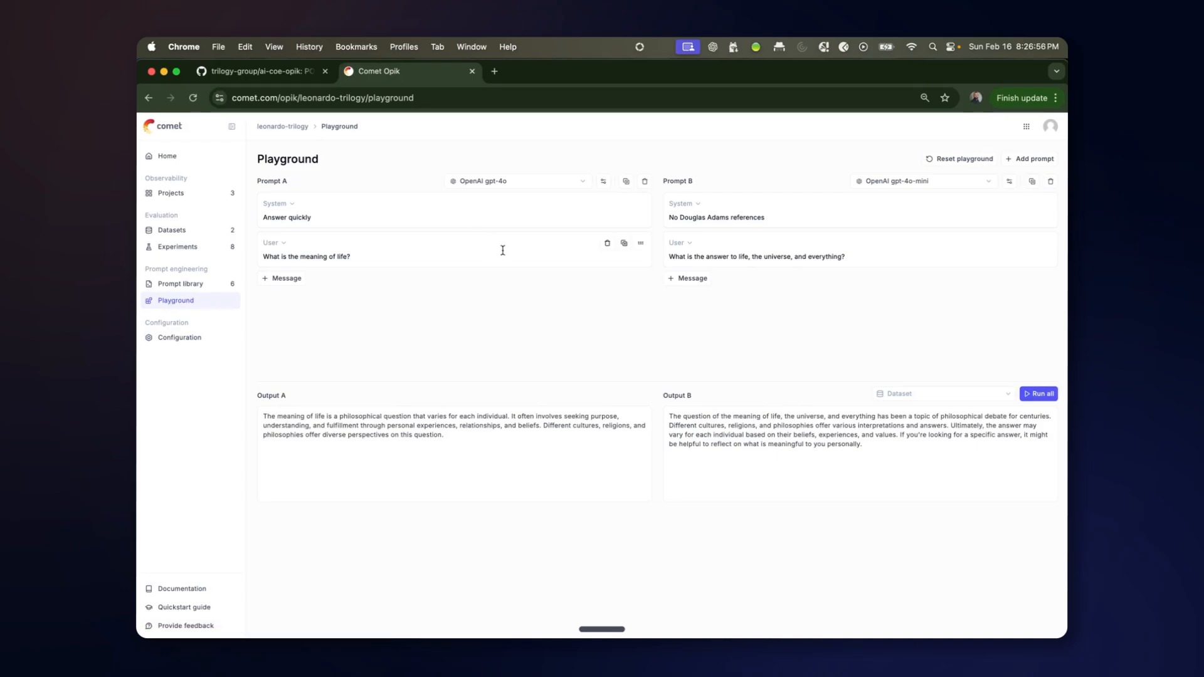
Set Prompt A's model to Ollama (Experimental) llama3.2:1b and run all prompts to regenerate Output A.
click(518, 181)
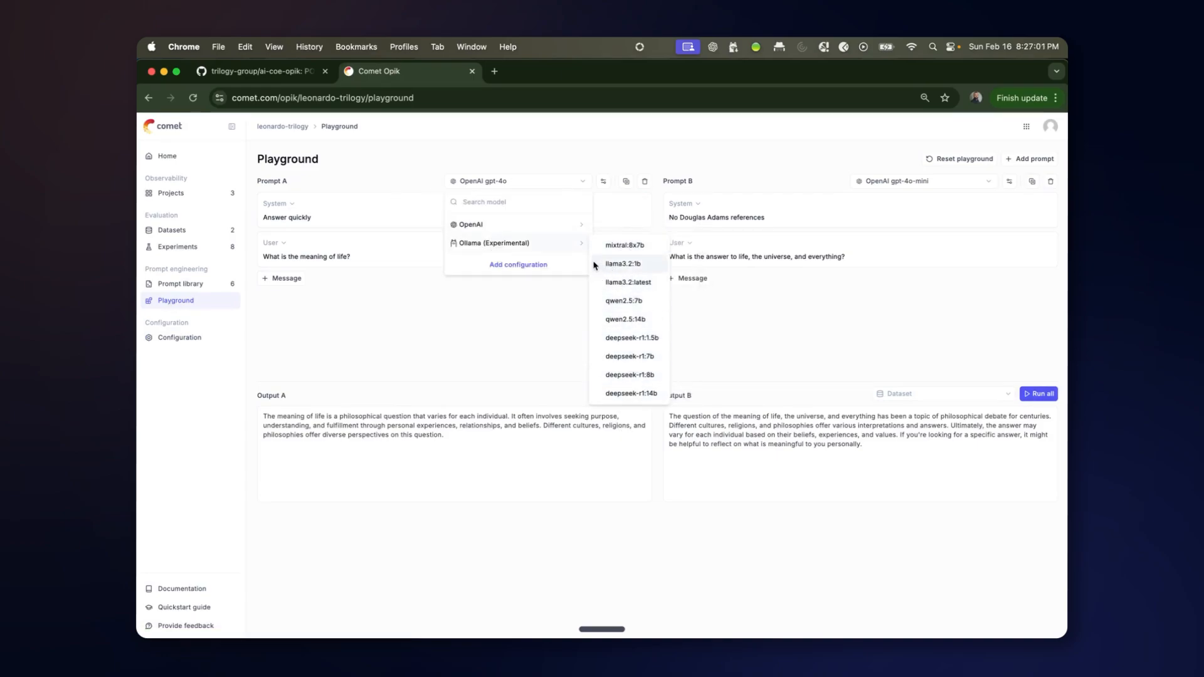
click(622, 264)
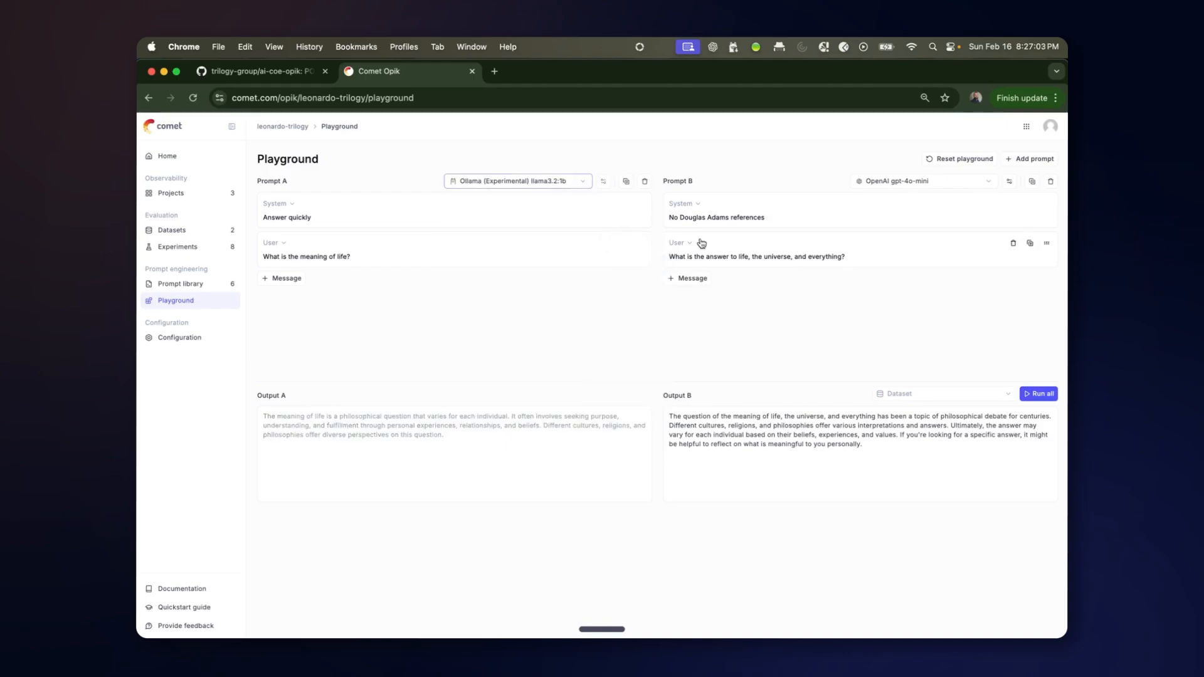
mouse_move(830, 190)
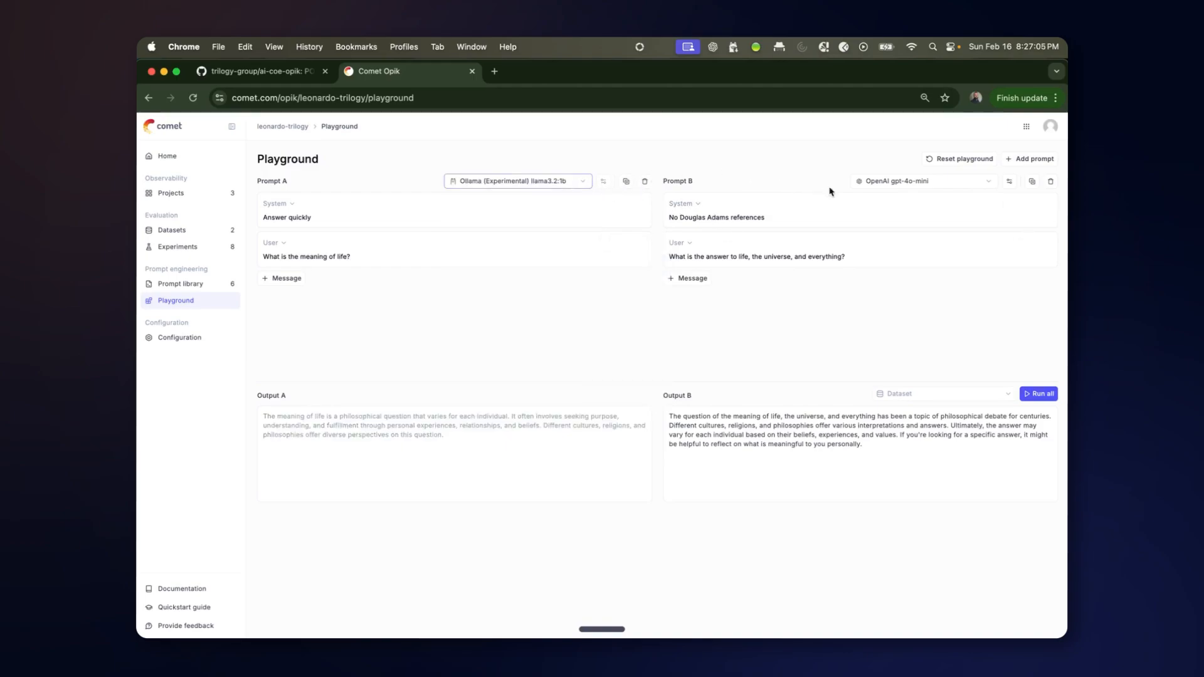
mouse_move(413, 204)
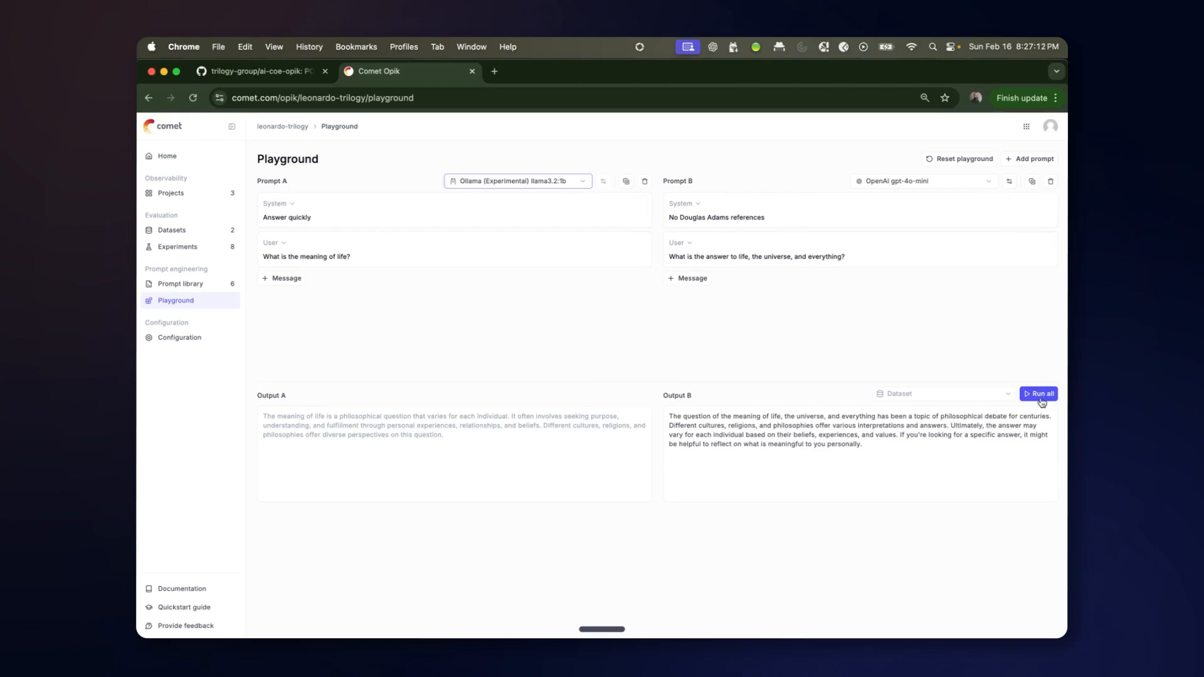
click(1041, 393)
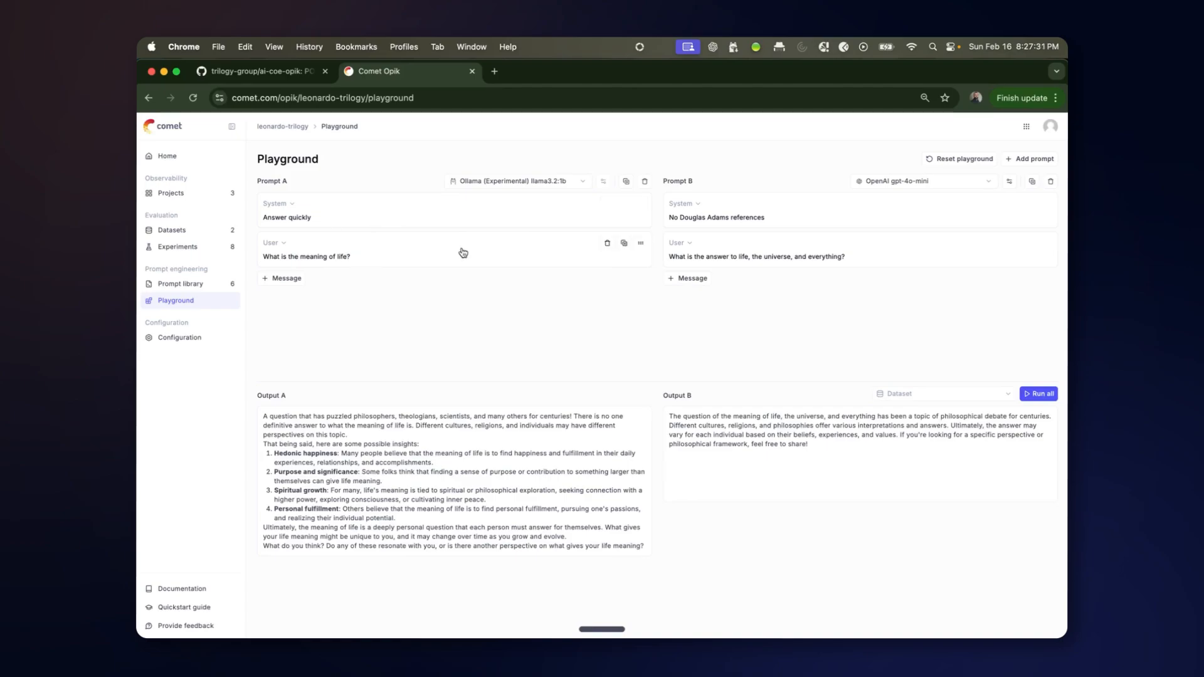
click(331, 256)
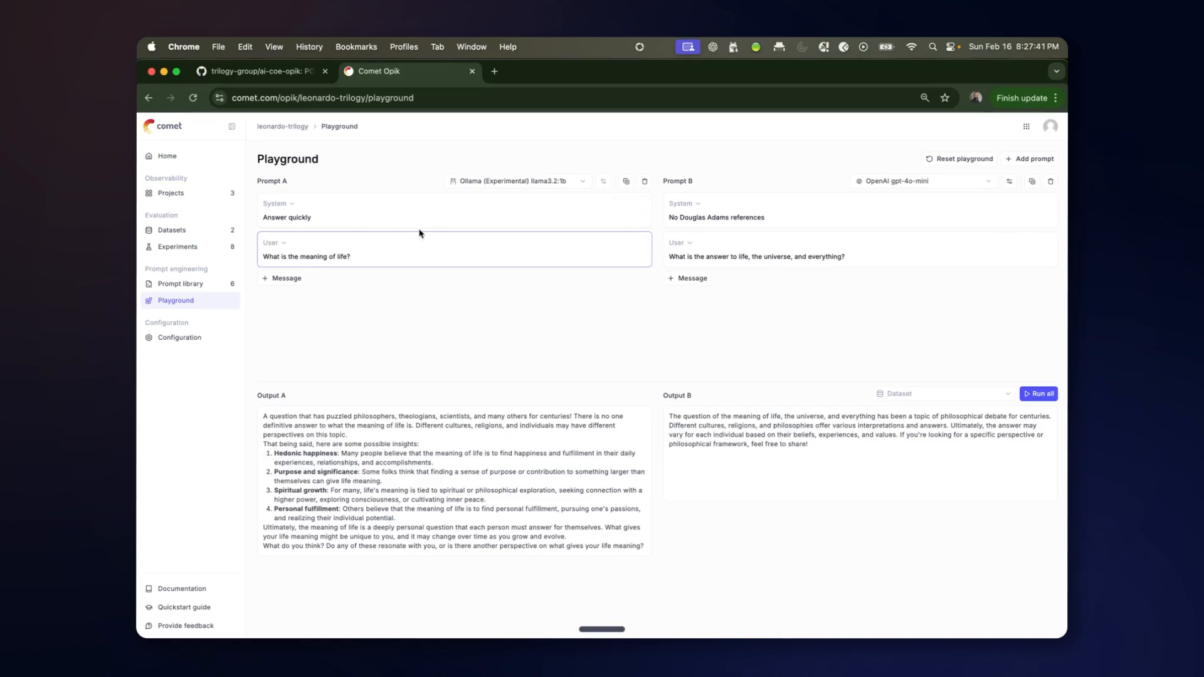
mouse_move(444, 210)
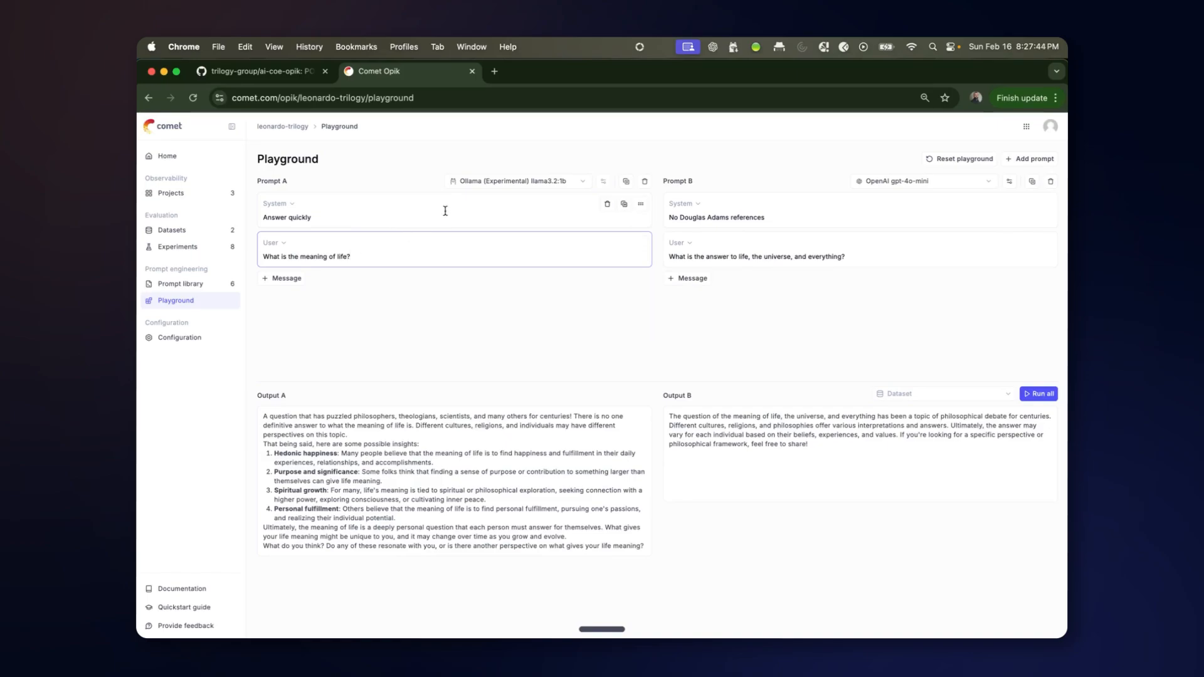
mouse_move(167, 303)
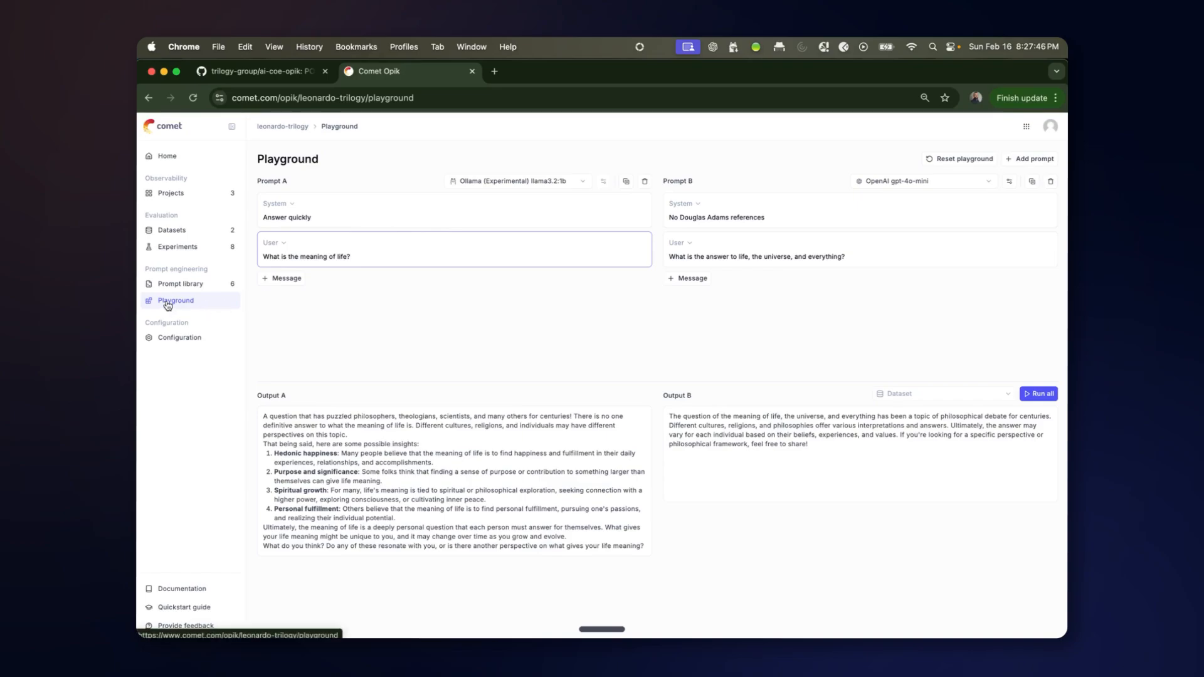